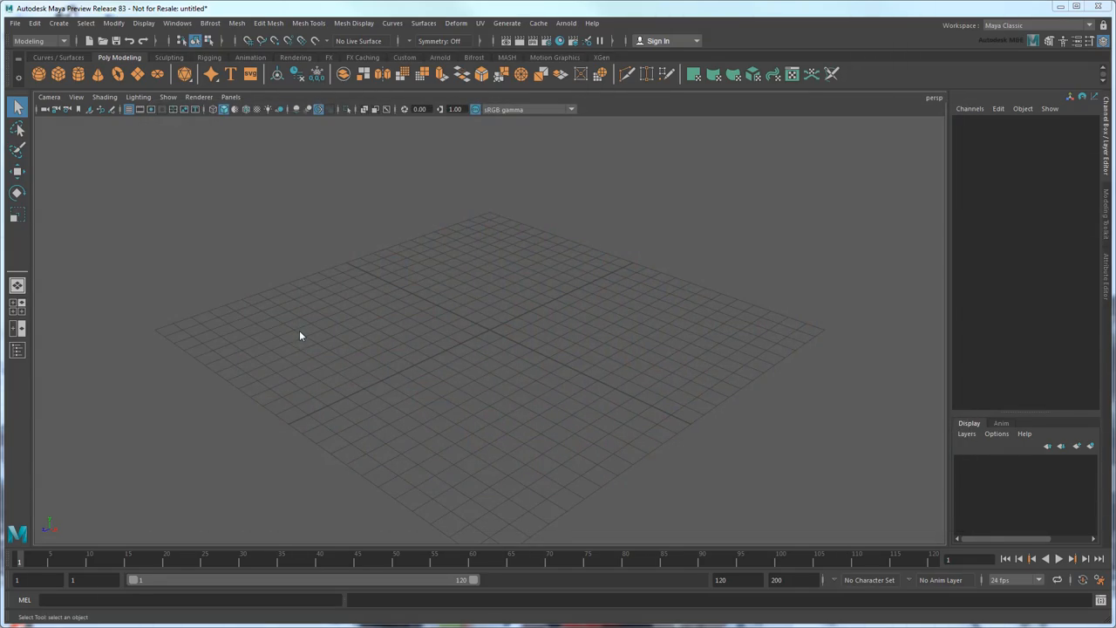
Create a polygon cube and build a MASH network from it, spreading ten copies in a row.
{"action": "left_click", "coordinate": [38, 73]}
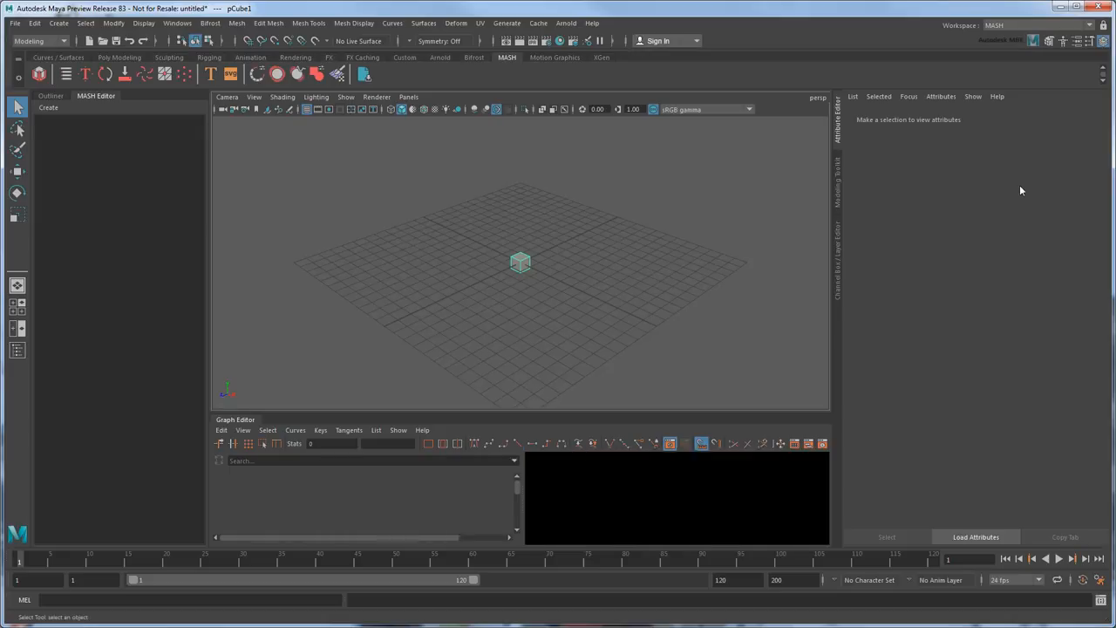
{"action": "left_click", "coordinate": [519, 261]}
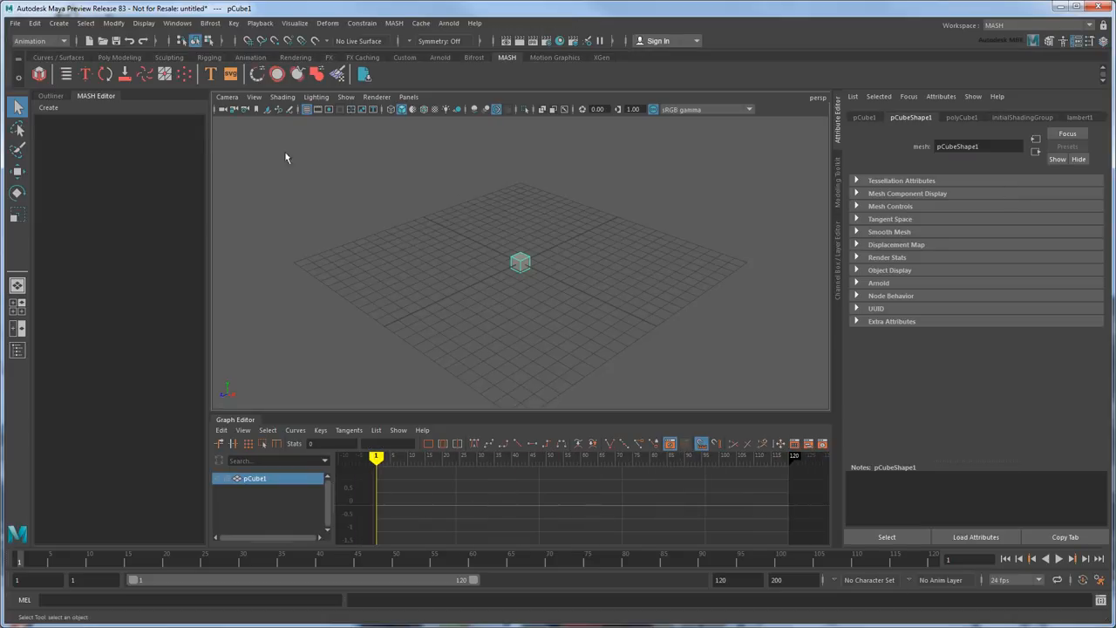
{"action": "left_click", "coordinate": [48, 106]}
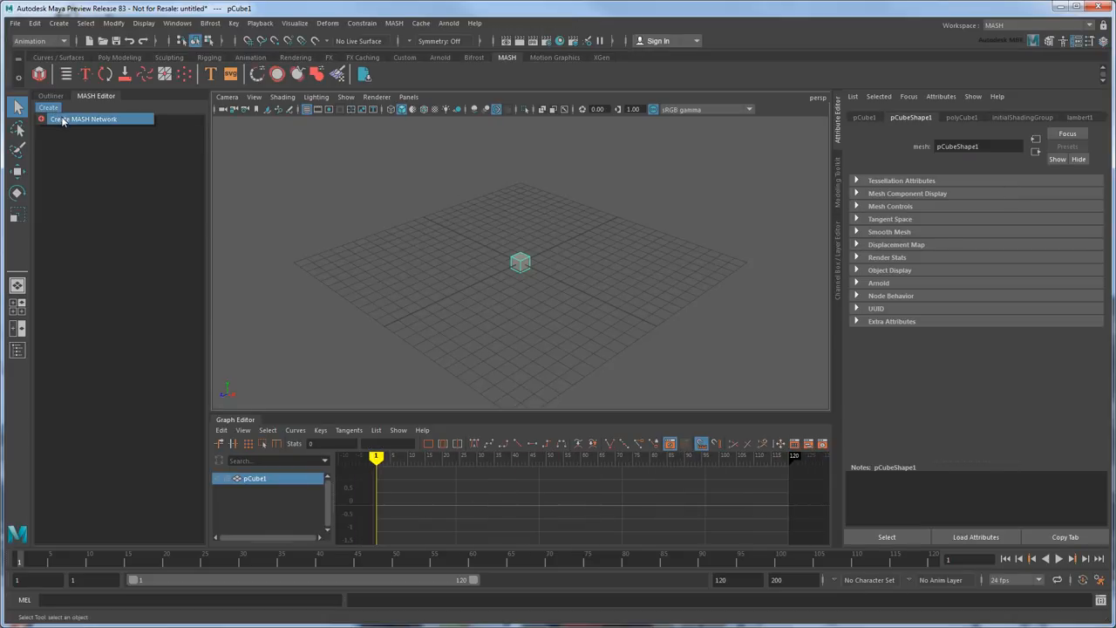
{"action": "left_click", "coordinate": [84, 119]}
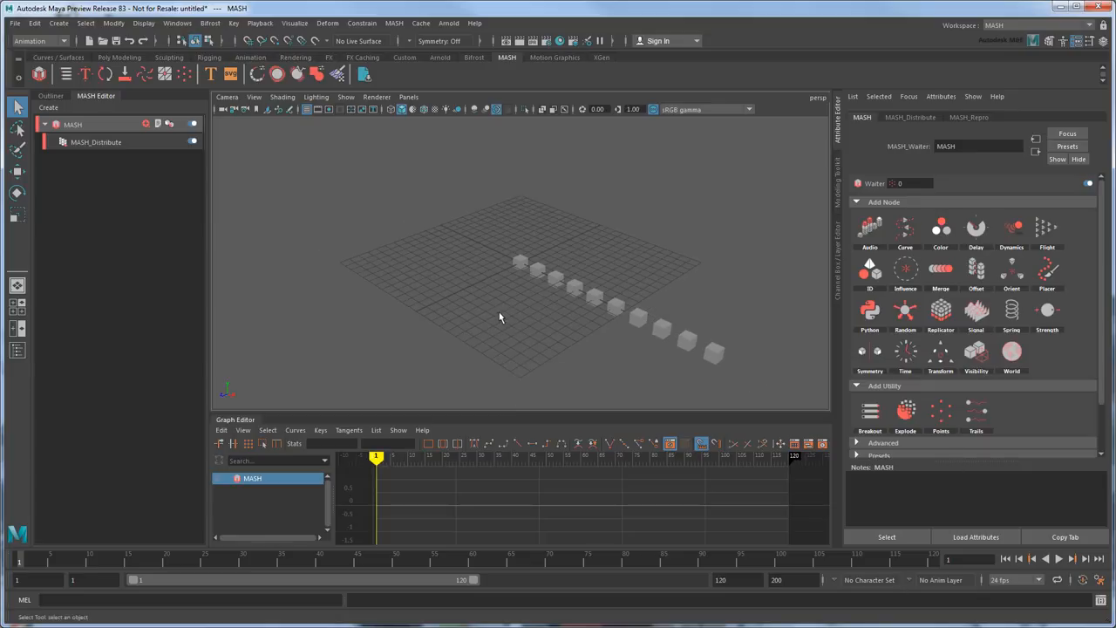
{"action": "left_click_drag", "start_coordinate": [498, 317], "coordinate": [731, 257]}
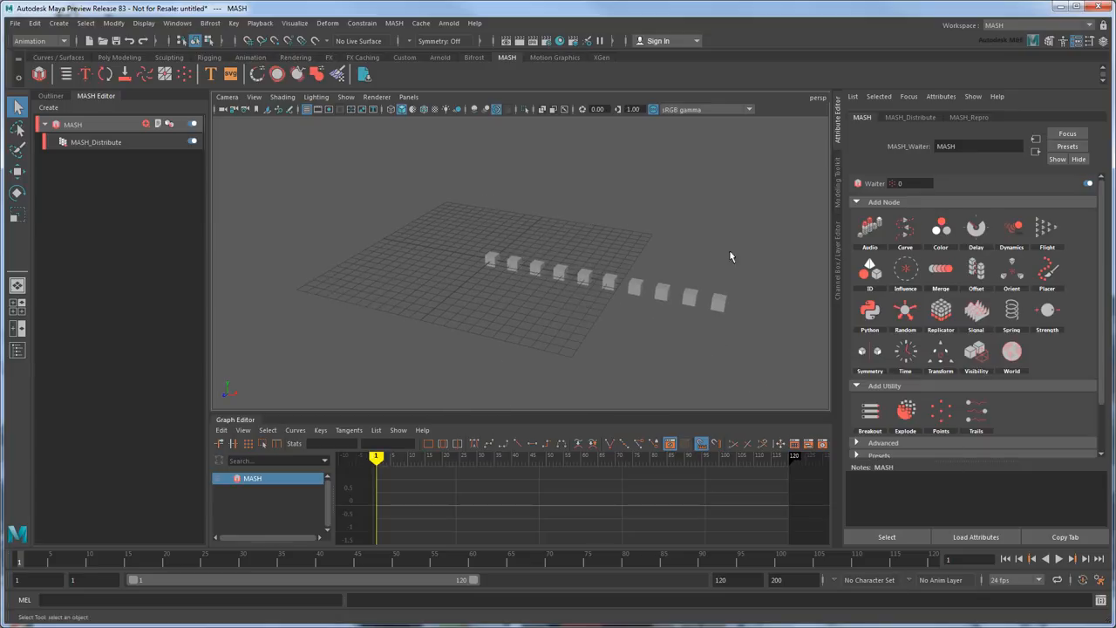
Set MASH_Distribute to Radial with 52 points, forming an upright ring of cubes.
{"action": "left_click", "coordinate": [910, 117]}
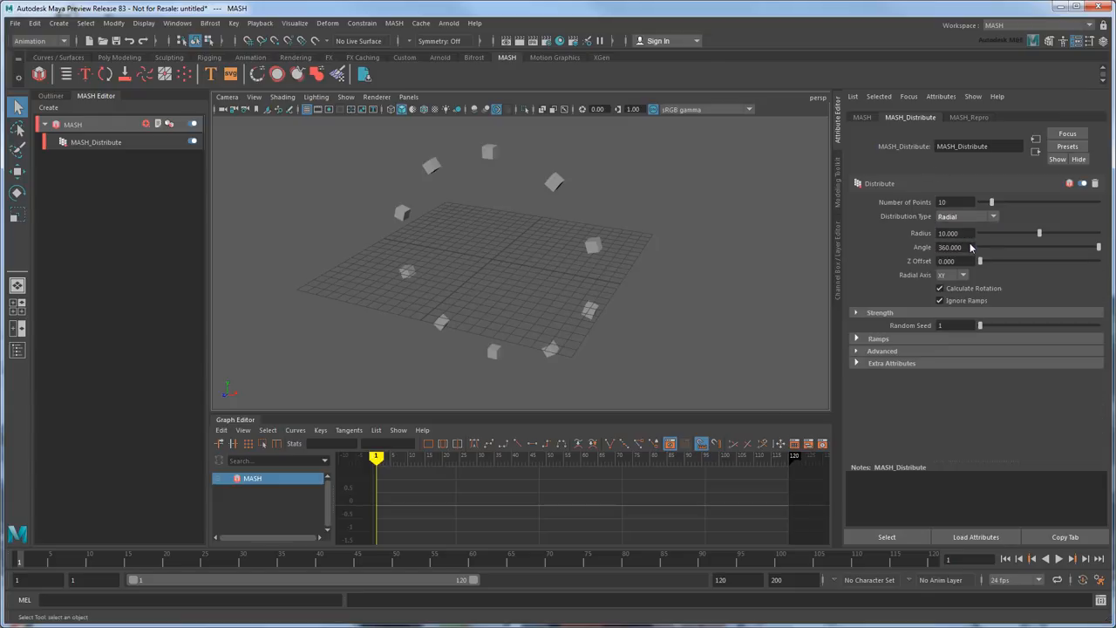
{"action": "mouse_move", "coordinate": [979, 200]}
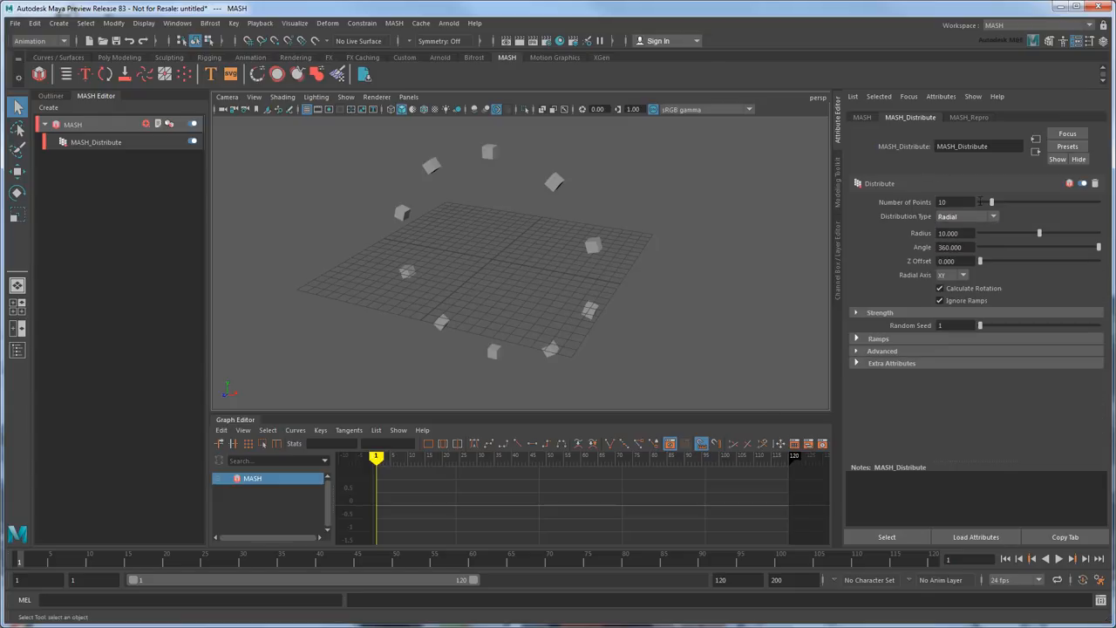
{"action": "left_click_drag", "start_coordinate": [990, 202], "coordinate": [1032, 203]}
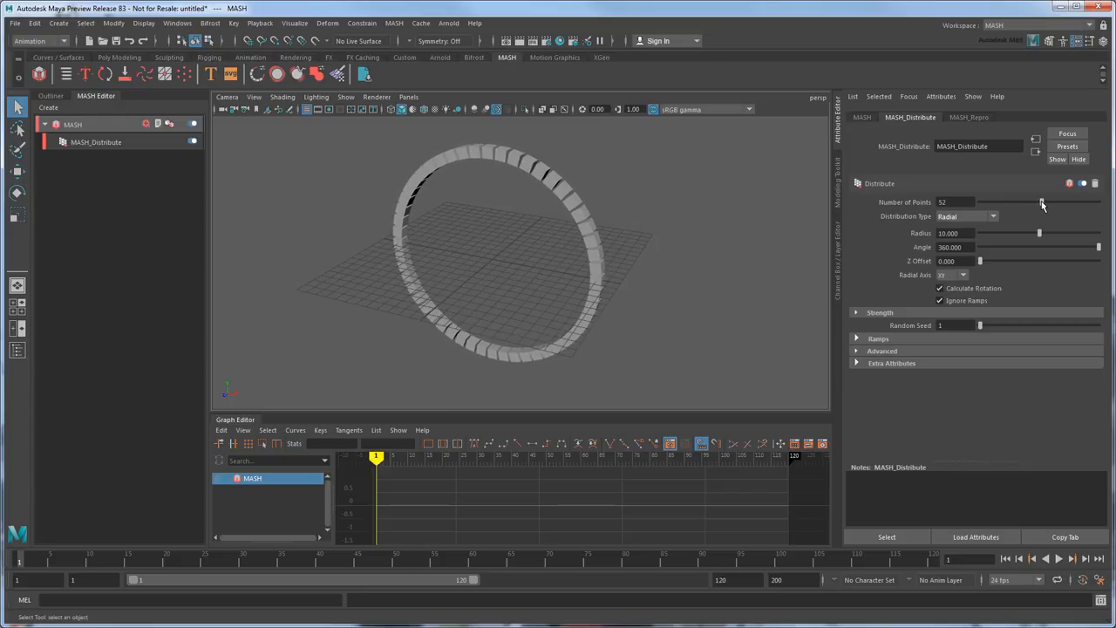
{"action": "left_click_drag", "start_coordinate": [523, 262], "coordinate": [652, 244]}
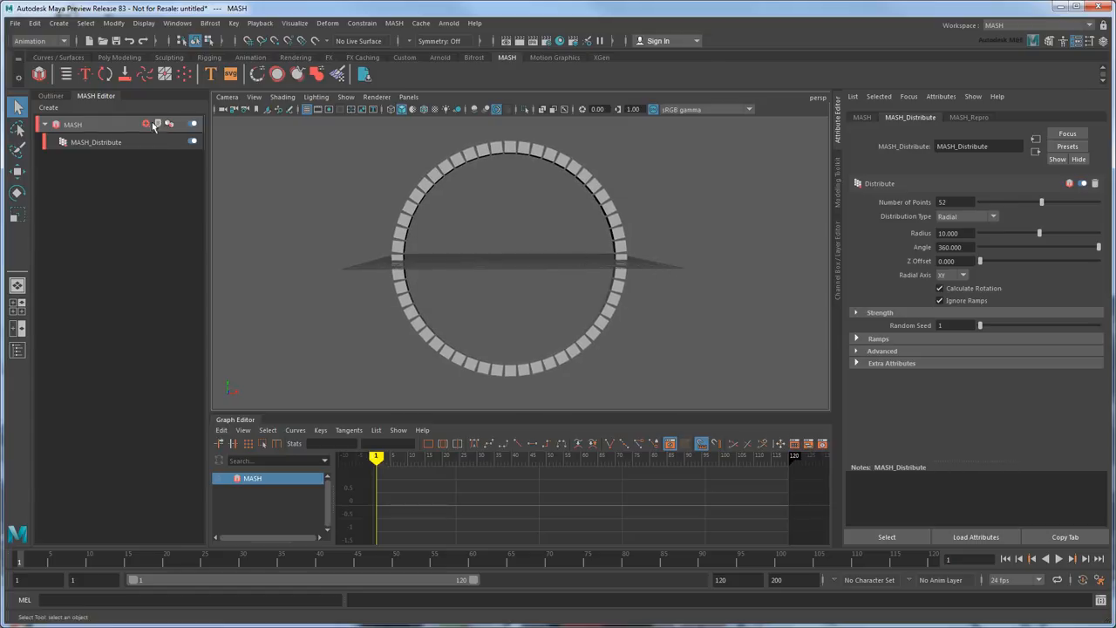
Add a Replicator node with 100 replicants offset along Z to extend the ring into a tunnel.
{"action": "left_click", "coordinate": [146, 123]}
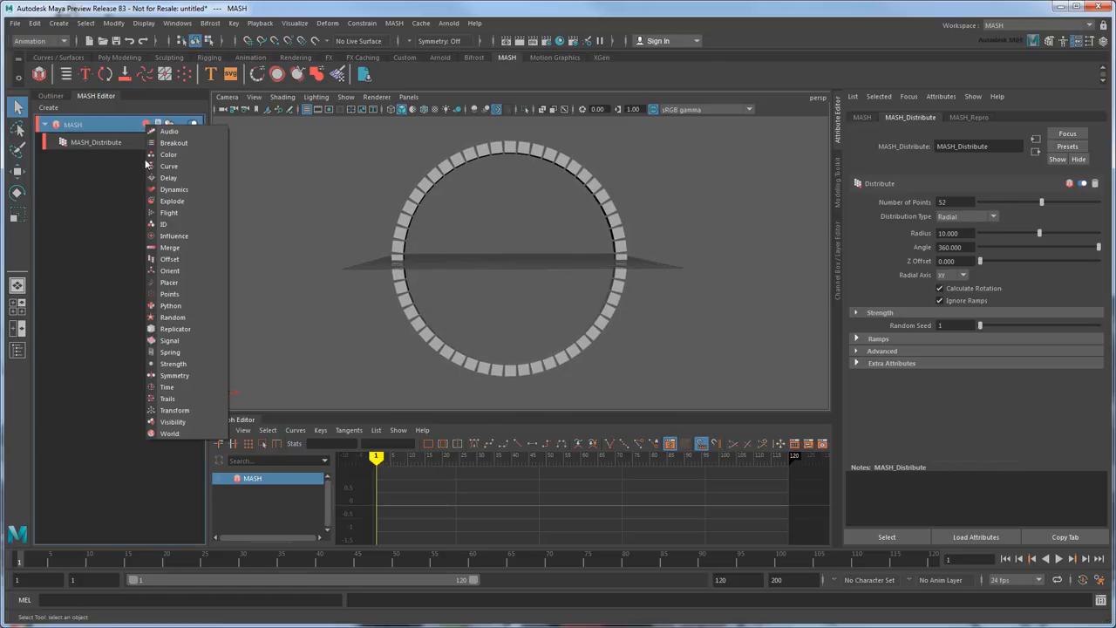
{"action": "left_click", "coordinate": [174, 328]}
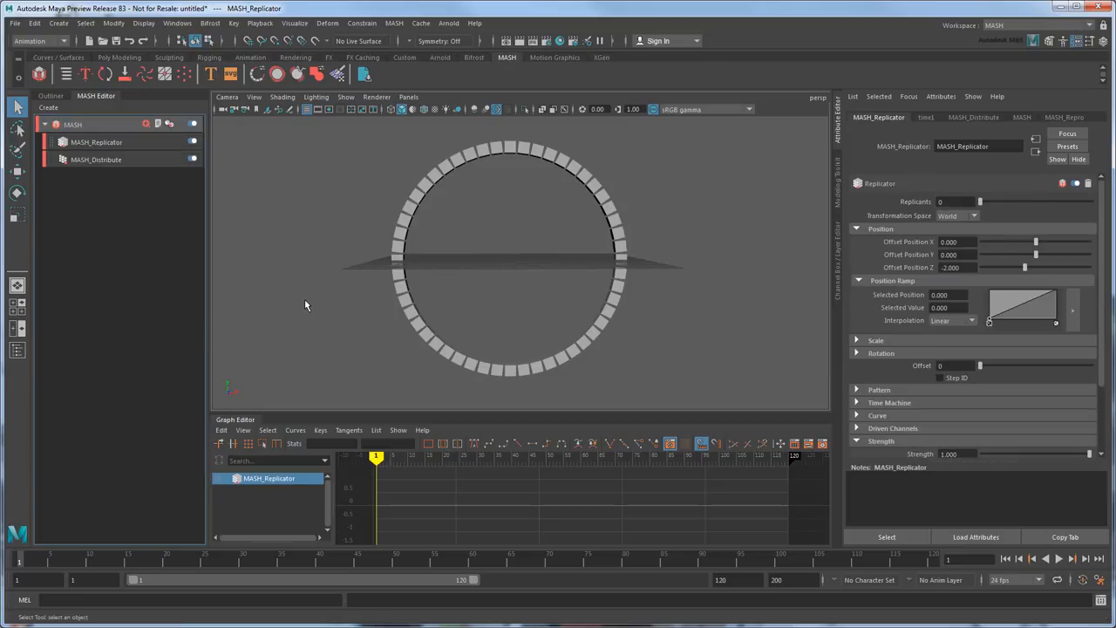
{"action": "mouse_move", "coordinate": [778, 254]}
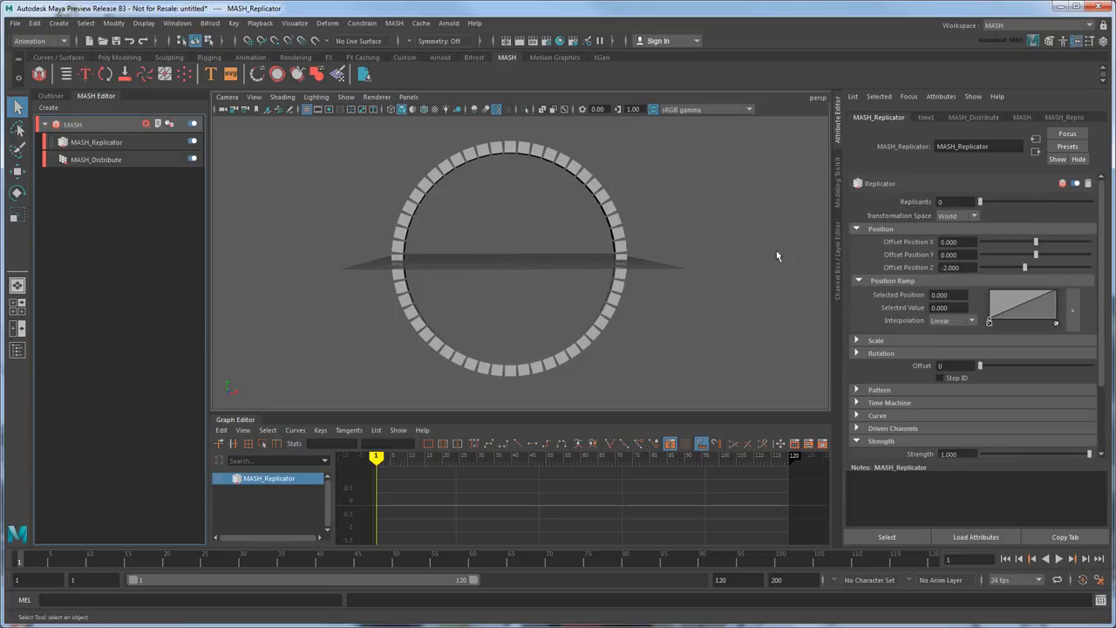
{"action": "left_click_drag", "start_coordinate": [979, 202], "coordinate": [1011, 202]}
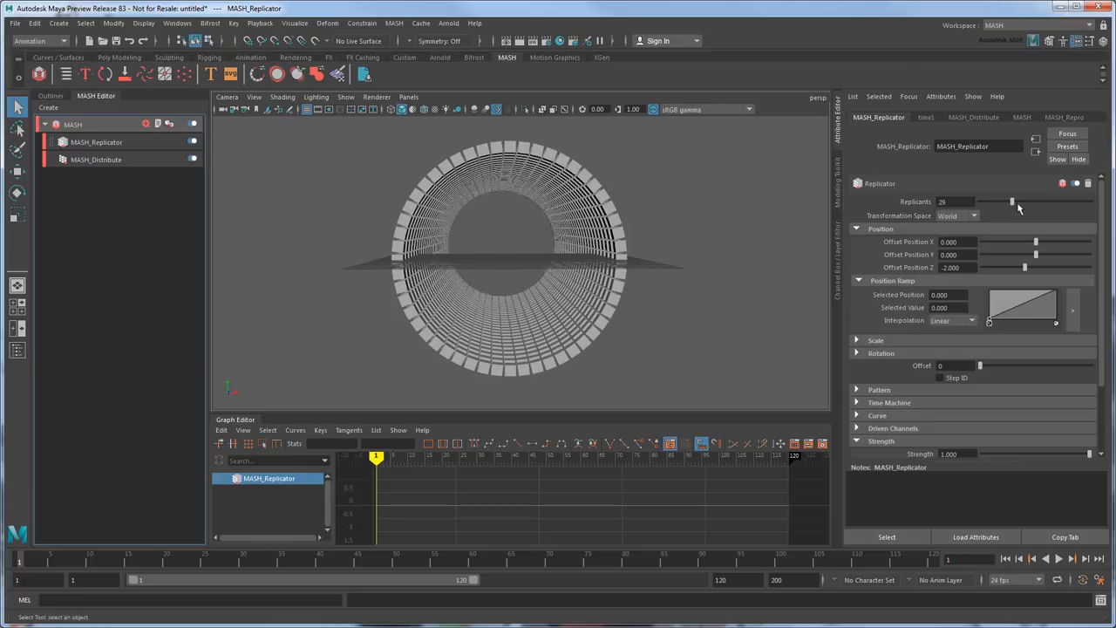
{"action": "left_click_drag", "start_coordinate": [1013, 202], "coordinate": [1089, 202]}
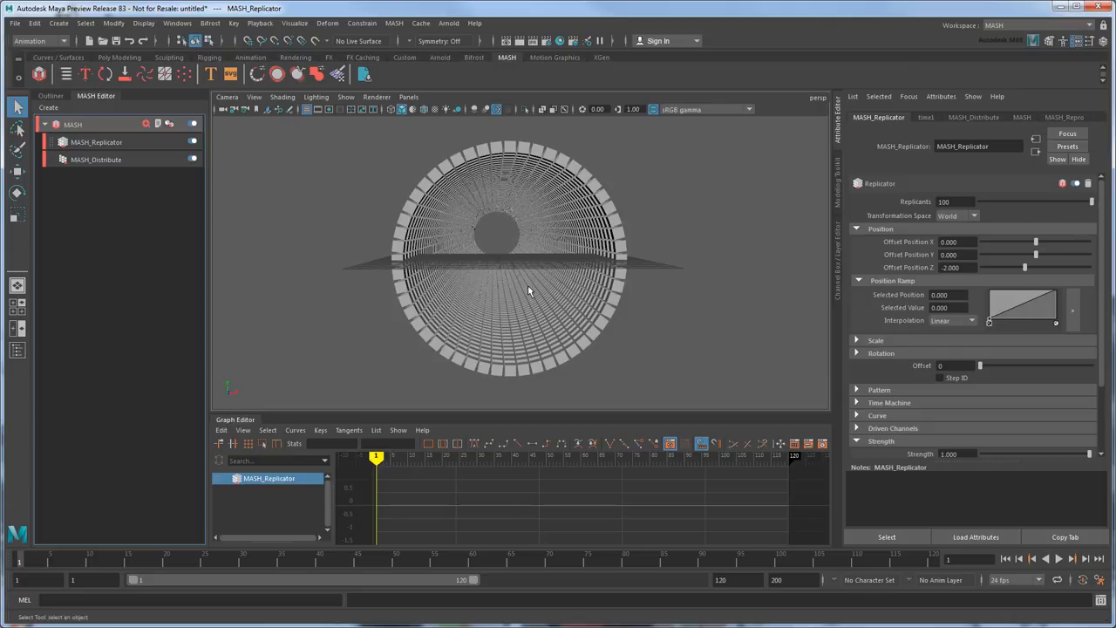
{"action": "left_click_drag", "start_coordinate": [526, 293], "coordinate": [582, 310]}
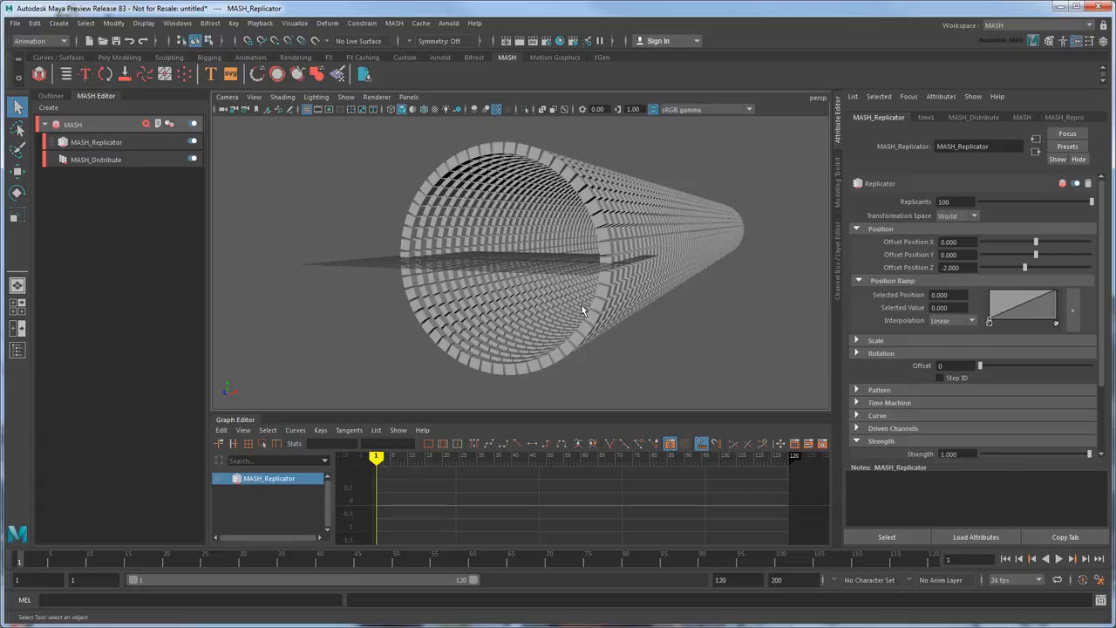
{"action": "left_click_drag", "start_coordinate": [584, 310], "coordinate": [711, 268]}
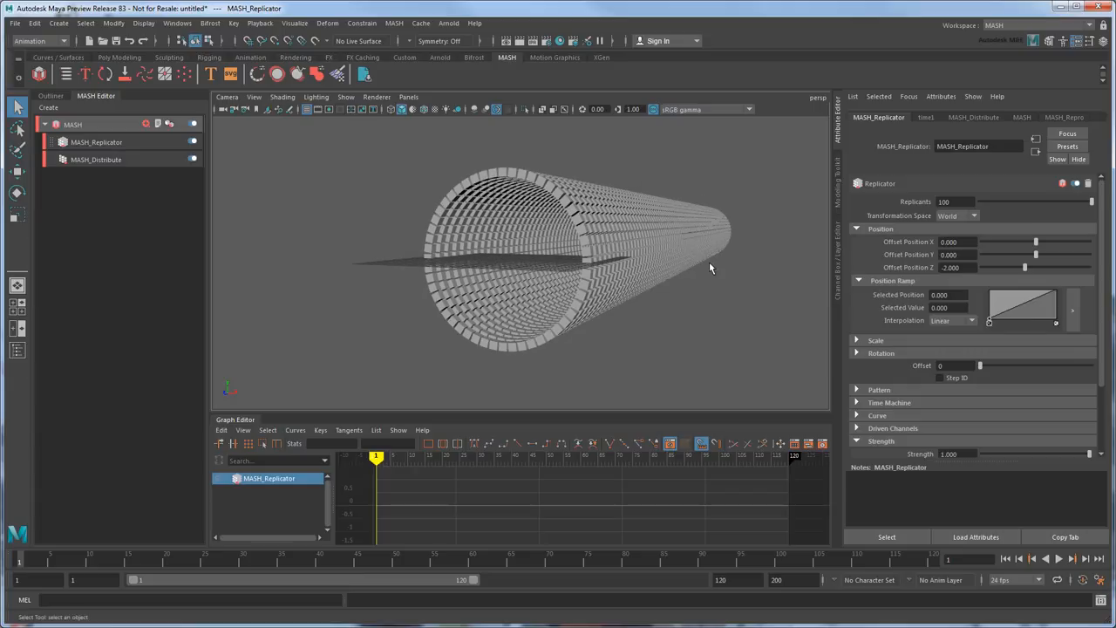
{"action": "left_click_drag", "start_coordinate": [1036, 240], "coordinate": [1002, 240]}
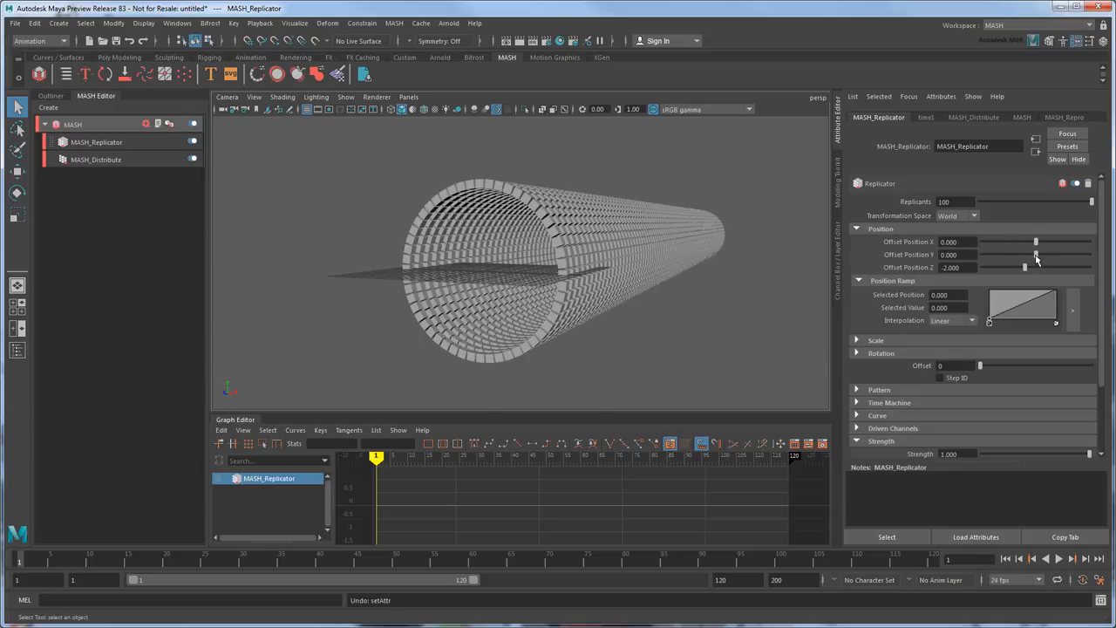
Adjust the Replicator's rotation and scale settings and move the camera inside the tunnel.
{"action": "left_click", "coordinate": [882, 353]}
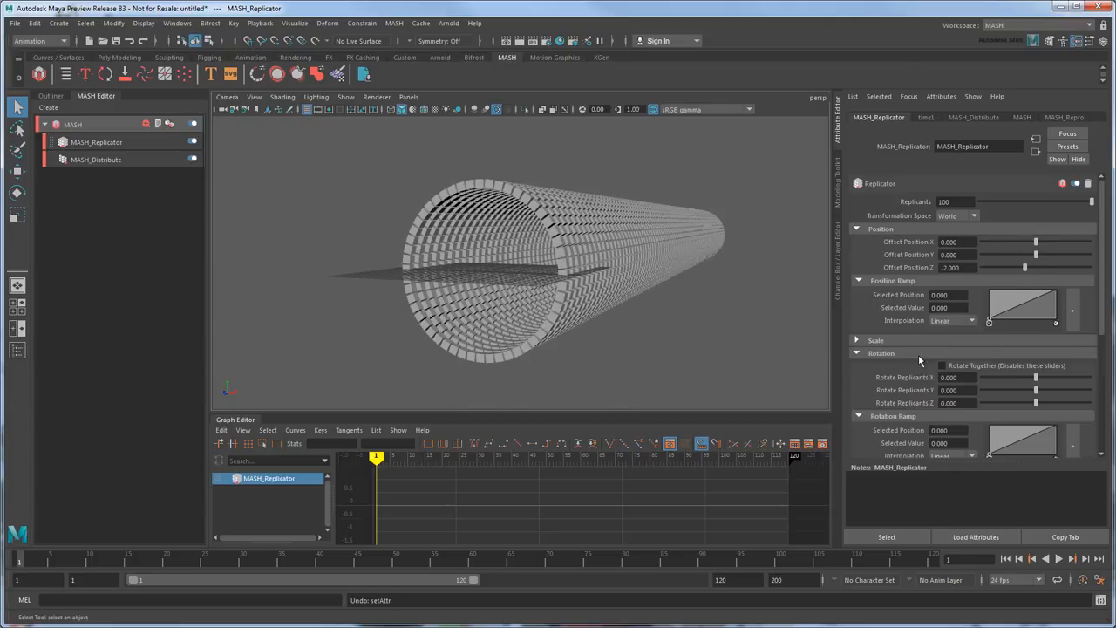
{"action": "left_click_drag", "start_coordinate": [1036, 403], "coordinate": [1029, 403]}
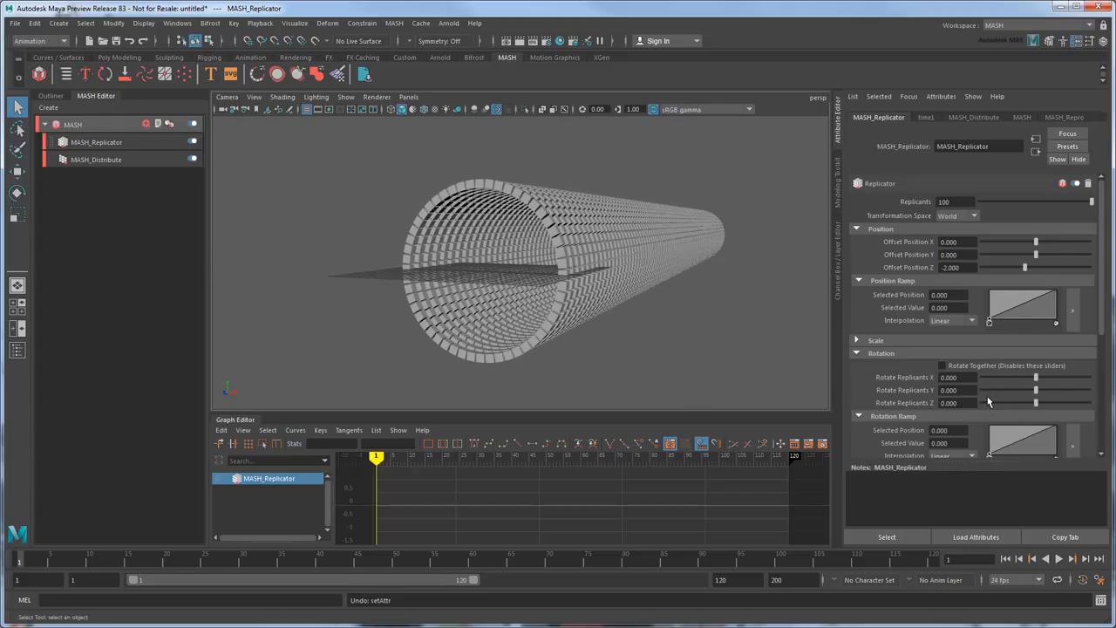
{"action": "left_click", "coordinate": [875, 340]}
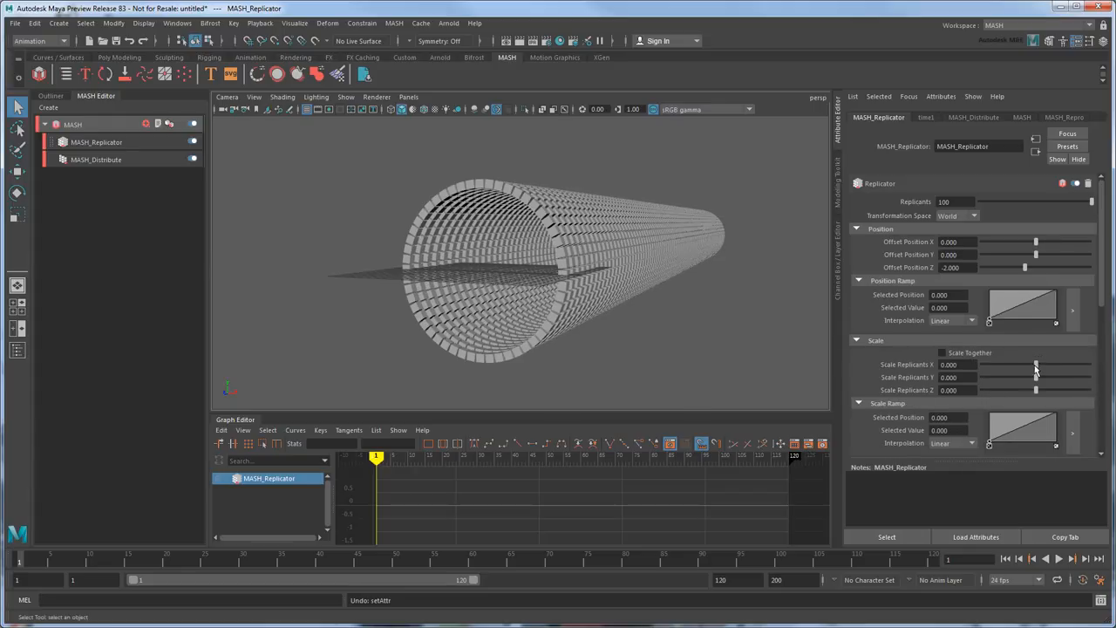
{"action": "left_click_drag", "start_coordinate": [1037, 377], "coordinate": [1046, 364]}
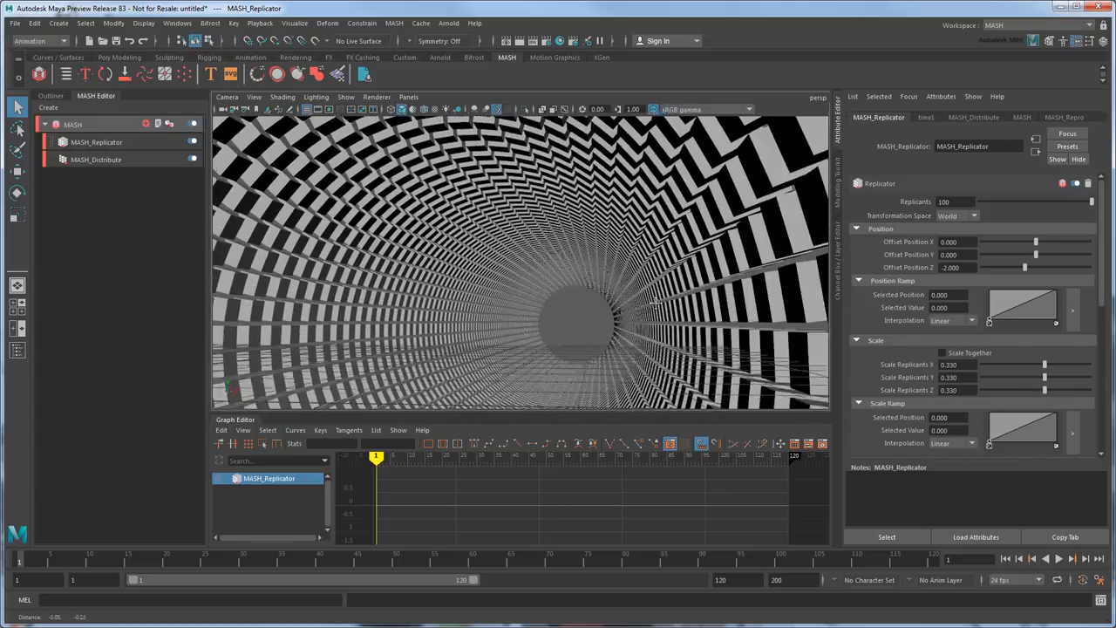
{"action": "left_click", "coordinate": [307, 108]}
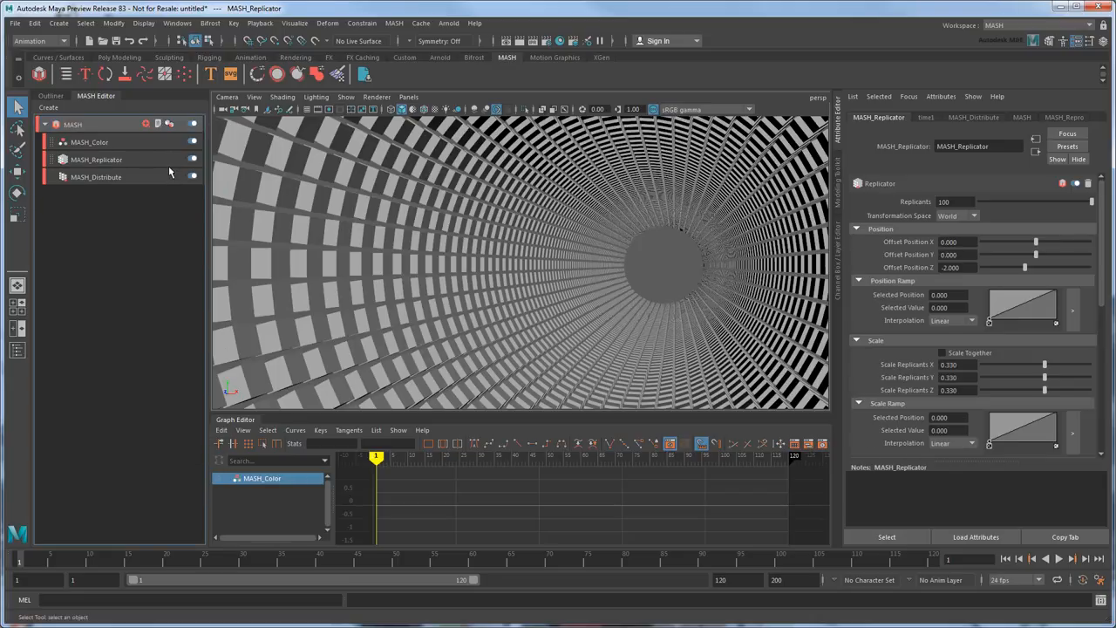
Add a Color node with random hue, saturation, value and a new random seed for multicoloured cubes.
{"action": "left_click", "coordinate": [89, 141]}
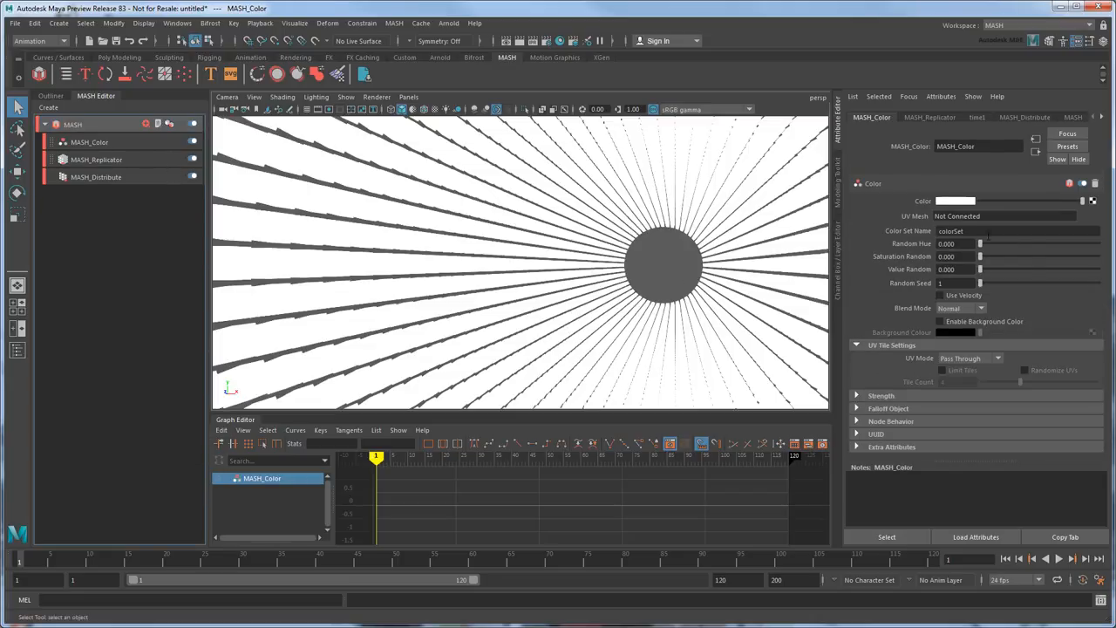
{"action": "left_click_drag", "start_coordinate": [980, 244], "coordinate": [1084, 244]}
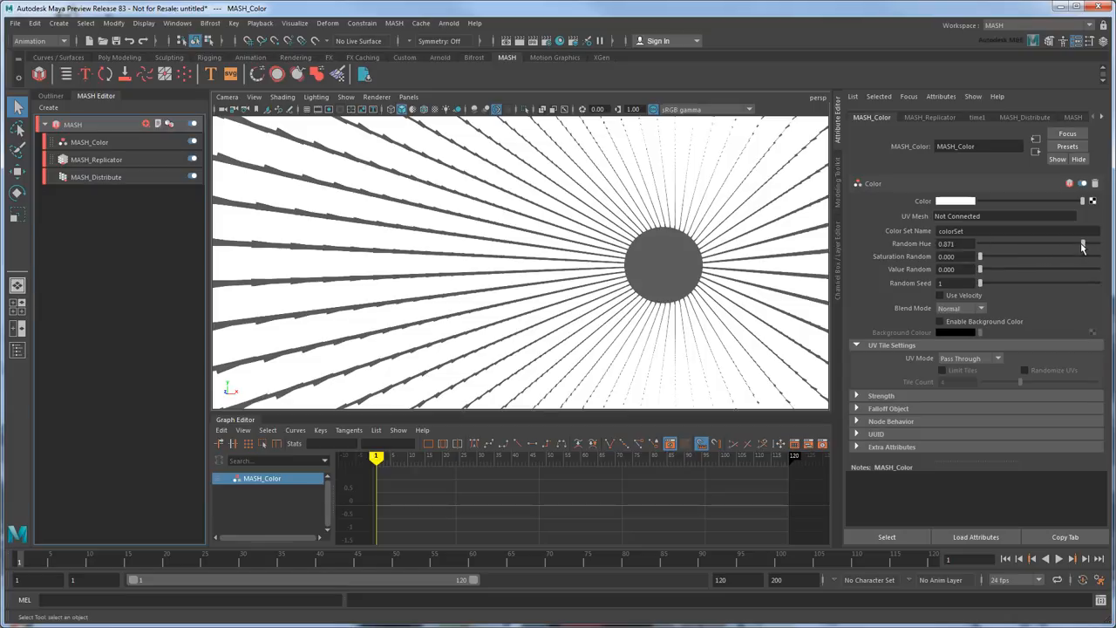
{"action": "left_click_drag", "start_coordinate": [980, 254], "coordinate": [1080, 255]}
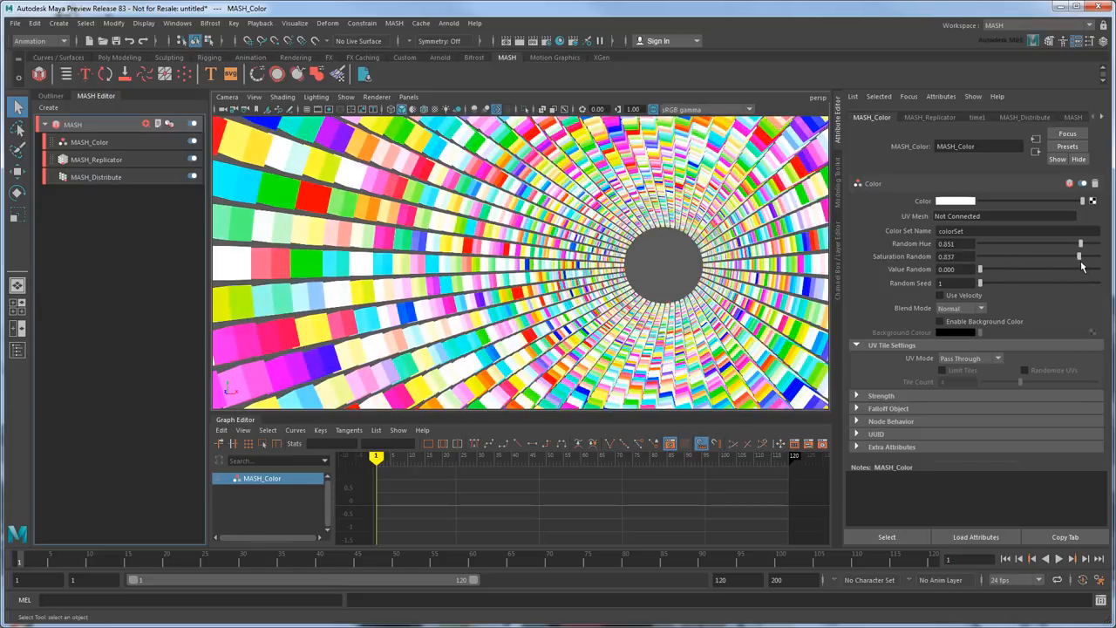
{"action": "left_click_drag", "start_coordinate": [978, 269], "coordinate": [1008, 268]}
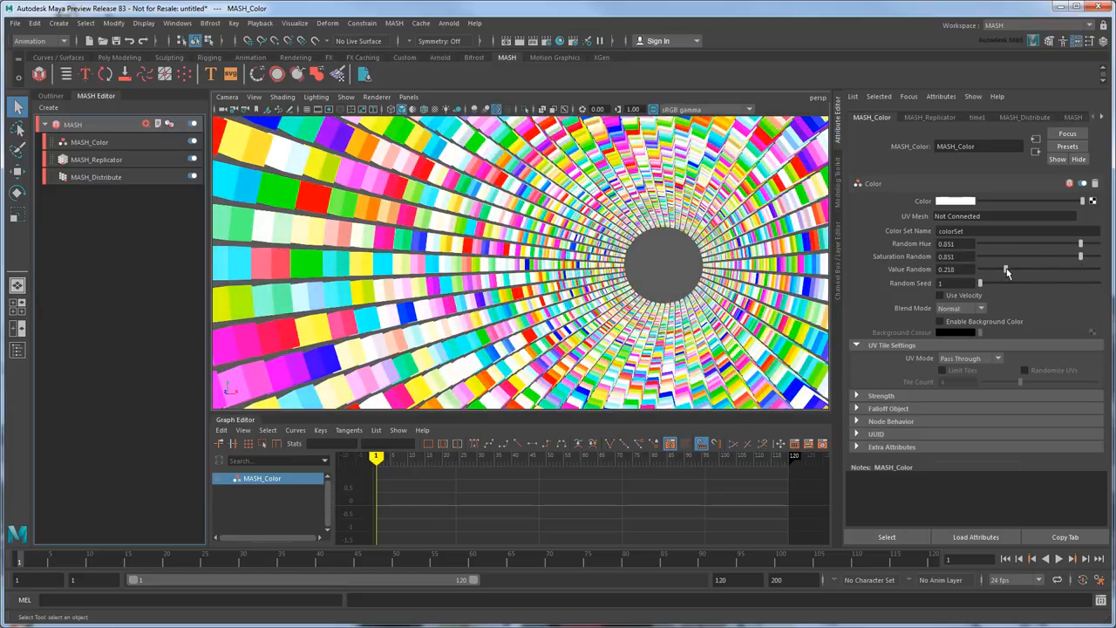
{"action": "left_click_drag", "start_coordinate": [1008, 269], "coordinate": [1018, 268]}
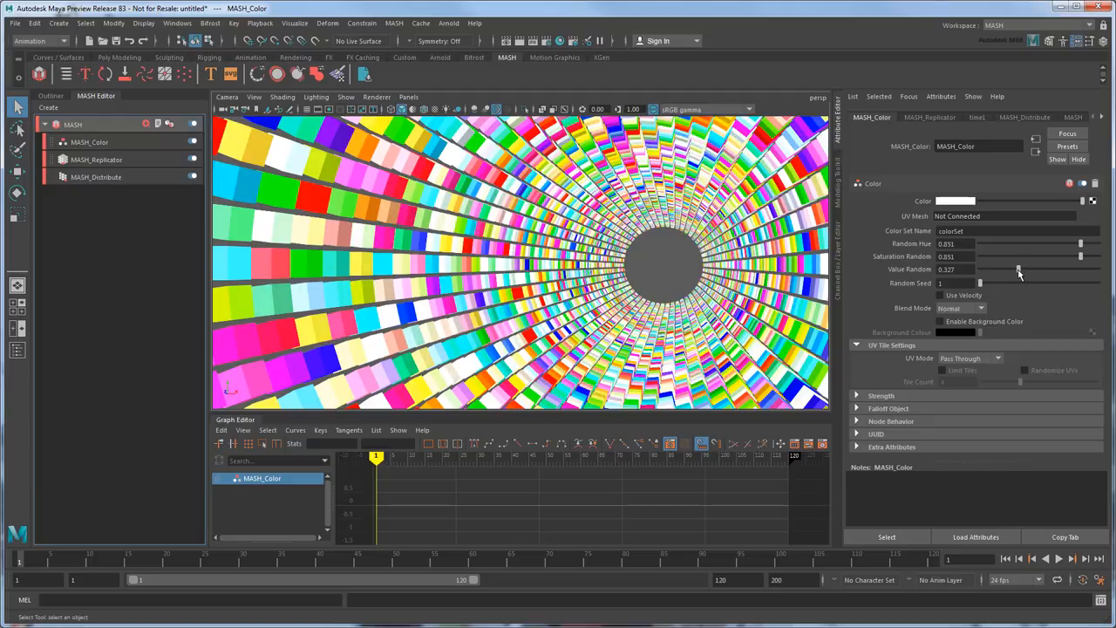
{"action": "left_click_drag", "start_coordinate": [978, 283], "coordinate": [983, 282]}
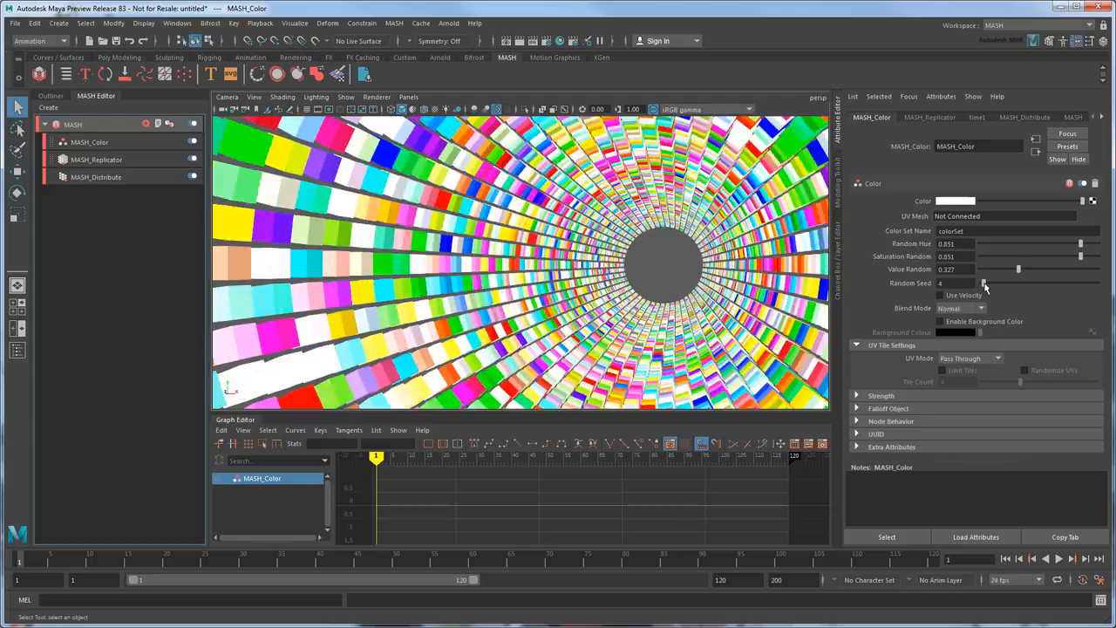
{"action": "left_click_drag", "start_coordinate": [983, 283], "coordinate": [997, 282]}
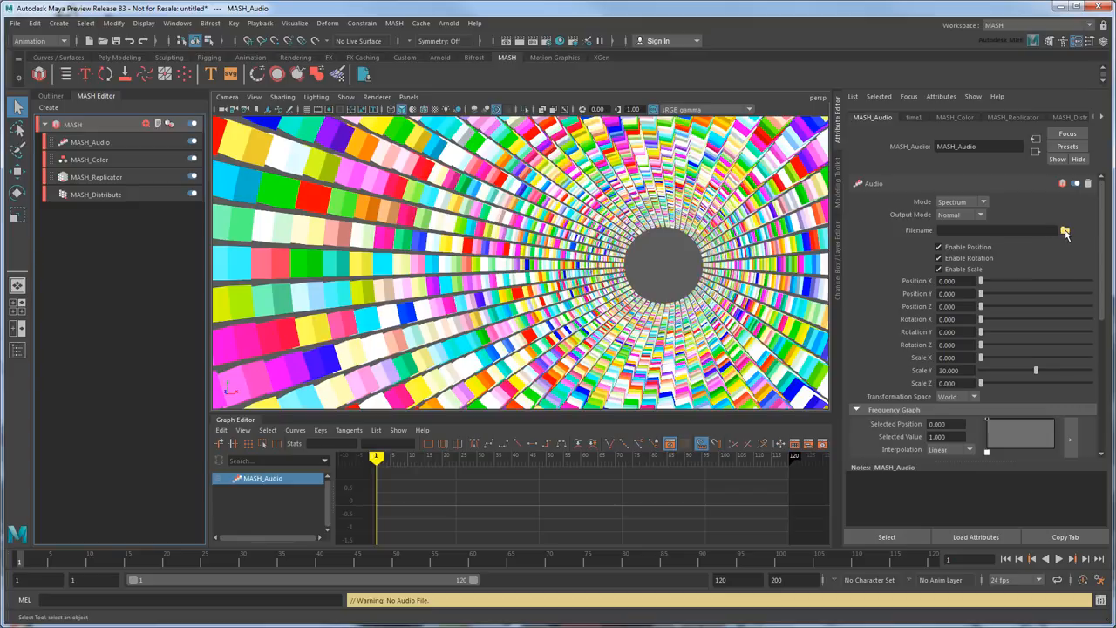
Load the holiday music WAV into MASH_Audio and show its waveform on the Time Slider.
{"action": "left_click", "coordinate": [1063, 231]}
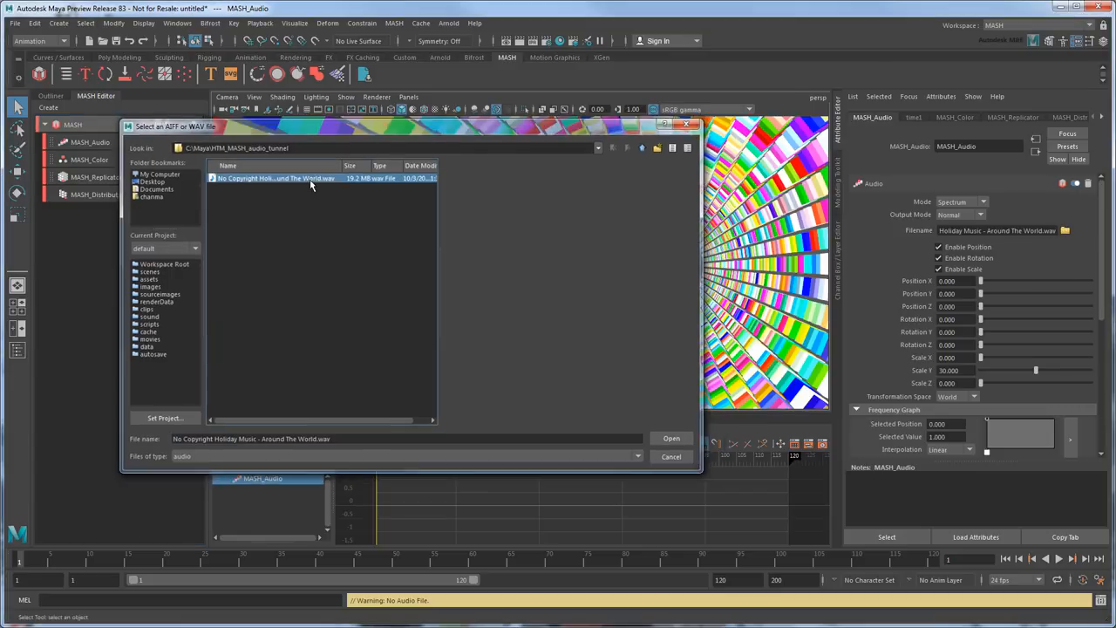
{"action": "left_click", "coordinate": [670, 438]}
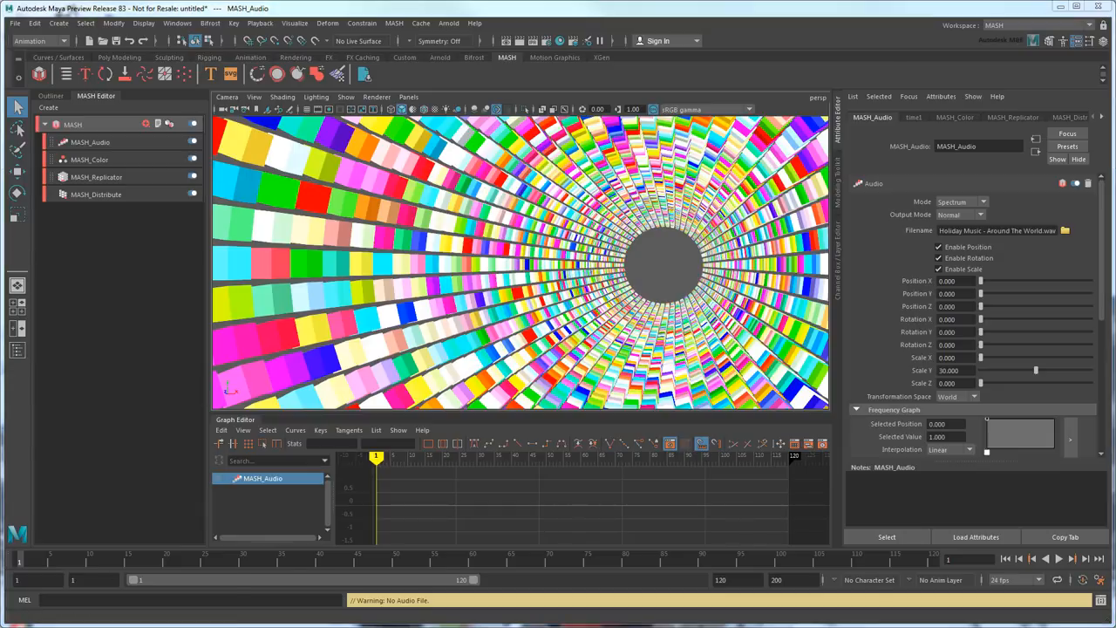
{"action": "left_click", "coordinate": [1063, 230]}
{"action": "type", "text": "0"}
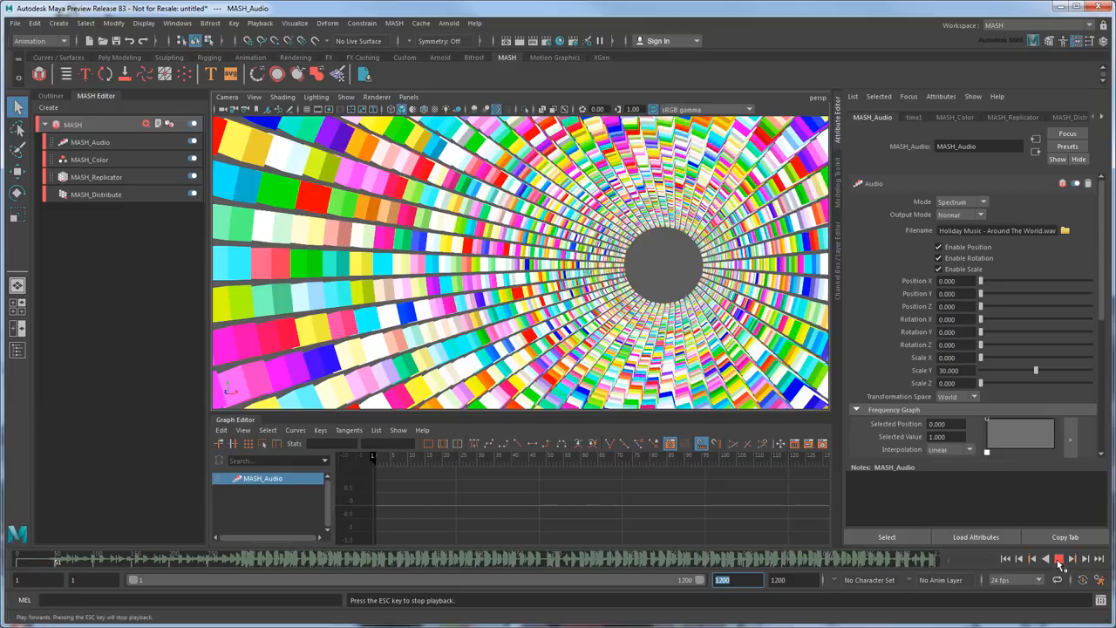
Play back the audio-driven tunnel animation, then stop playback.
{"action": "left_click", "coordinate": [1058, 558]}
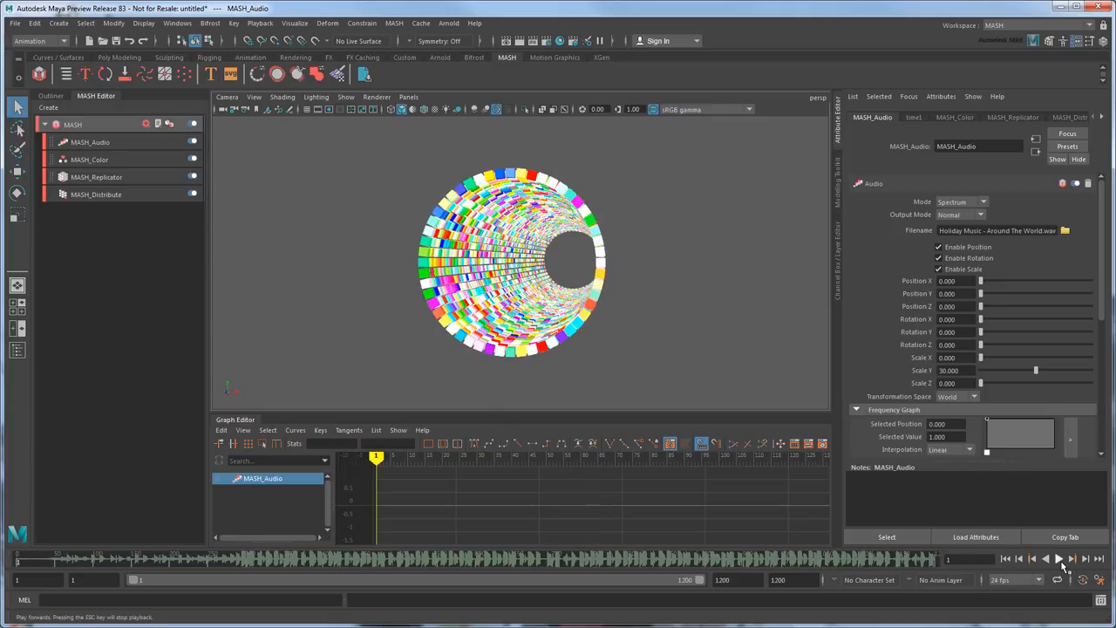
{"action": "left_click", "coordinate": [1057, 557]}
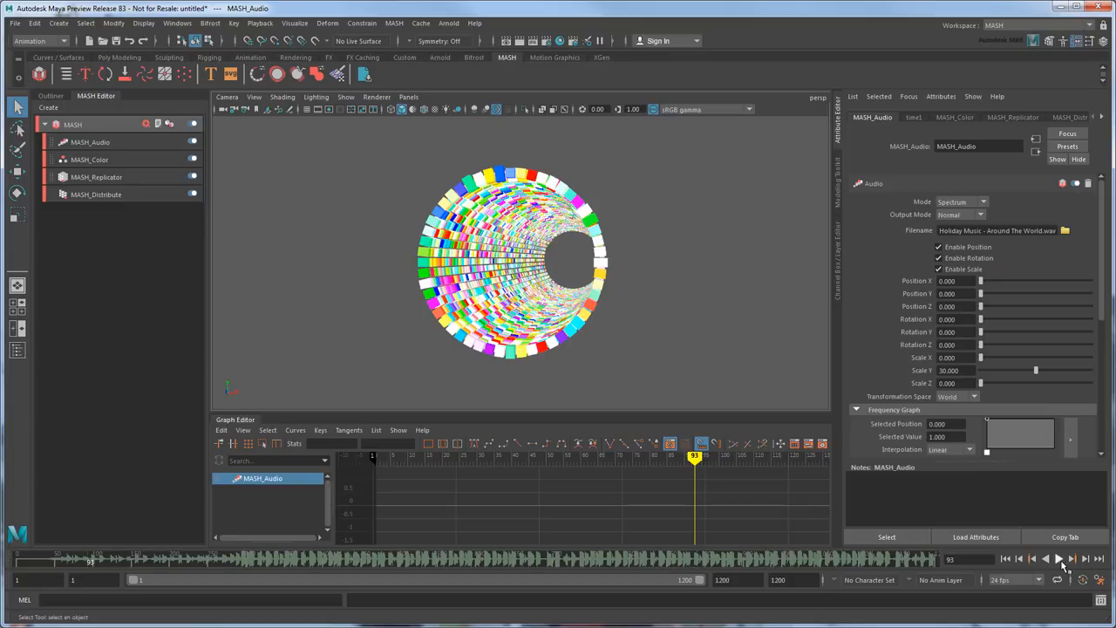
Reorder MASH_Audio below MASH_Replicator and preview the result in playback.
{"action": "left_click", "coordinate": [90, 143]}
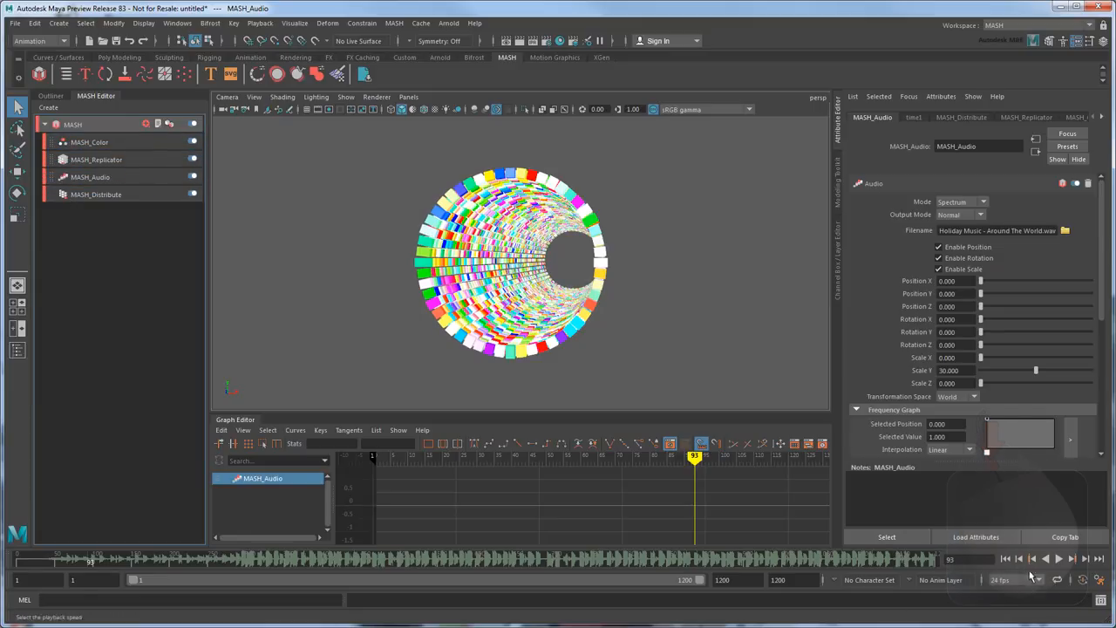
{"action": "left_click", "coordinate": [1056, 557]}
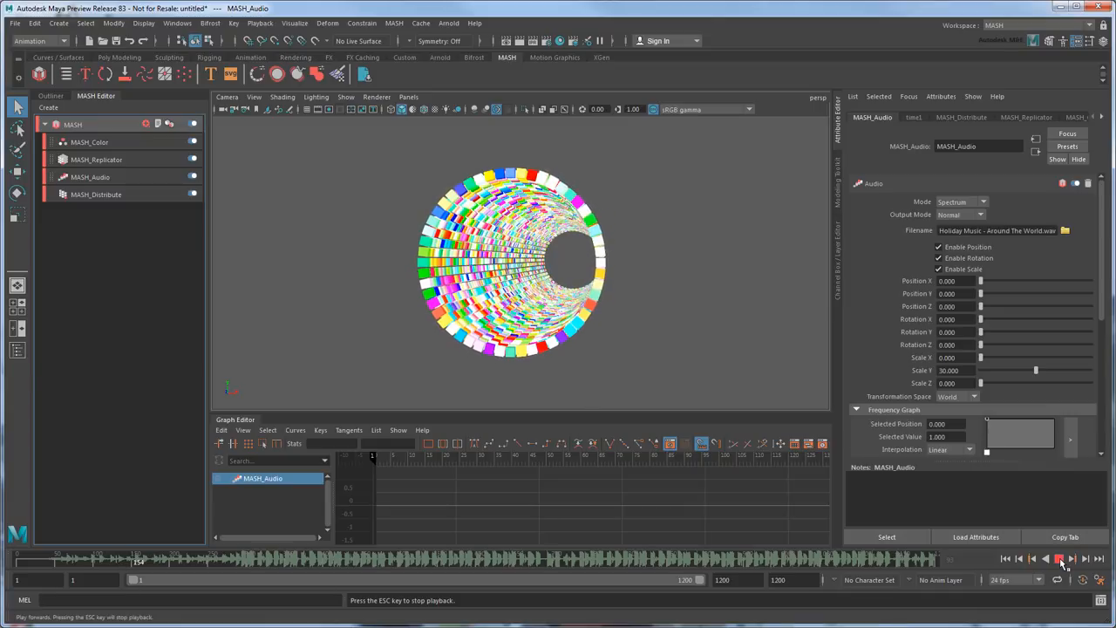
{"action": "left_click", "coordinate": [1057, 558]}
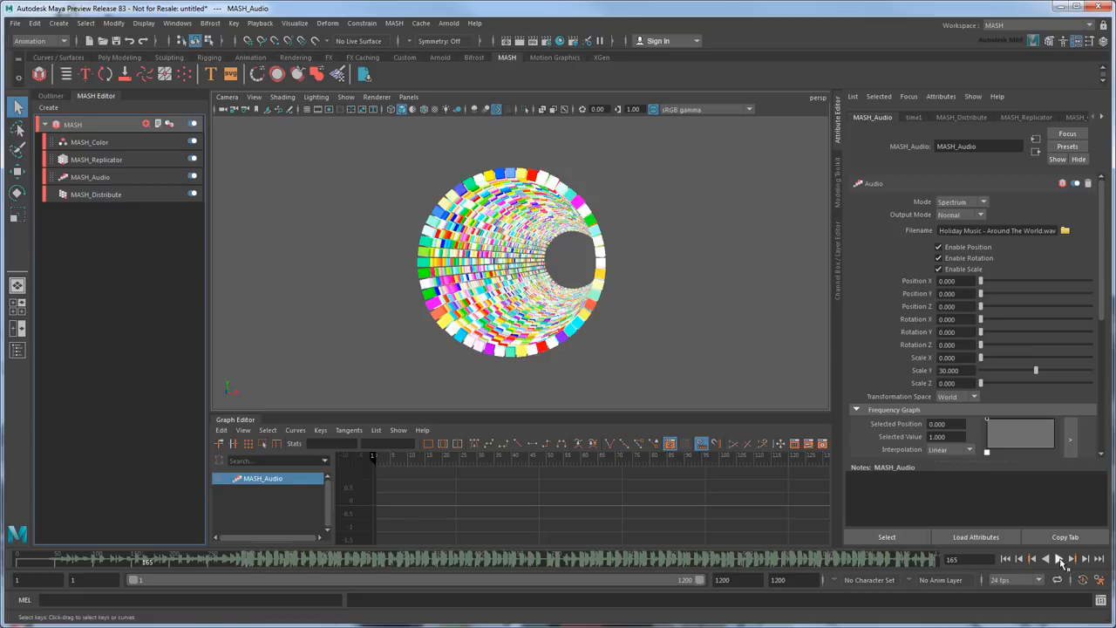
{"action": "right_click", "coordinate": [715, 558]}
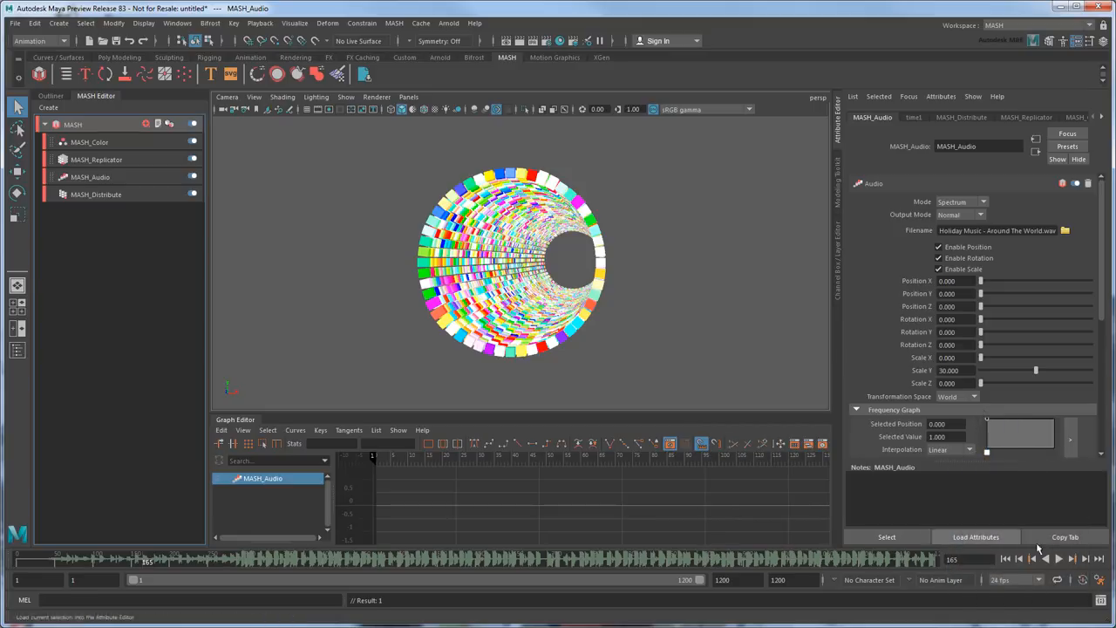
{"action": "left_click", "coordinate": [1057, 558]}
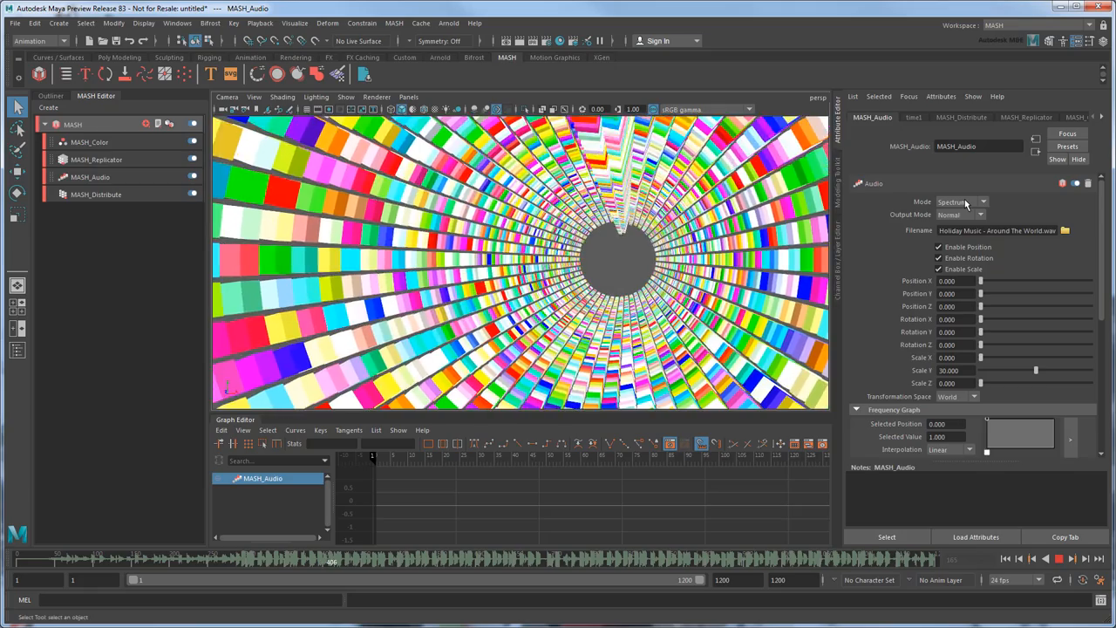
Set the audio node's Mode to Average.
{"action": "left_click", "coordinate": [959, 203]}
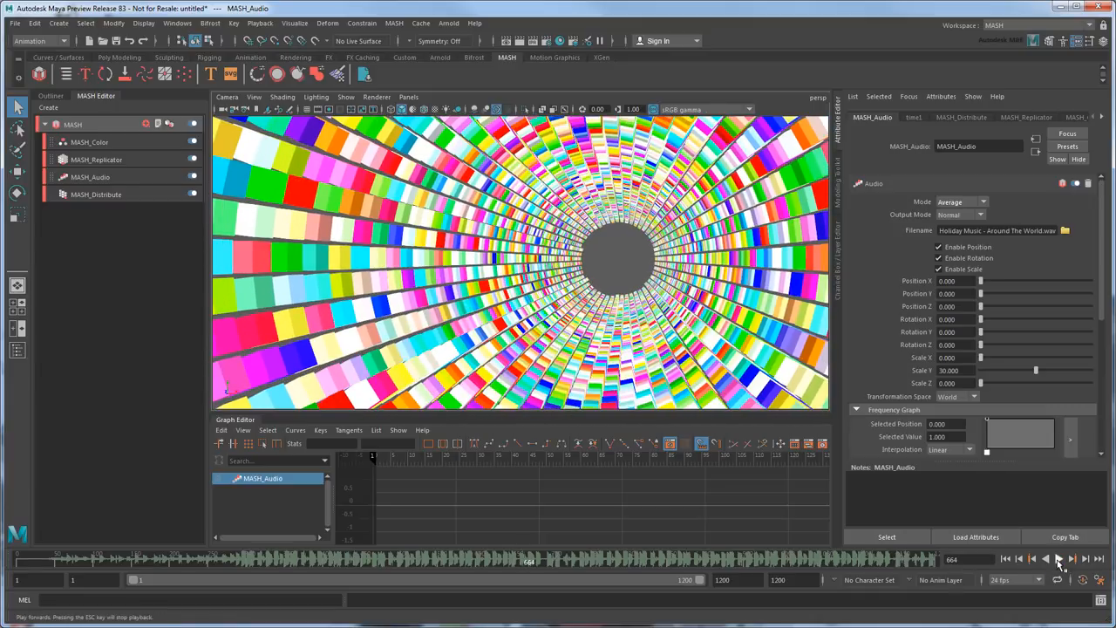
{"action": "left_click", "coordinate": [96, 160]}
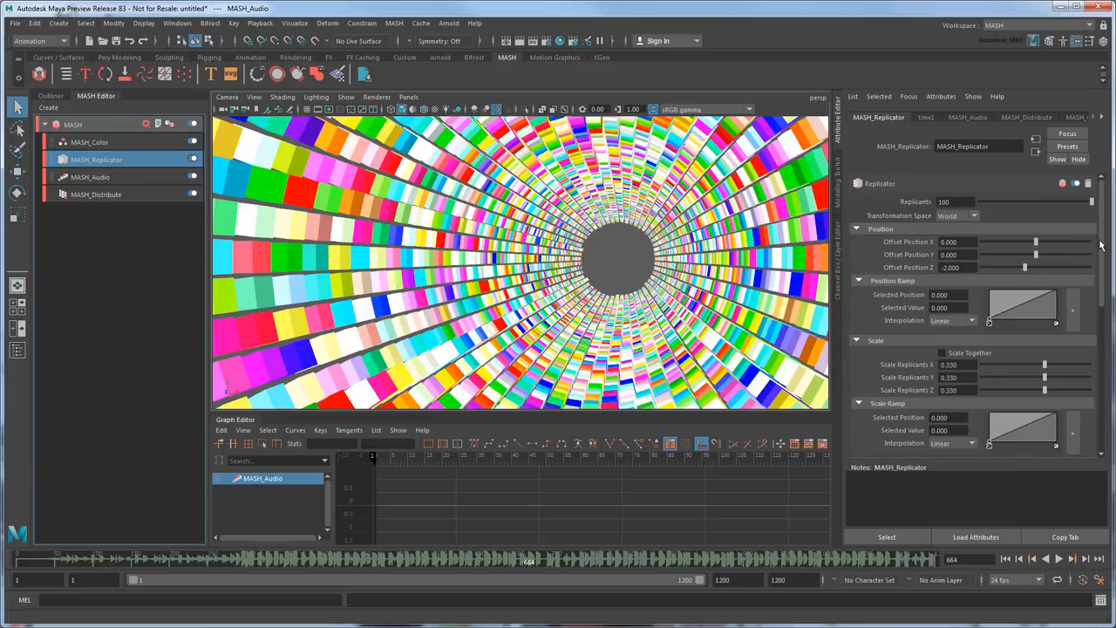
Raise and key the Replicator's Pattern Rotation Z so the rings twist over time.
{"action": "scroll", "scroll_direction": "down", "scroll_amount": 3}
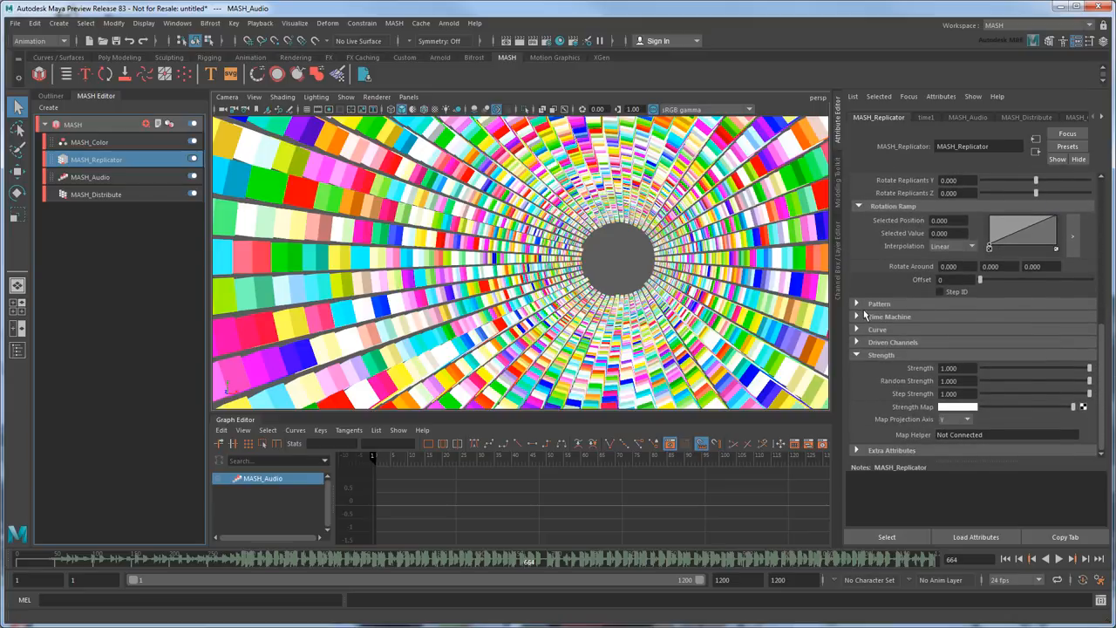
{"action": "left_click", "coordinate": [879, 304]}
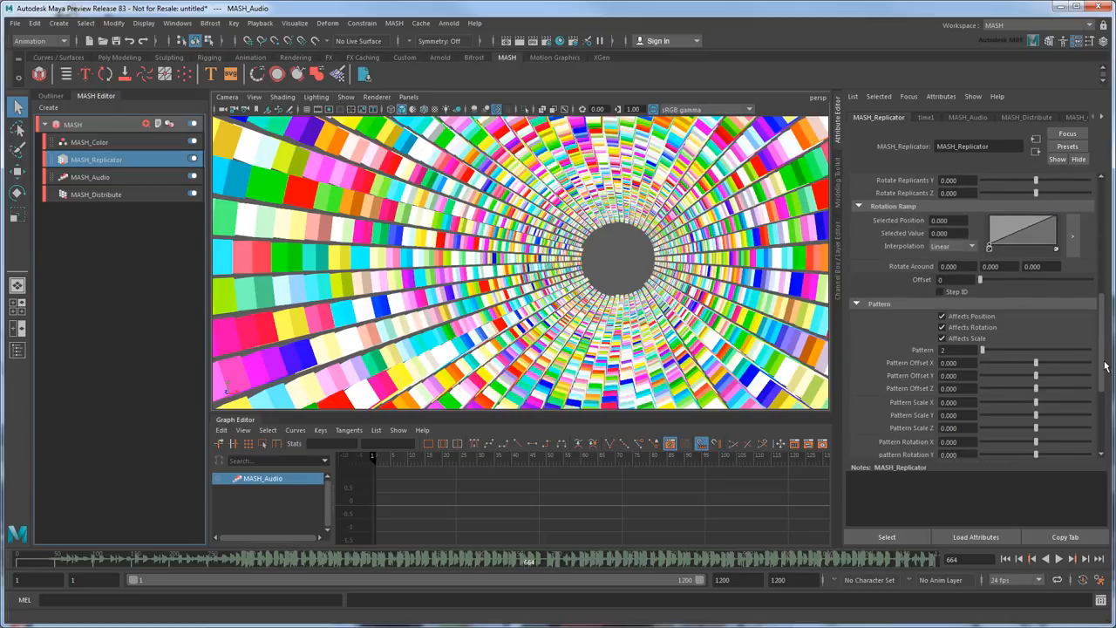
{"action": "scroll", "scroll_direction": "down", "scroll_amount": 3}
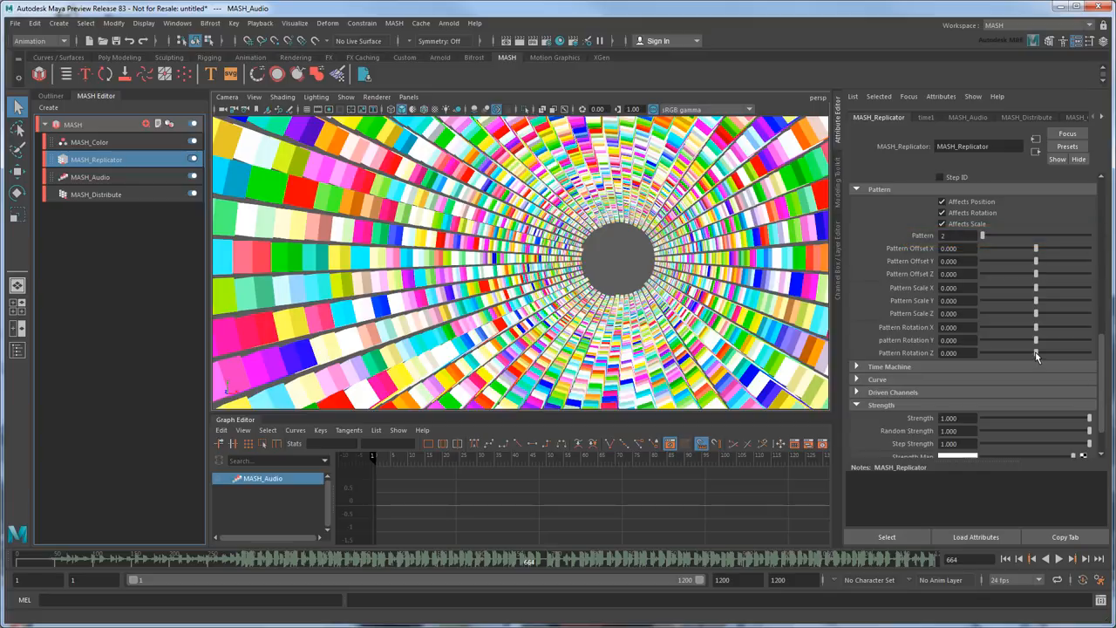
{"action": "left_click_drag", "start_coordinate": [1036, 352], "coordinate": [1077, 353]}
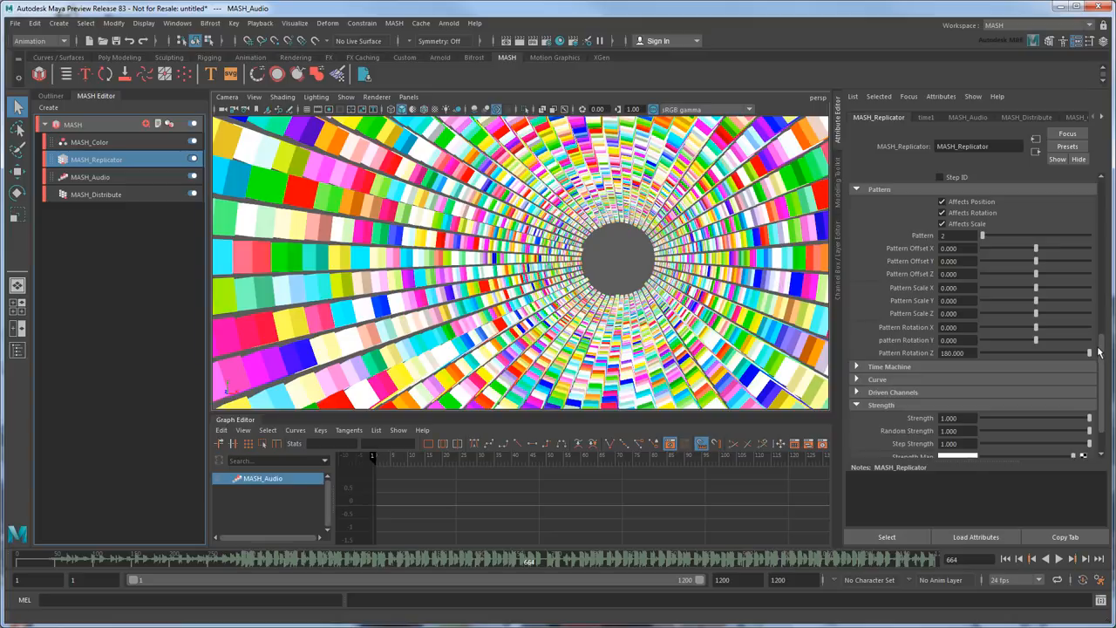
{"action": "triple_click", "coordinate": [948, 352]}
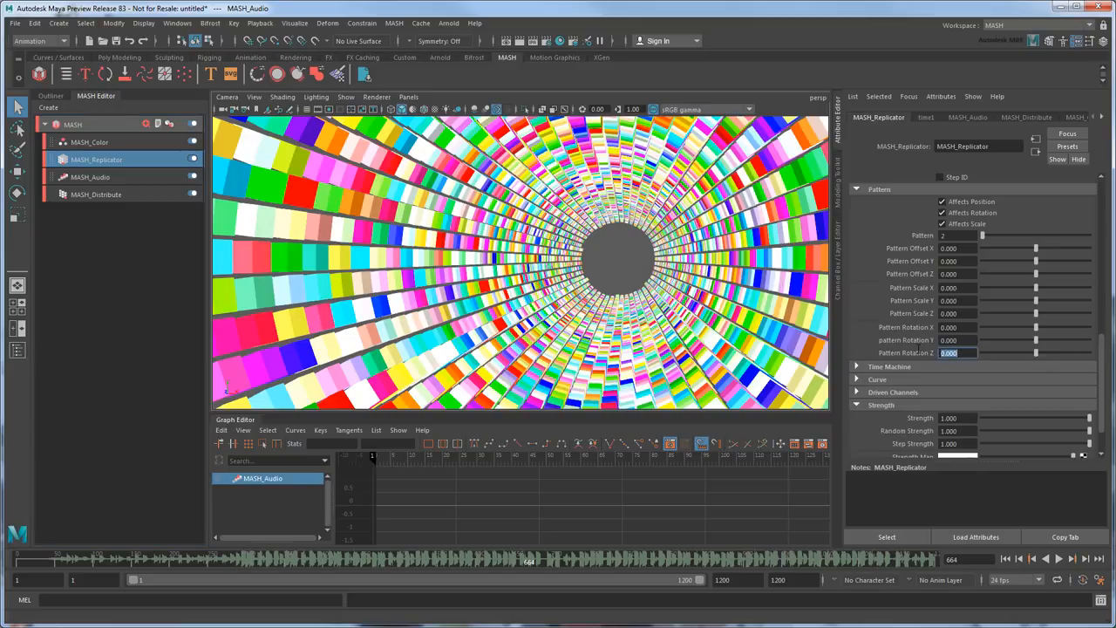
{"action": "mouse_move", "coordinate": [392, 554]}
{"action": "type", "text": "2800.000"}
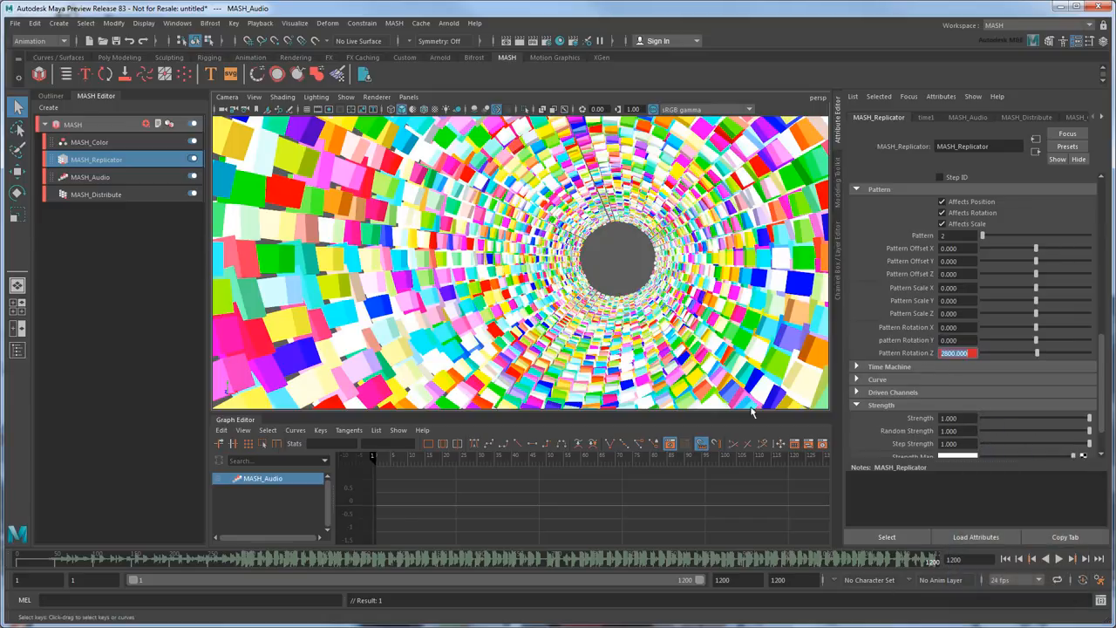
Play the spinning tunnel animation from the start, then stop it.
{"action": "left_click", "coordinate": [1057, 558]}
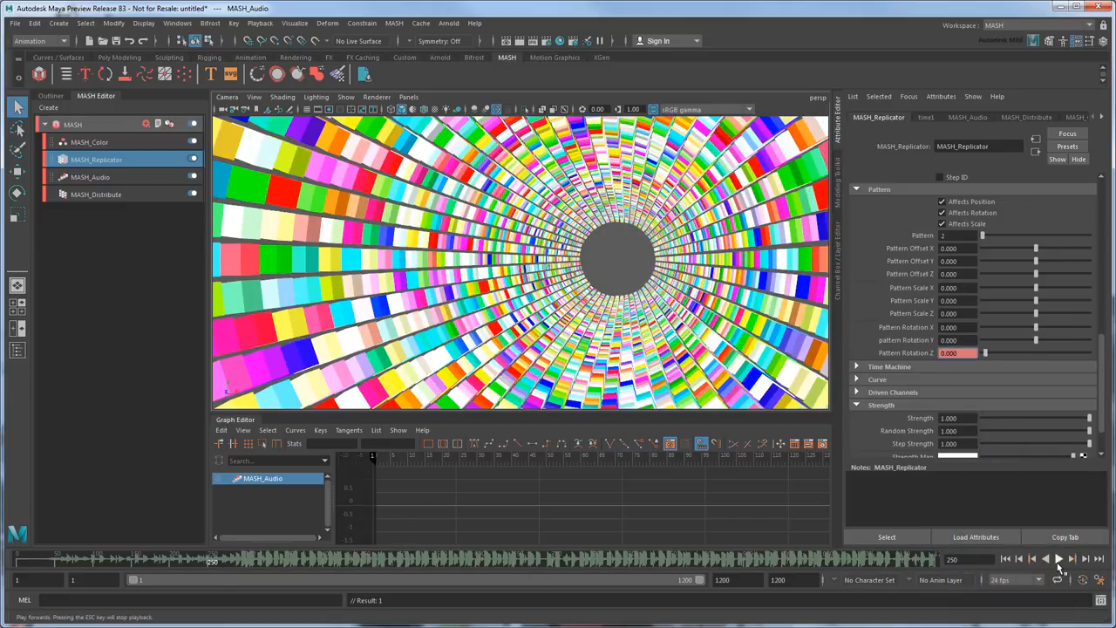
{"action": "left_click", "coordinate": [1056, 558]}
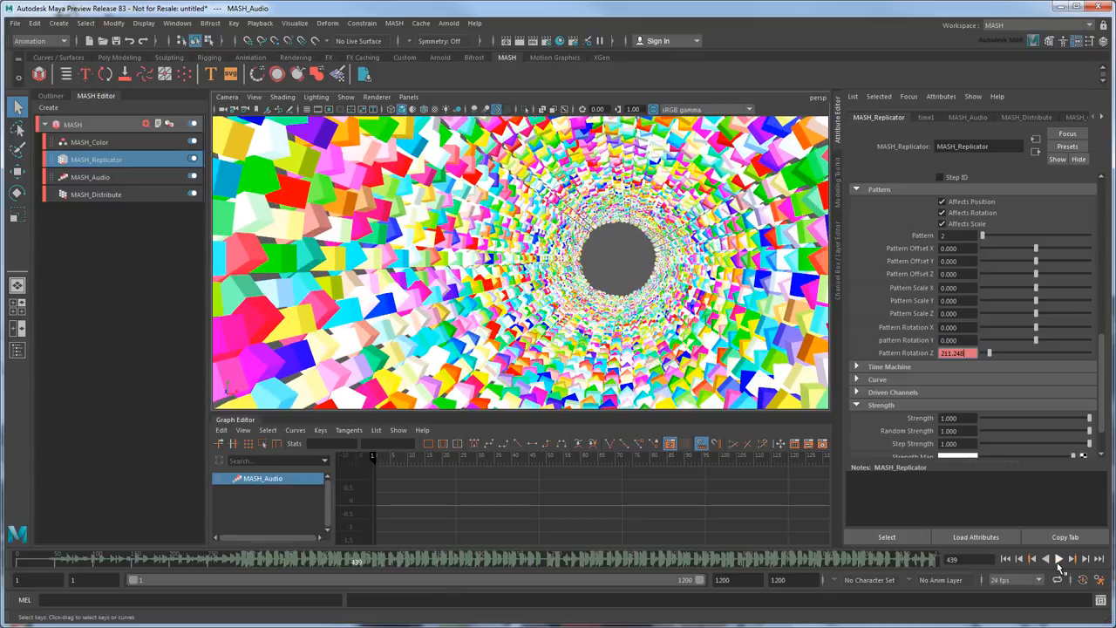
{"action": "left_click", "coordinate": [955, 300]}
{"action": "type", "text": "4.000"}
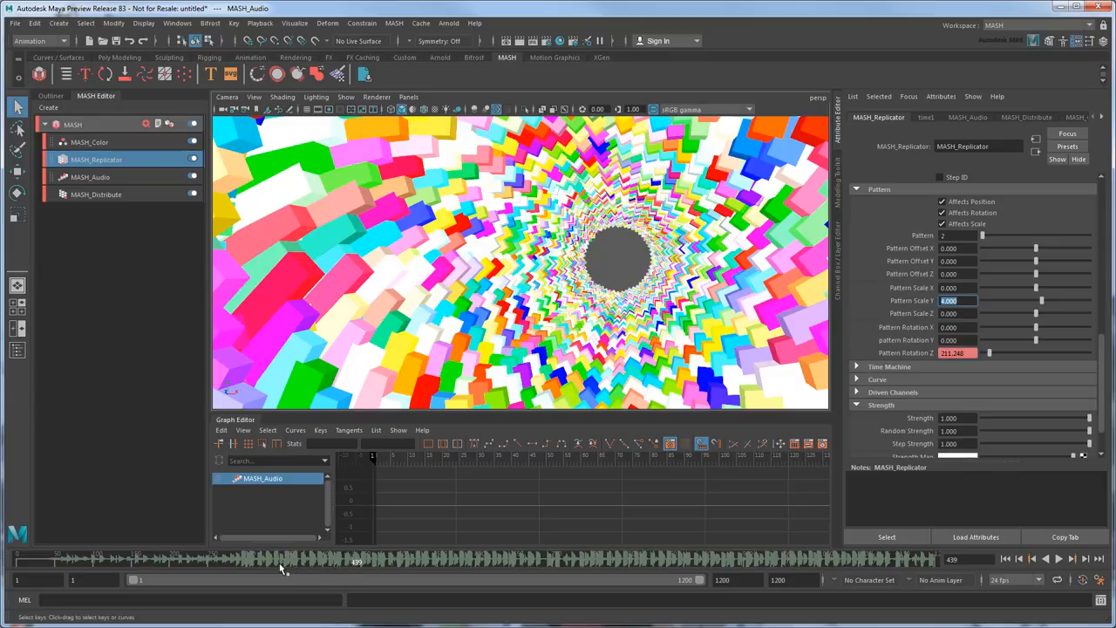
Key Pattern Scale Z at an early frame and a larger value at a later frame.
{"action": "left_click", "coordinate": [258, 558]}
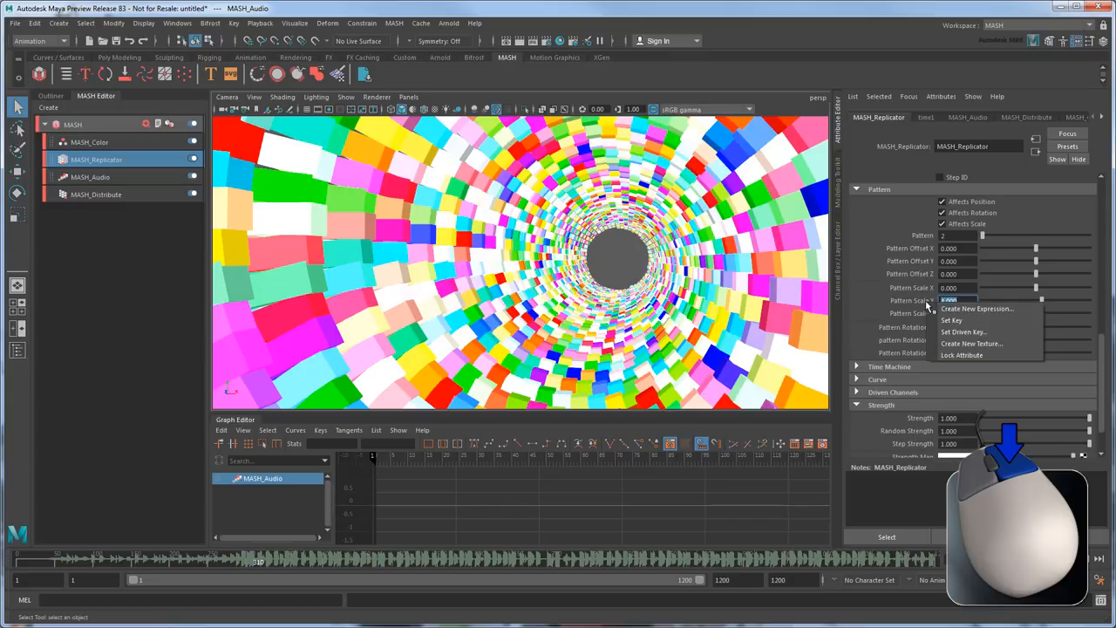
{"action": "left_click", "coordinate": [952, 320]}
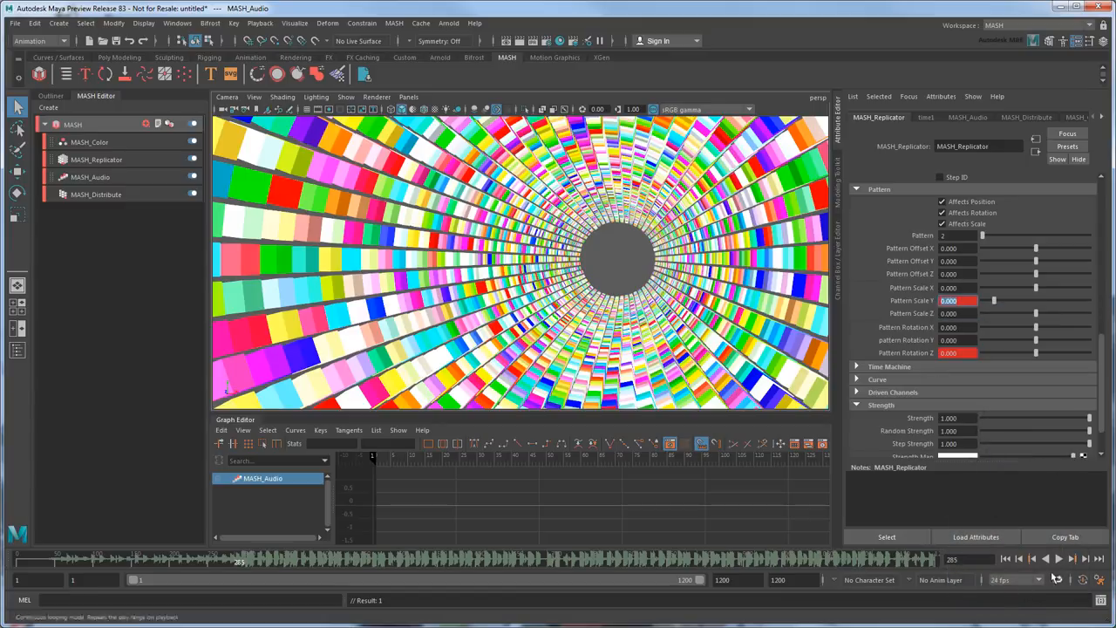
{"action": "left_click", "coordinate": [1060, 558]}
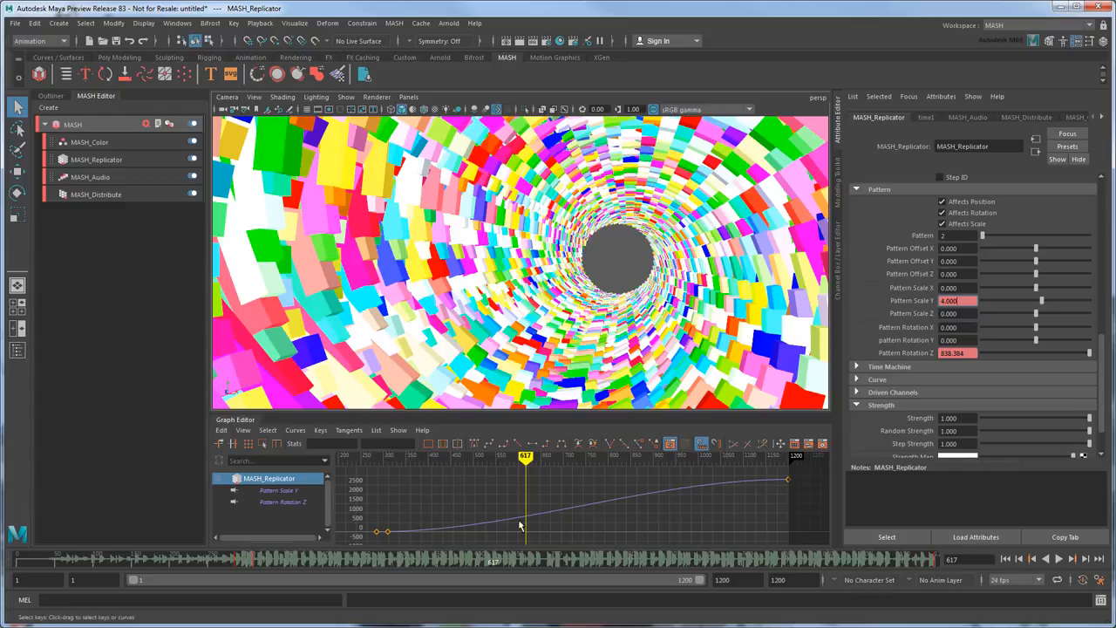
{"action": "mouse_move", "coordinate": [793, 495]}
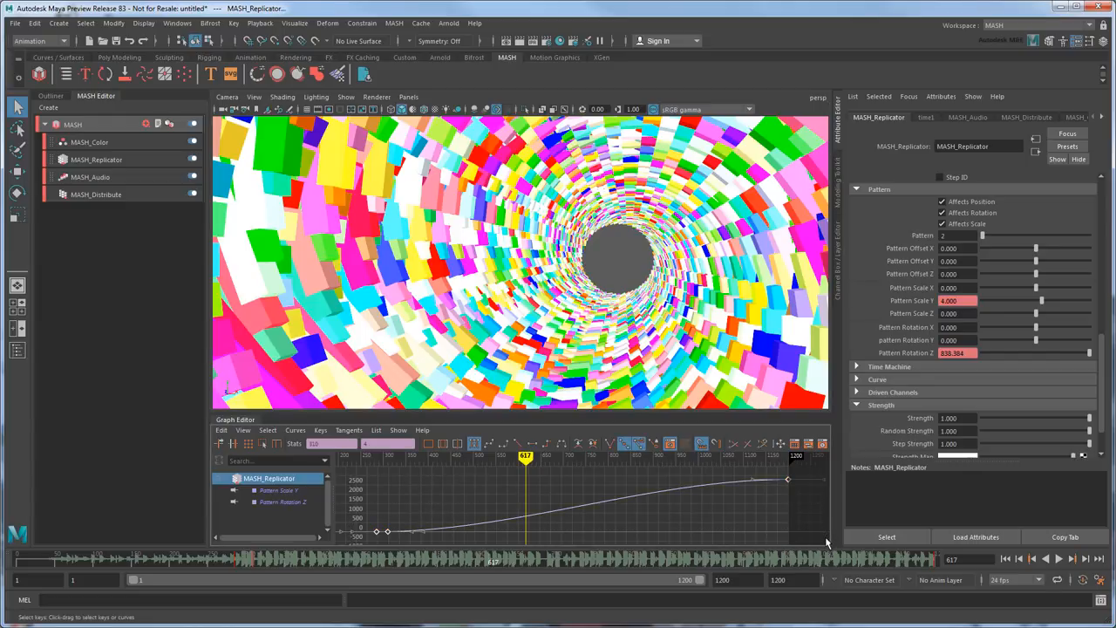
Give the Pattern Rotation Z and Scale Z curves linear tangents and play back to check the motion.
{"action": "left_click", "coordinate": [516, 443]}
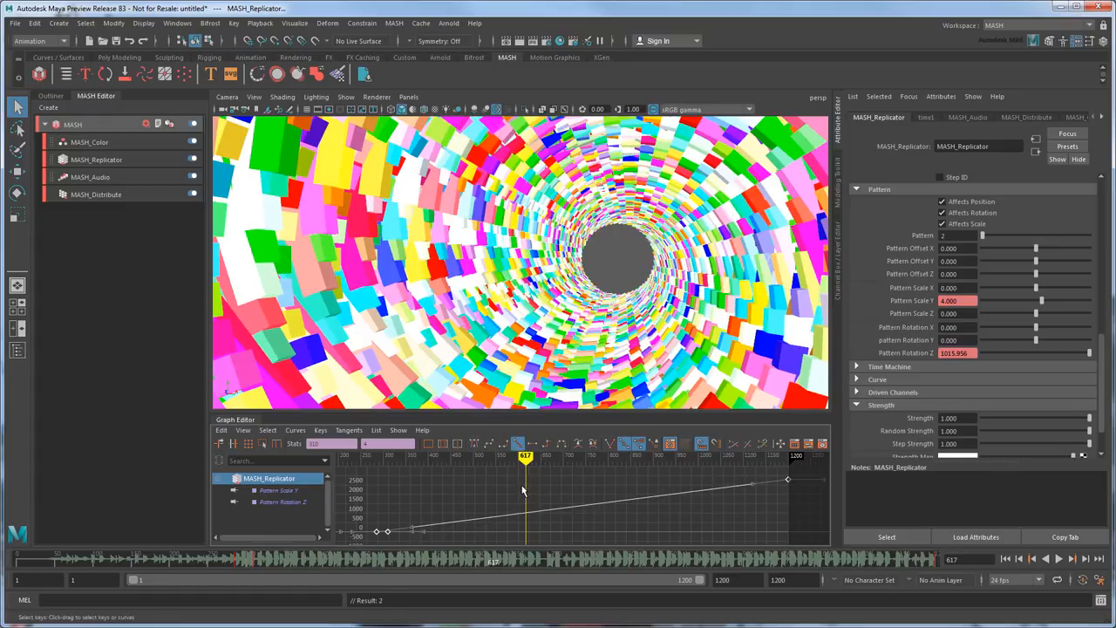
{"action": "left_click", "coordinate": [1056, 558]}
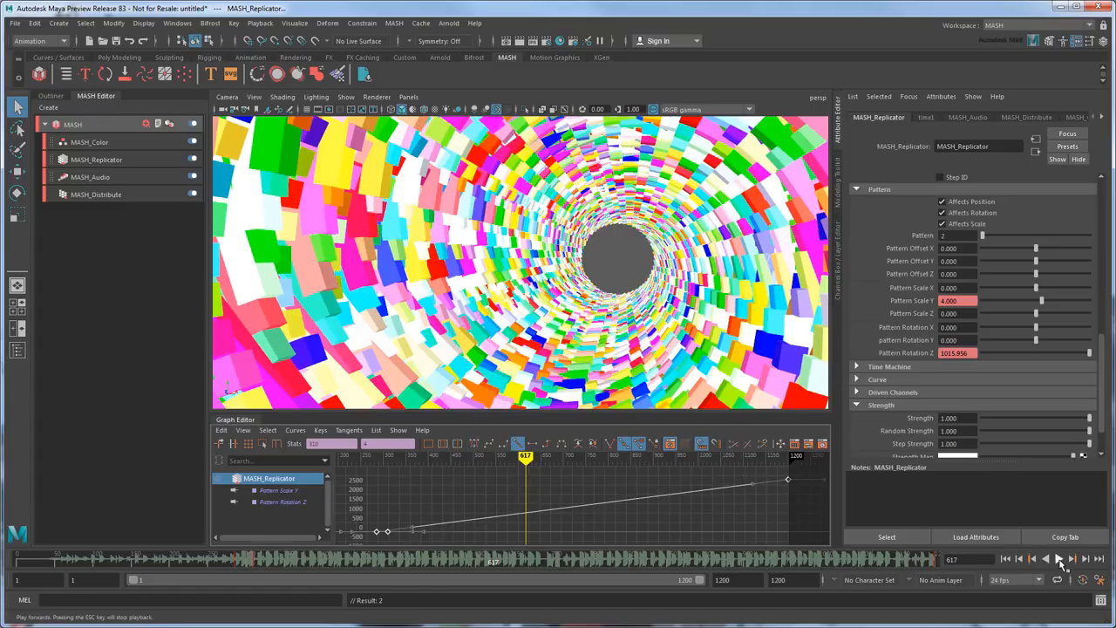
{"action": "left_click", "coordinate": [1056, 558]}
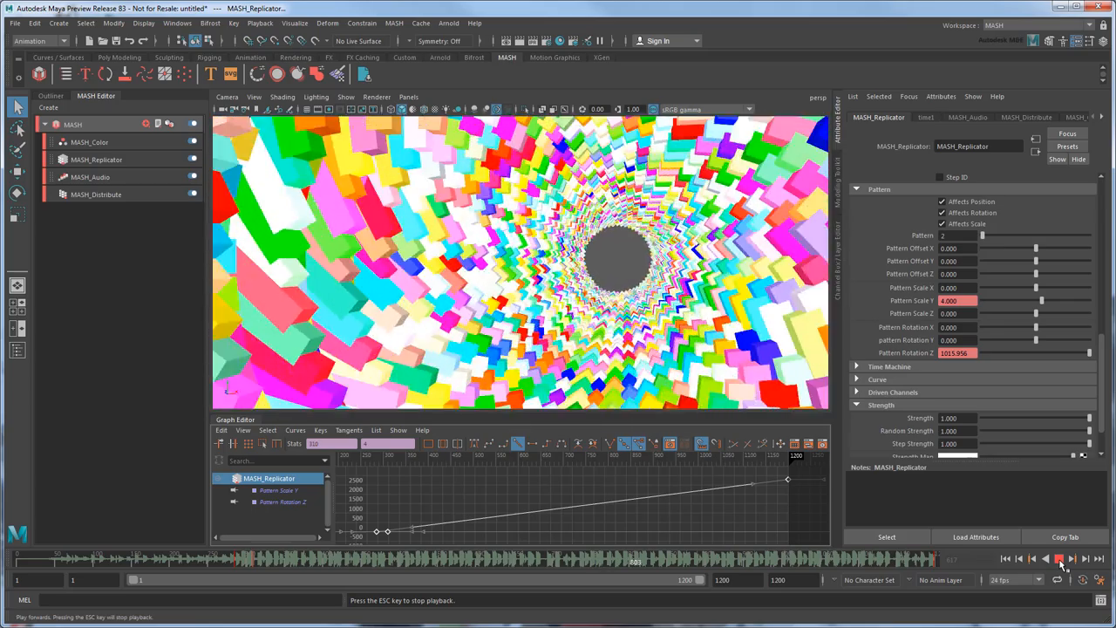
{"action": "left_click", "coordinate": [1057, 558]}
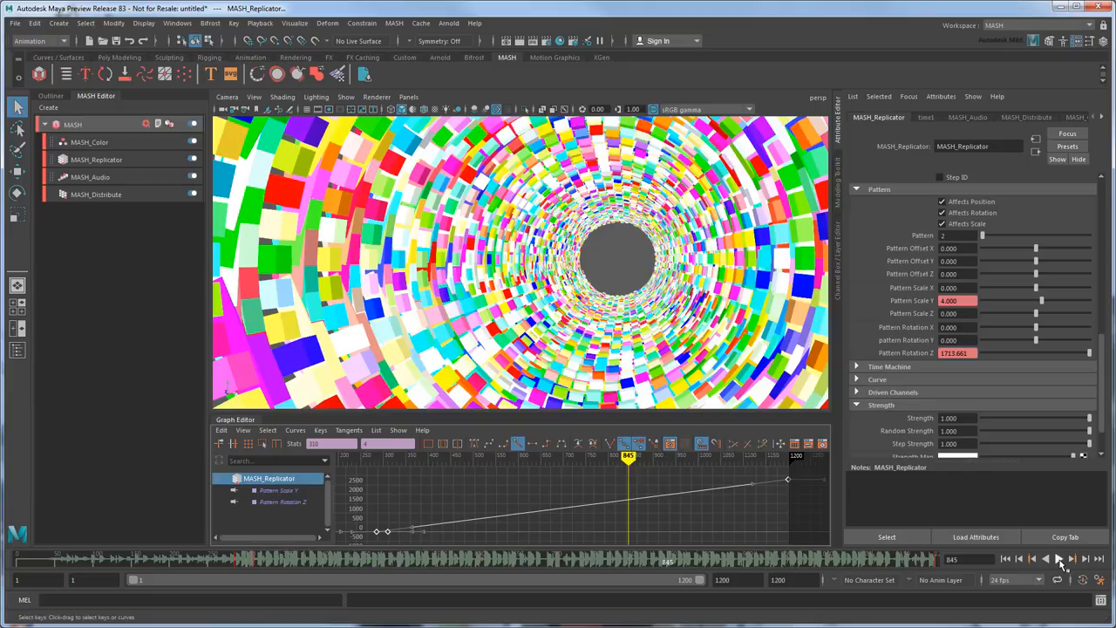
{"action": "left_click", "coordinate": [1057, 558]}
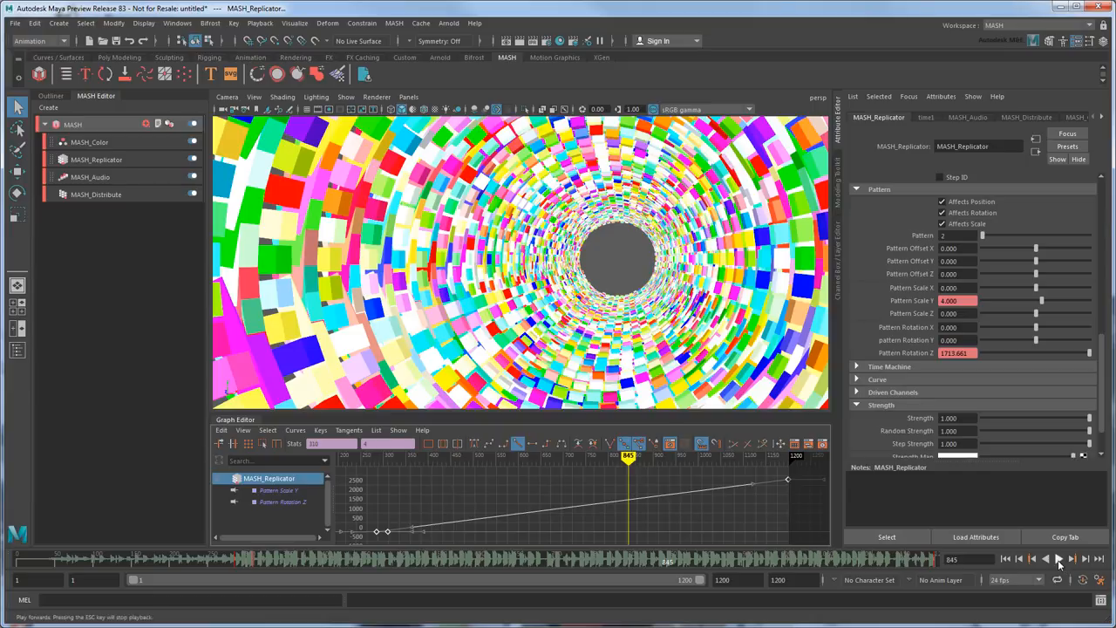
{"action": "left_click", "coordinate": [90, 143]}
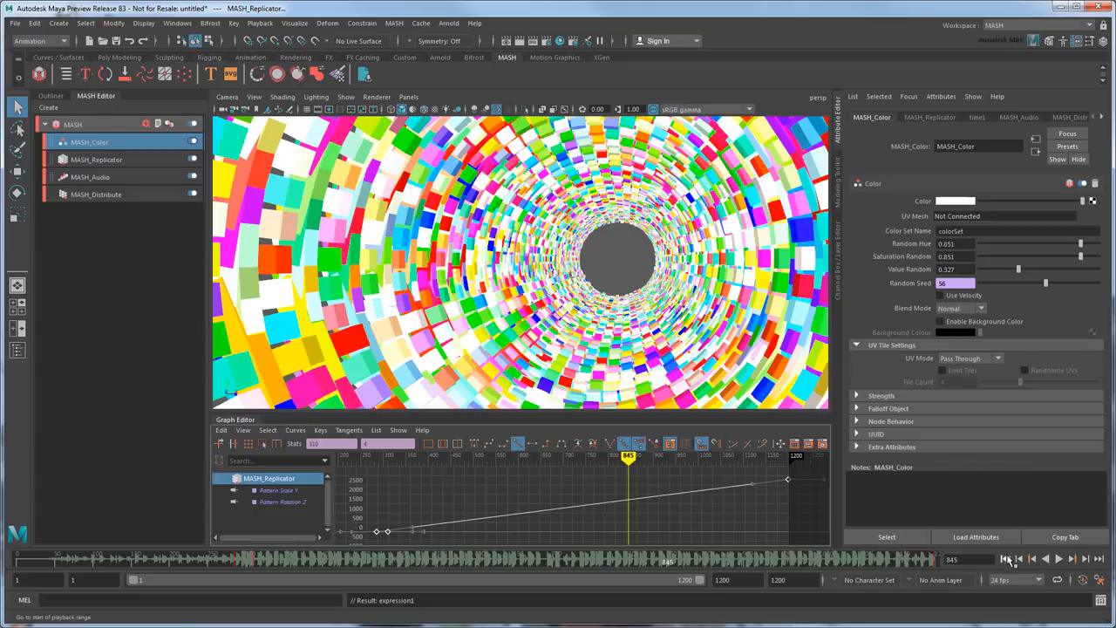
Edit the Color node's Random Seed expression so the seed follows the frame only below 284.
{"action": "left_click", "coordinate": [1057, 558]}
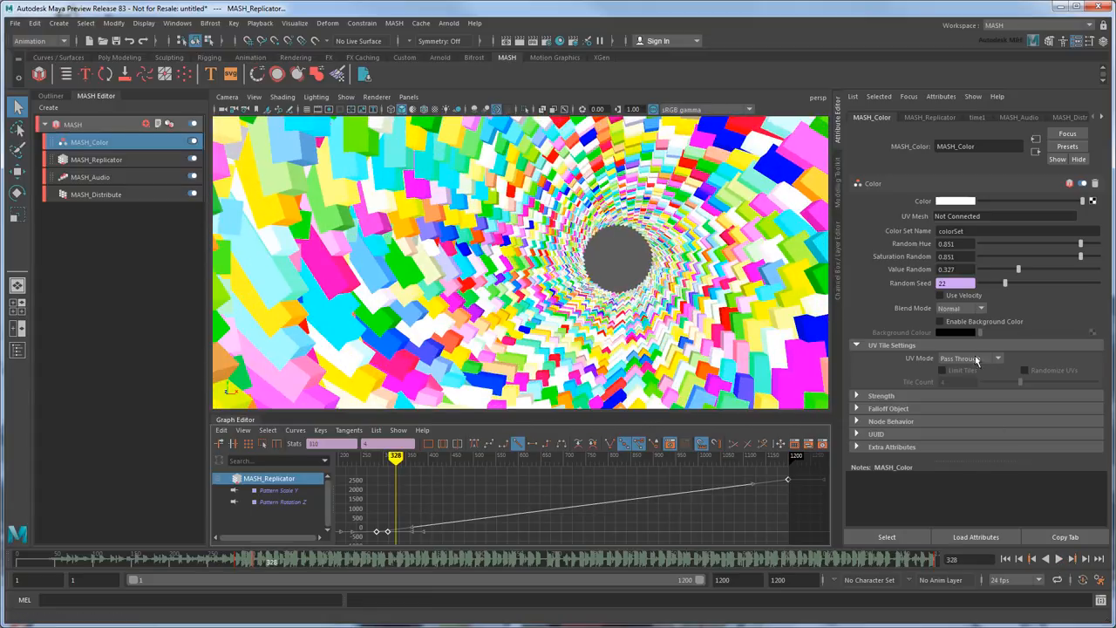
{"action": "right_click", "coordinate": [945, 282]}
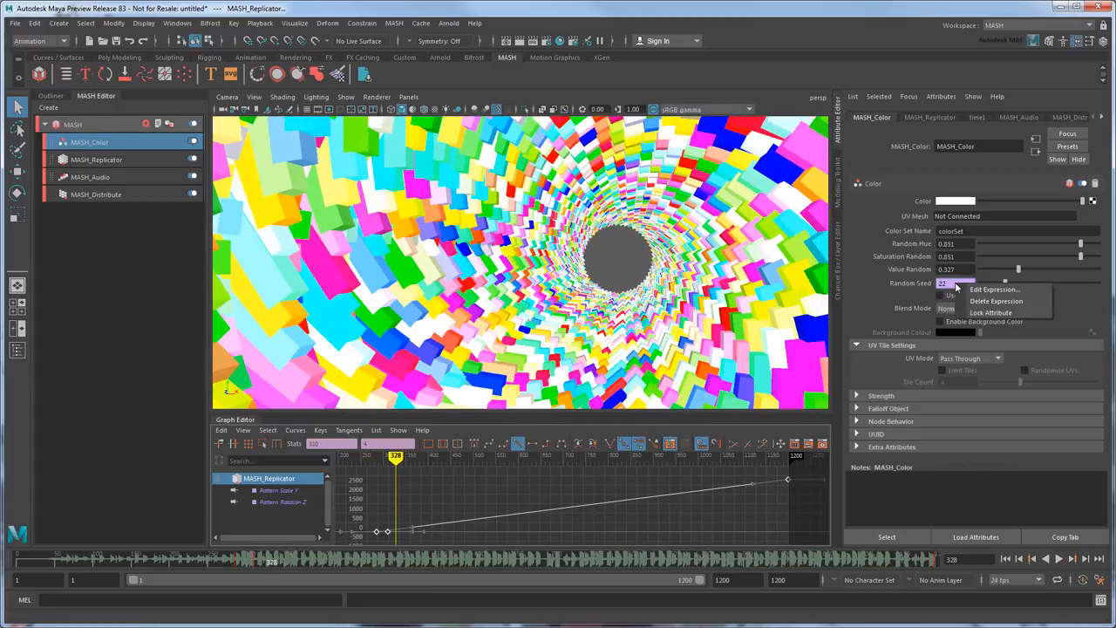
{"action": "left_click", "coordinate": [992, 289]}
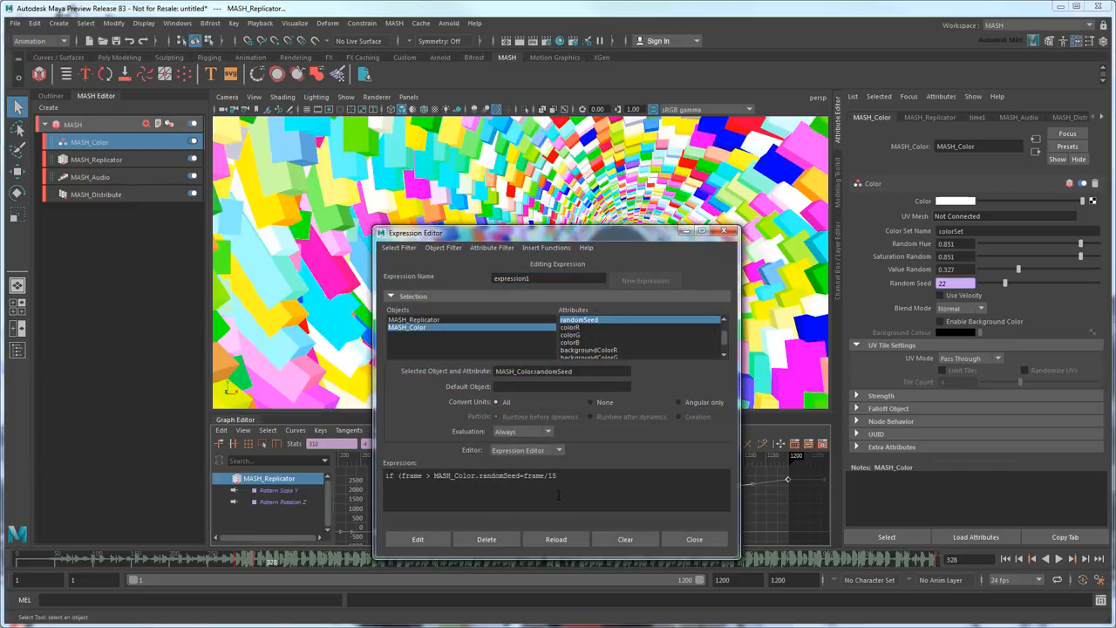
{"action": "type", "text": "284)"}
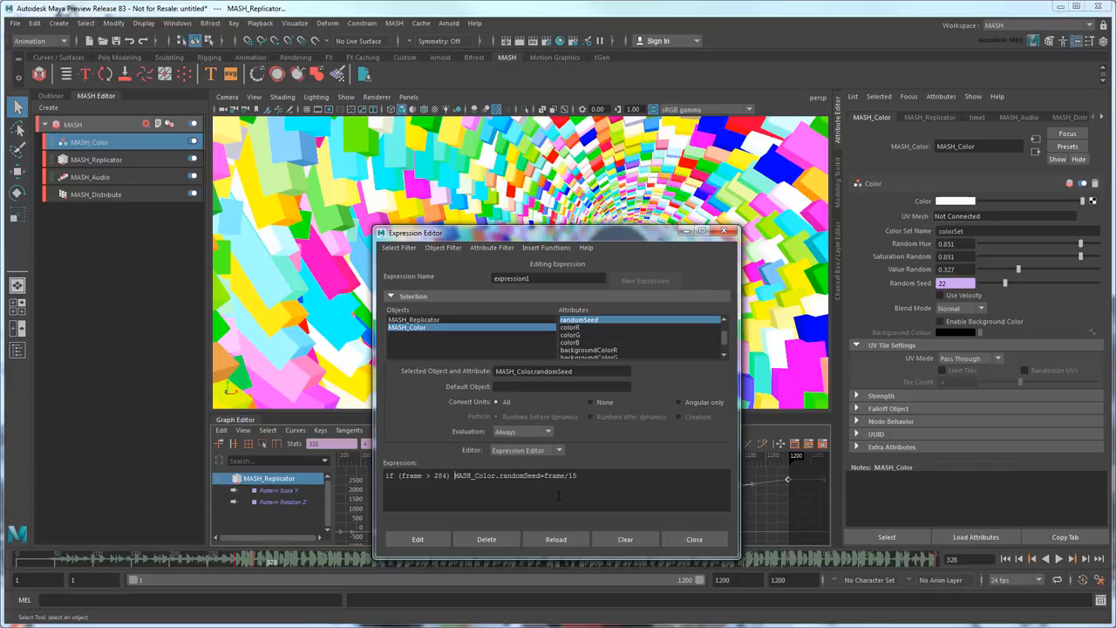
{"action": "left_click", "coordinate": [418, 538]}
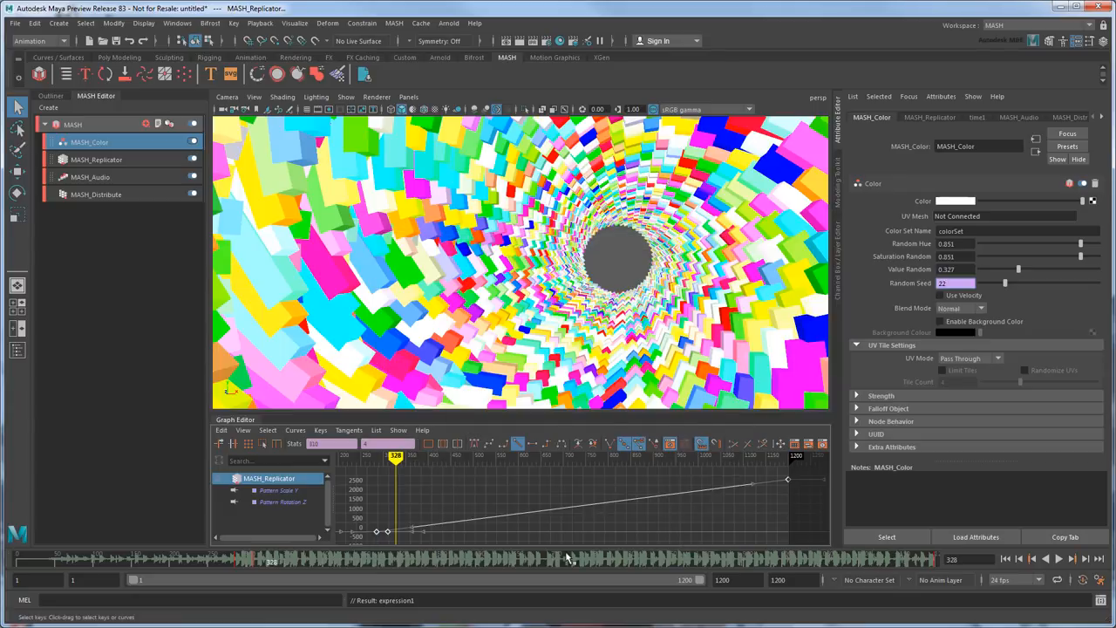
Close the expression editor and play the tunnel animation to preview the changing colours.
{"action": "left_click", "coordinate": [1058, 557]}
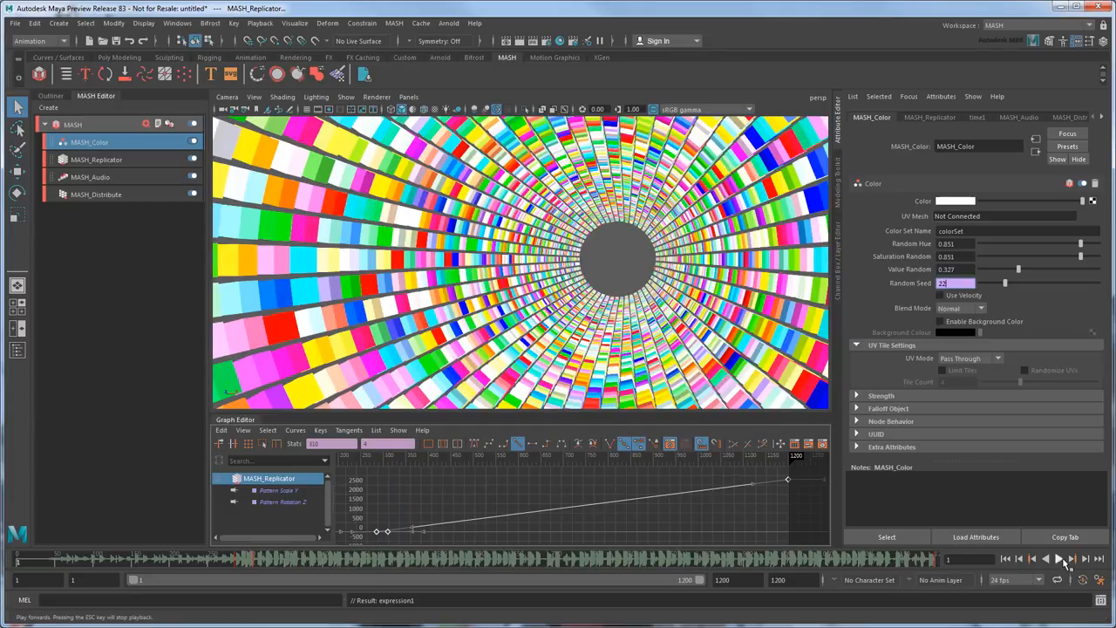
{"action": "left_click", "coordinate": [1056, 558]}
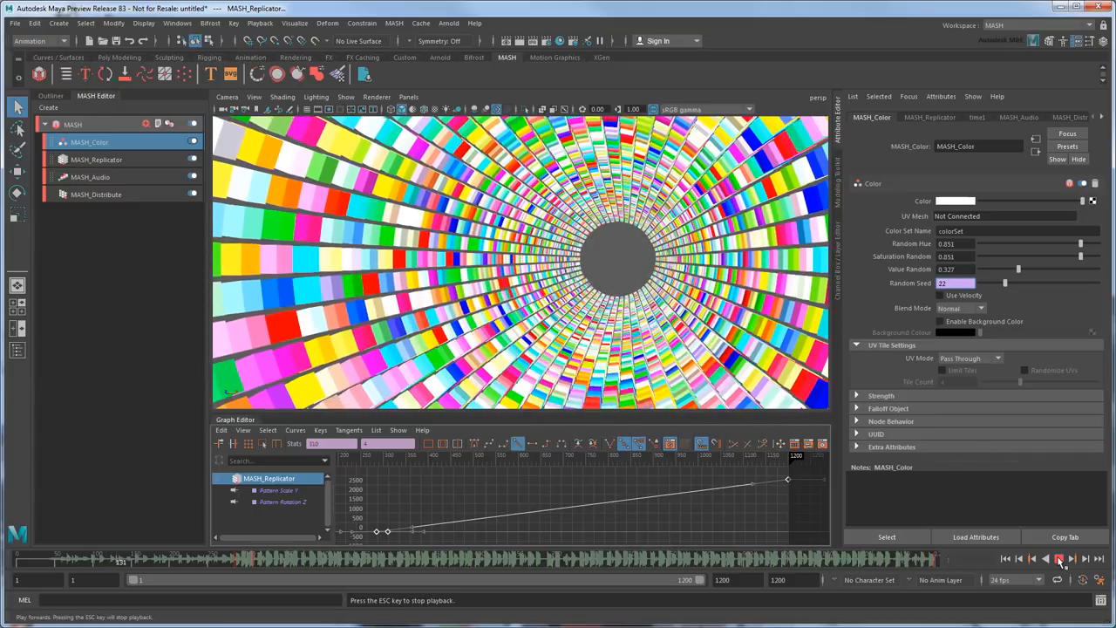
{"action": "left_click", "coordinate": [1060, 558]}
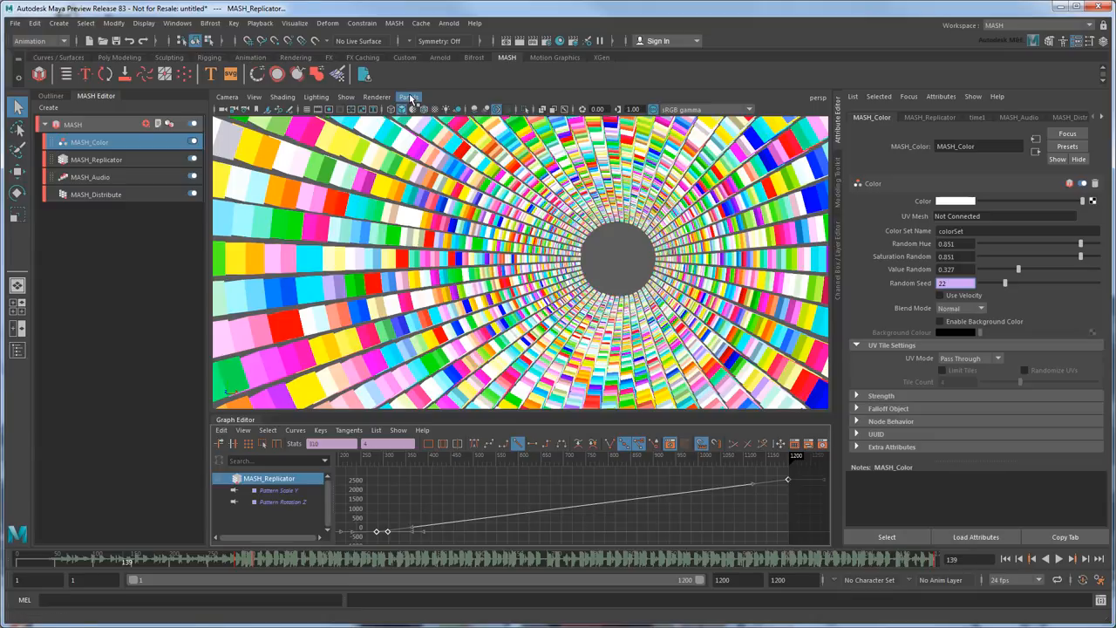
Switch to the persp1 camera outside the tunnel and create MASH Type text reading 'Autodesk Presents'.
{"action": "left_click", "coordinate": [408, 98]}
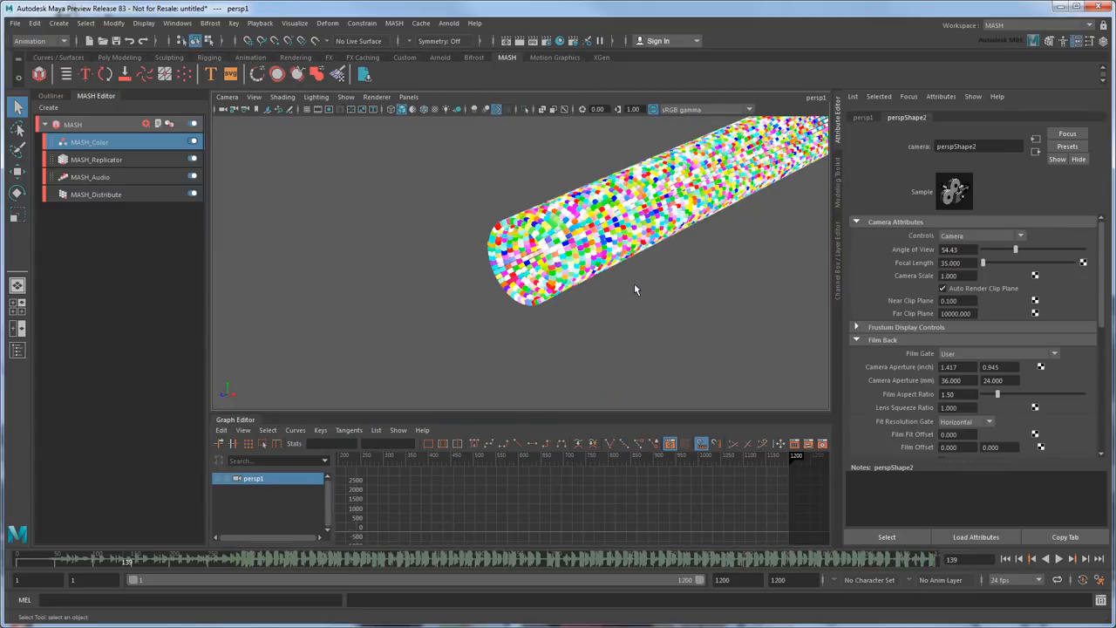
{"action": "left_click_drag", "start_coordinate": [636, 288], "coordinate": [593, 283]}
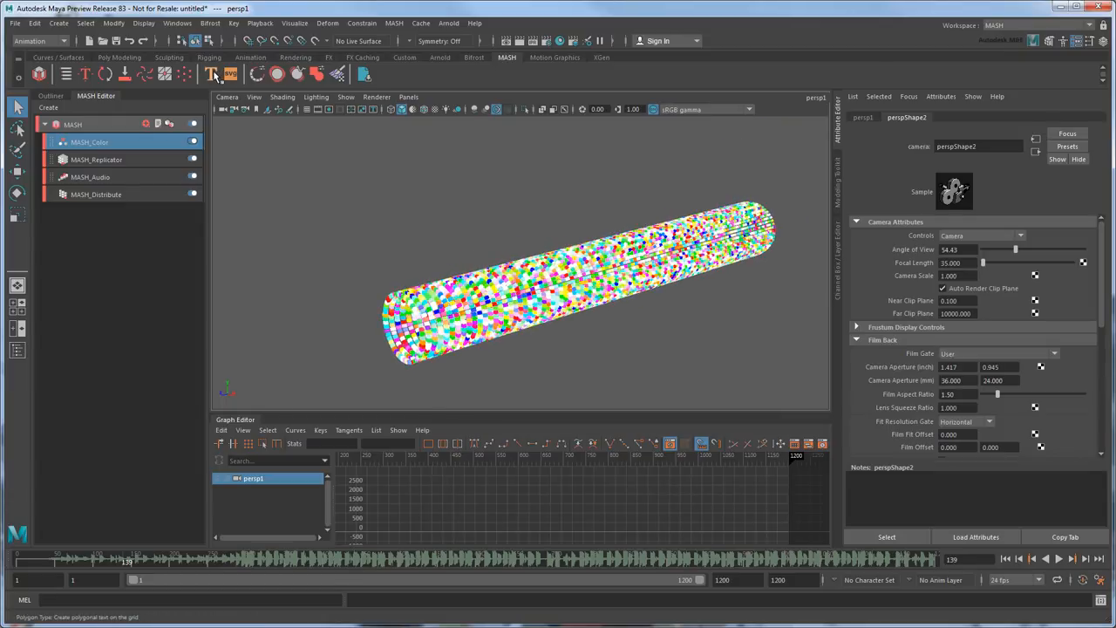
{"action": "left_click", "coordinate": [209, 74]}
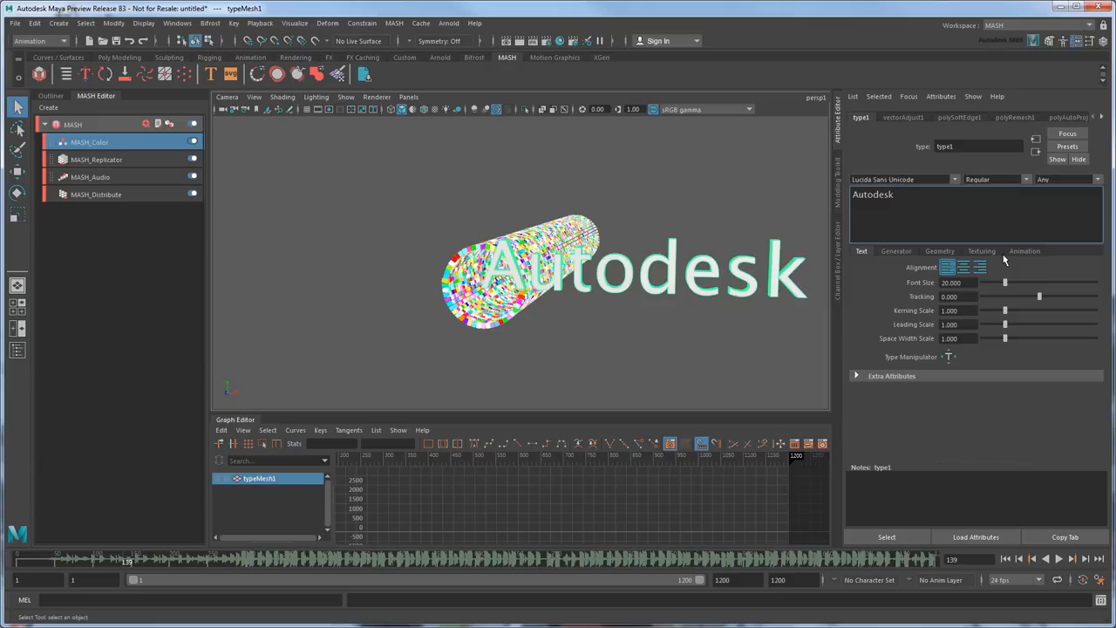
{"action": "type", "text": "Presents"}
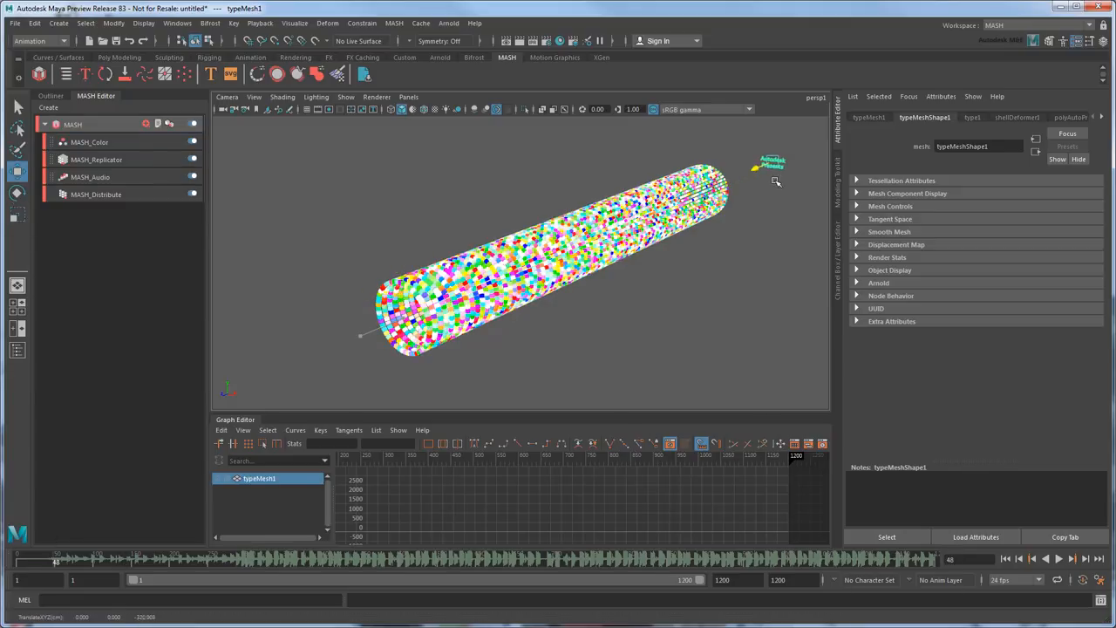
Key the Autodesk Presents text near the tunnel start, return to the inside camera and scrub forward.
{"action": "left_click", "coordinate": [868, 117]}
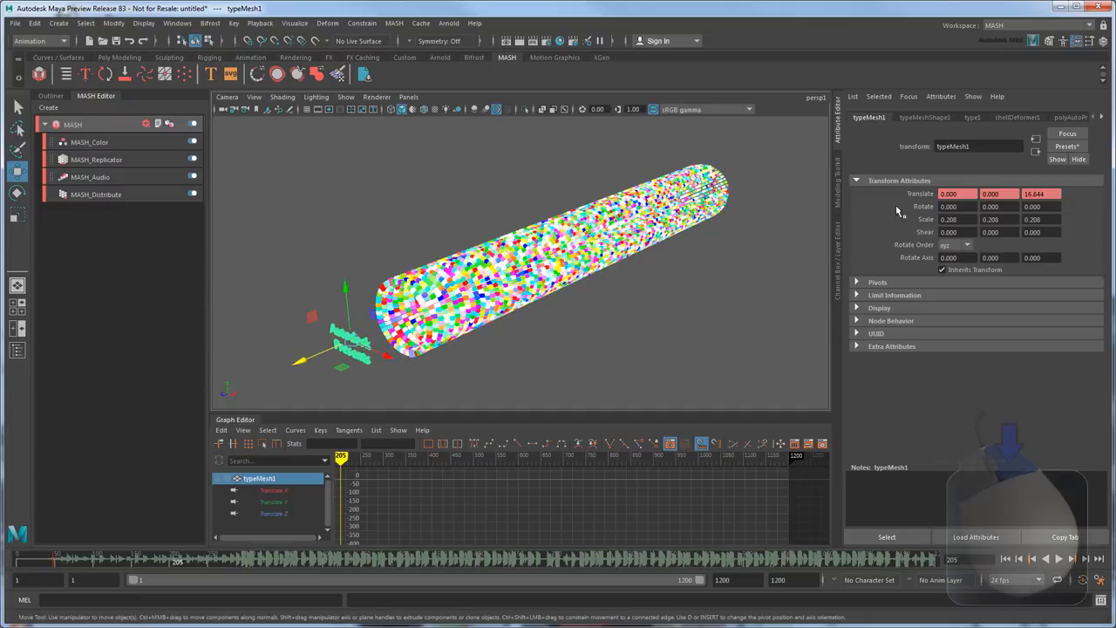
{"action": "left_click", "coordinate": [408, 98]}
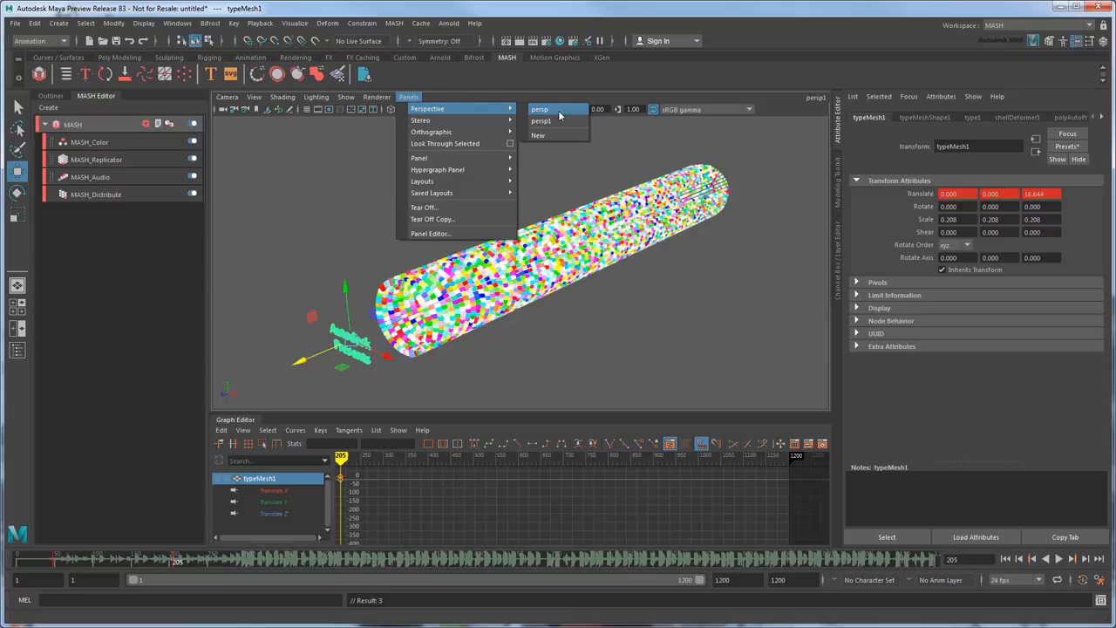
{"action": "left_click", "coordinate": [537, 136]}
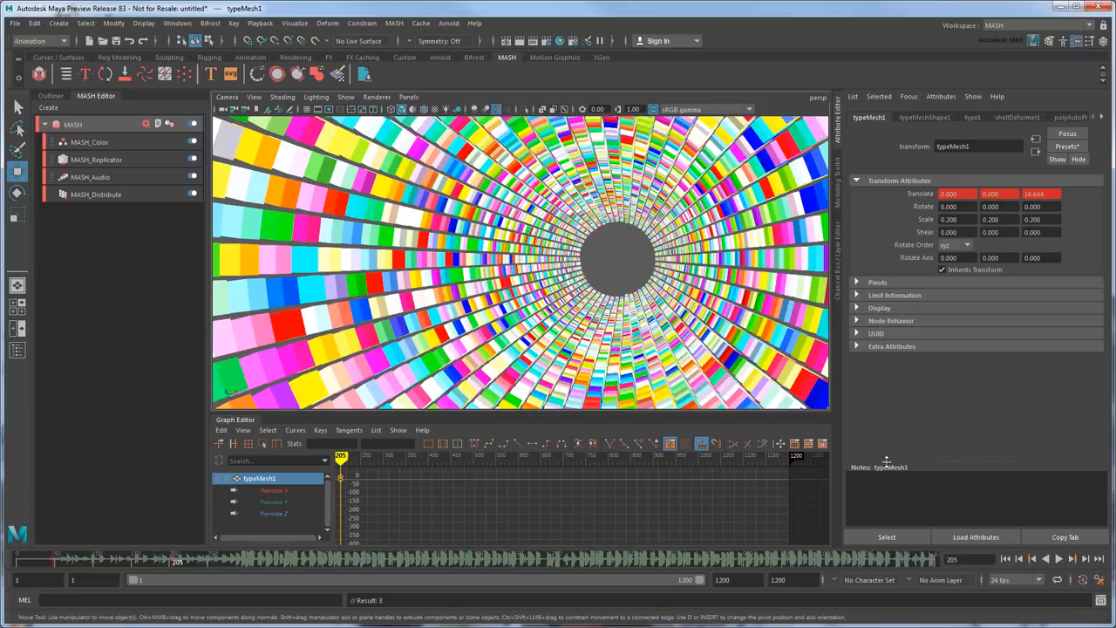
{"action": "left_click", "coordinate": [1060, 558]}
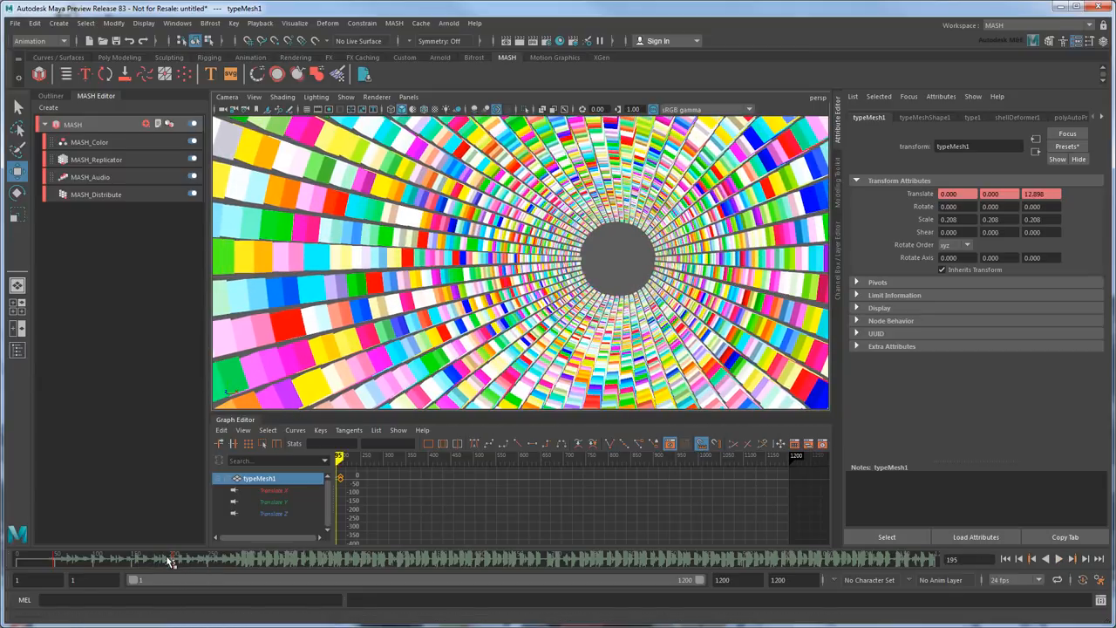
{"action": "left_click", "coordinate": [1056, 558]}
{"action": "type", "text": "45.000"}
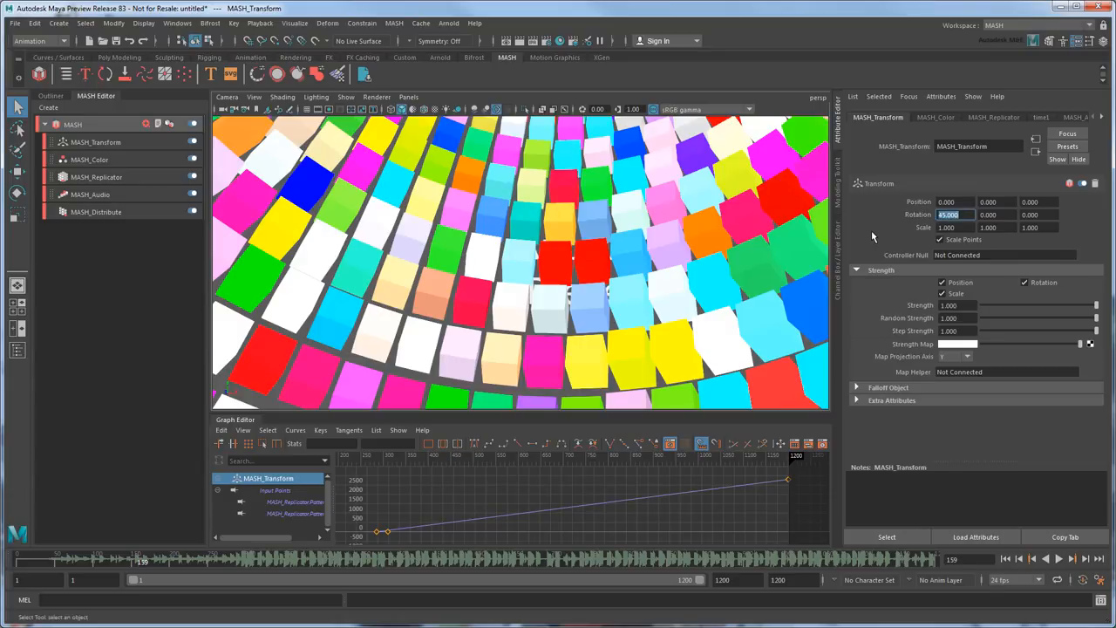
From persp1, give the MASH Transform node rotation values 10 and 15 and expand Falloff Object.
{"action": "left_click", "coordinate": [408, 96]}
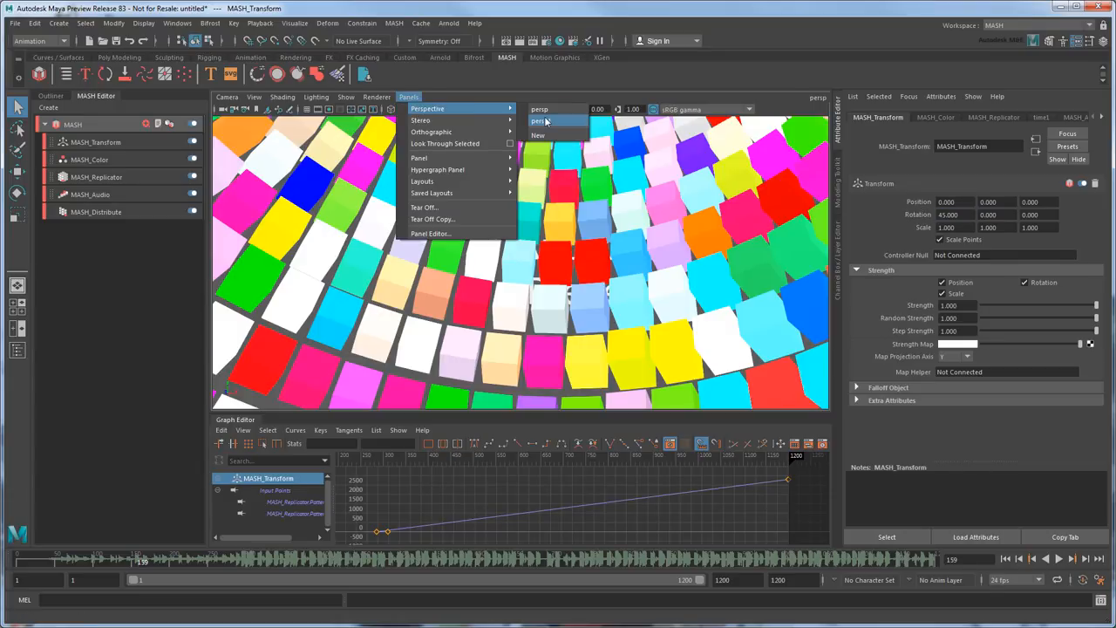
{"action": "left_click", "coordinate": [540, 120]}
{"action": "type", "text": "5.000"}
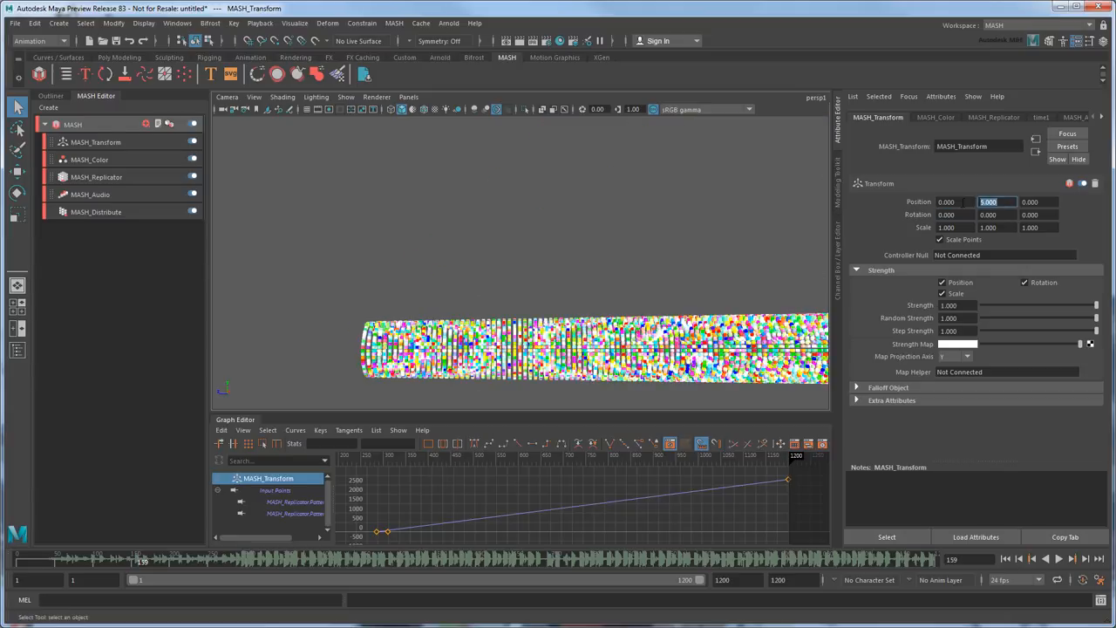
{"action": "type", "text": "10.000"}
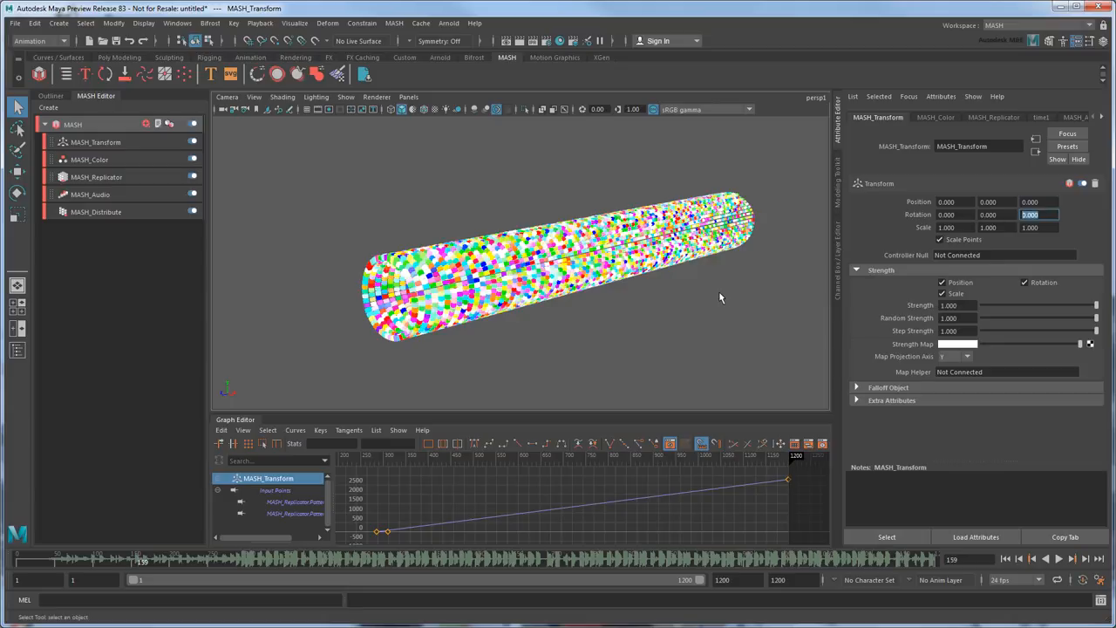
{"action": "type", "text": "15.000"}
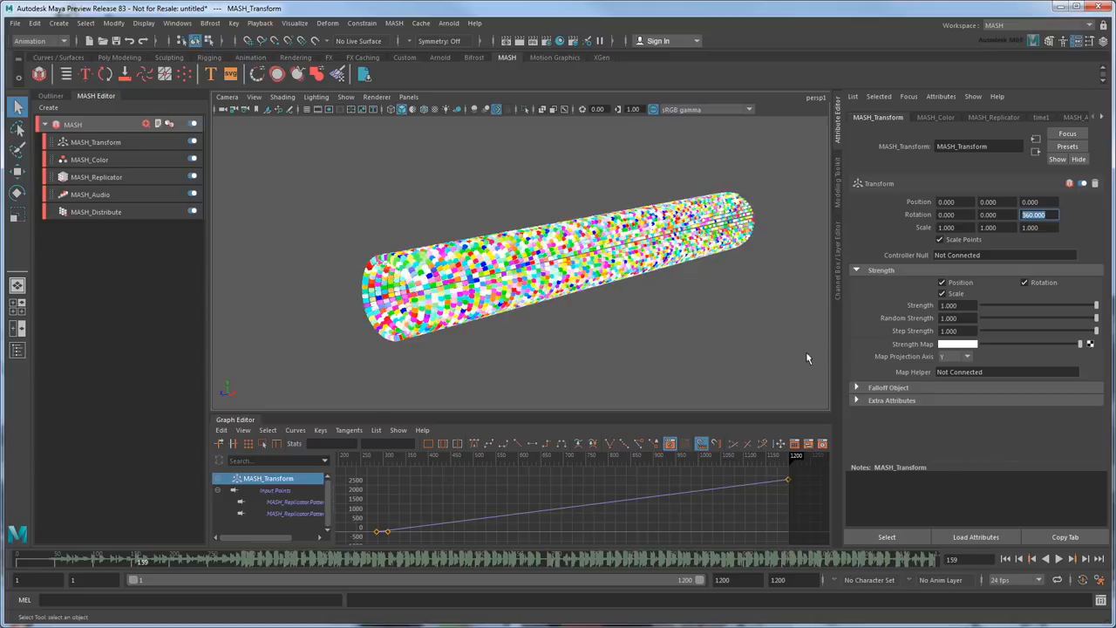
{"action": "left_click", "coordinate": [887, 387]}
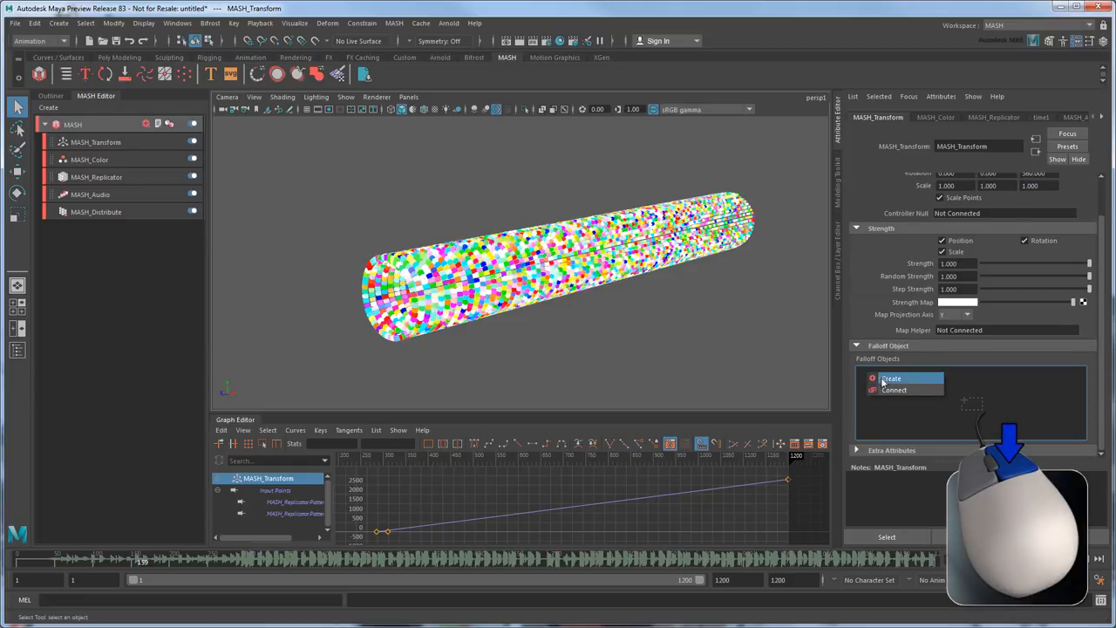
Create the Transform falloff sphere, scale it up and key it moving from the tunnel's far end to its start.
{"action": "left_click", "coordinate": [891, 377]}
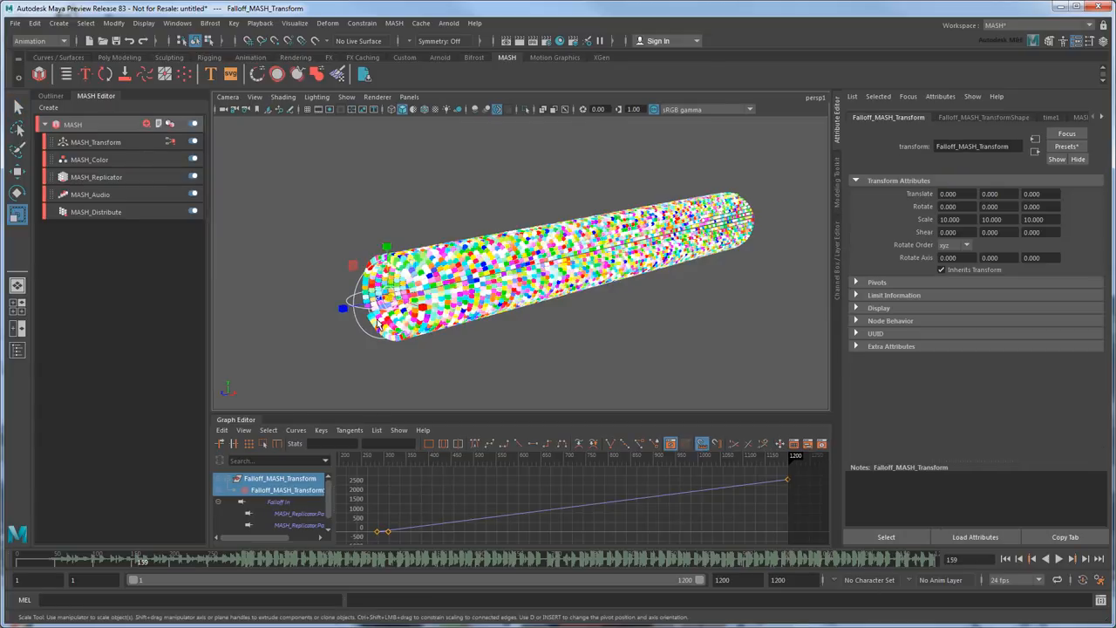
{"action": "left_click_drag", "start_coordinate": [375, 293], "coordinate": [409, 299]}
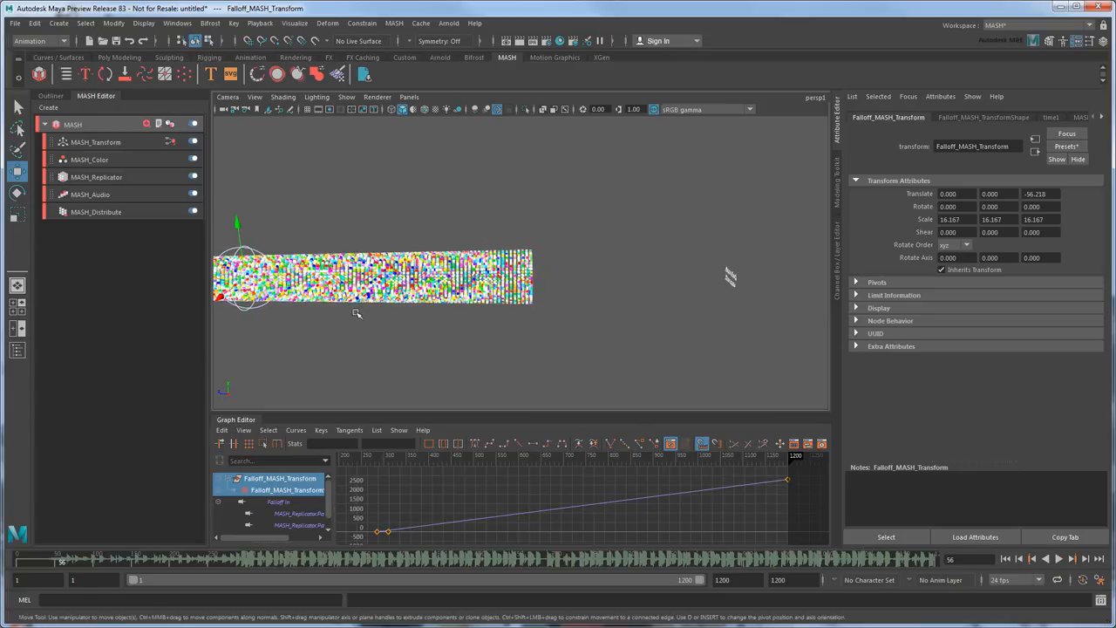
{"action": "left_click_drag", "start_coordinate": [245, 276], "coordinate": [688, 276]}
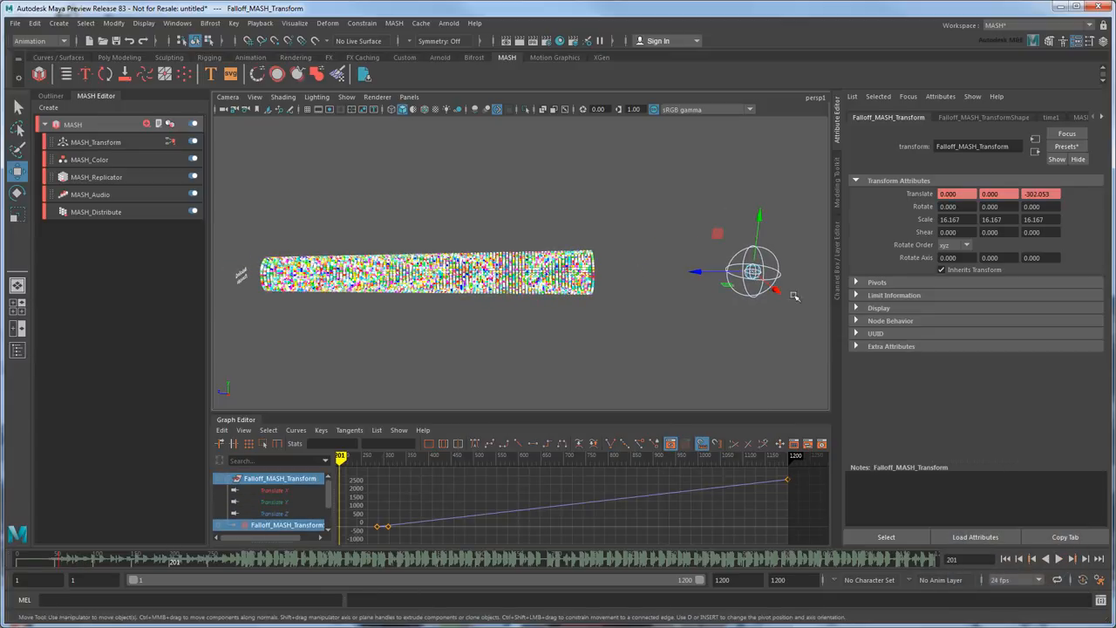
{"action": "left_click_drag", "start_coordinate": [750, 270], "coordinate": [244, 270]}
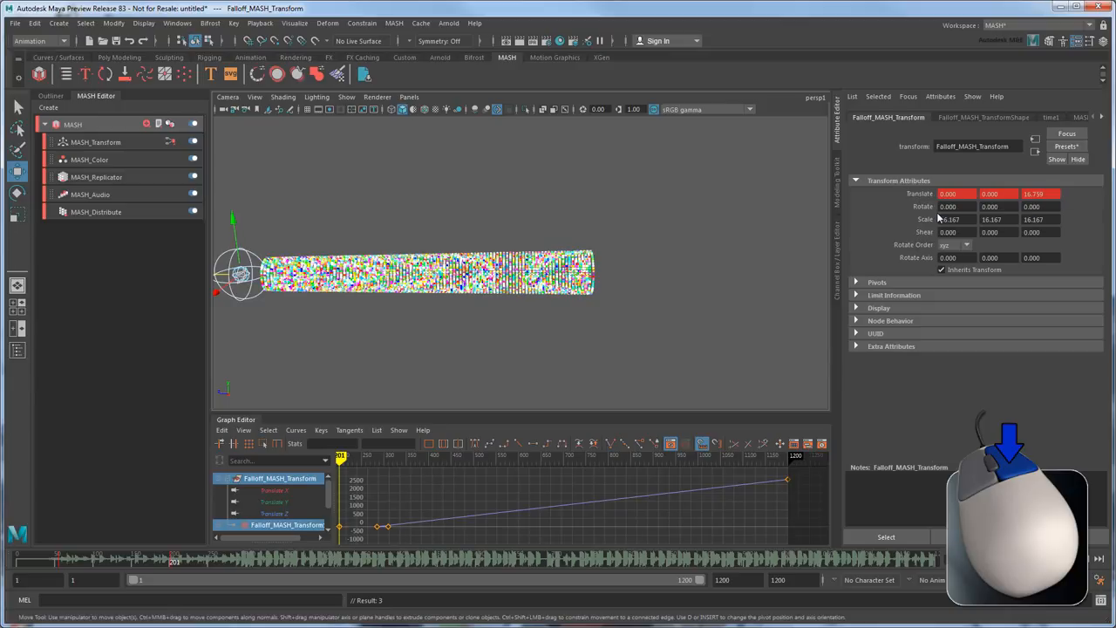
{"action": "left_click", "coordinate": [408, 98]}
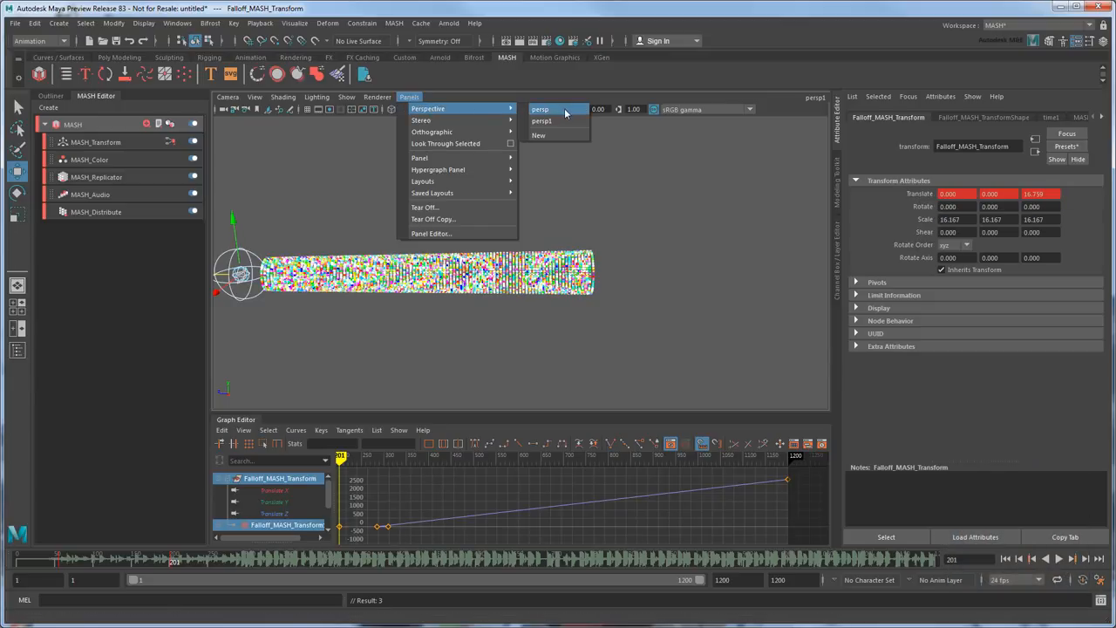
Play the animation from the inside-tunnel camera to watch the falloff sweep through.
{"action": "left_click", "coordinate": [541, 121]}
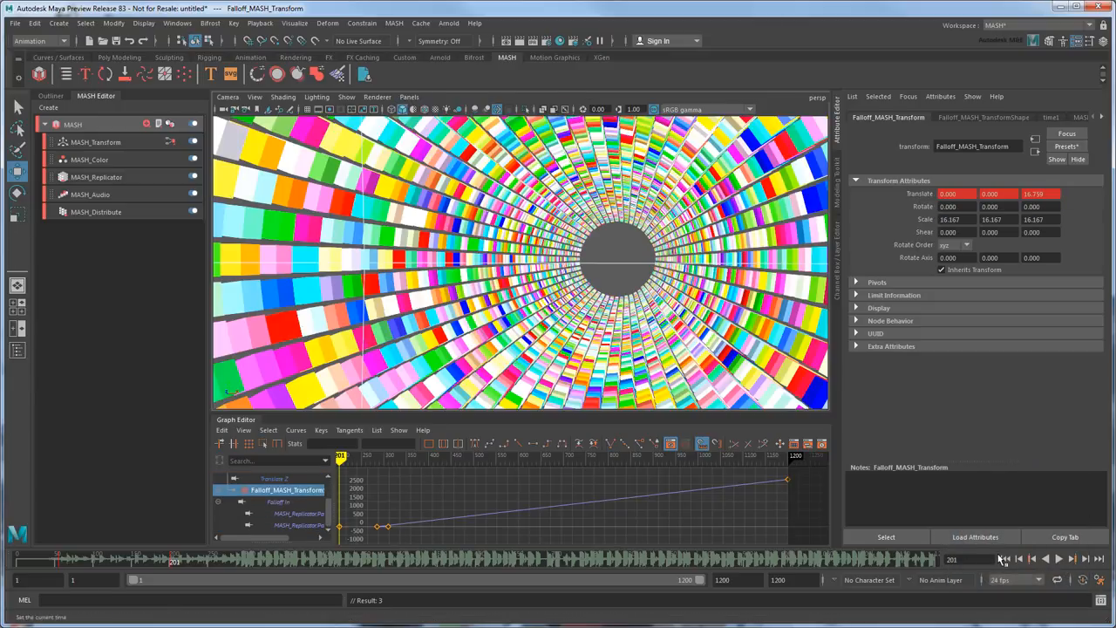
{"action": "left_click", "coordinate": [1057, 558]}
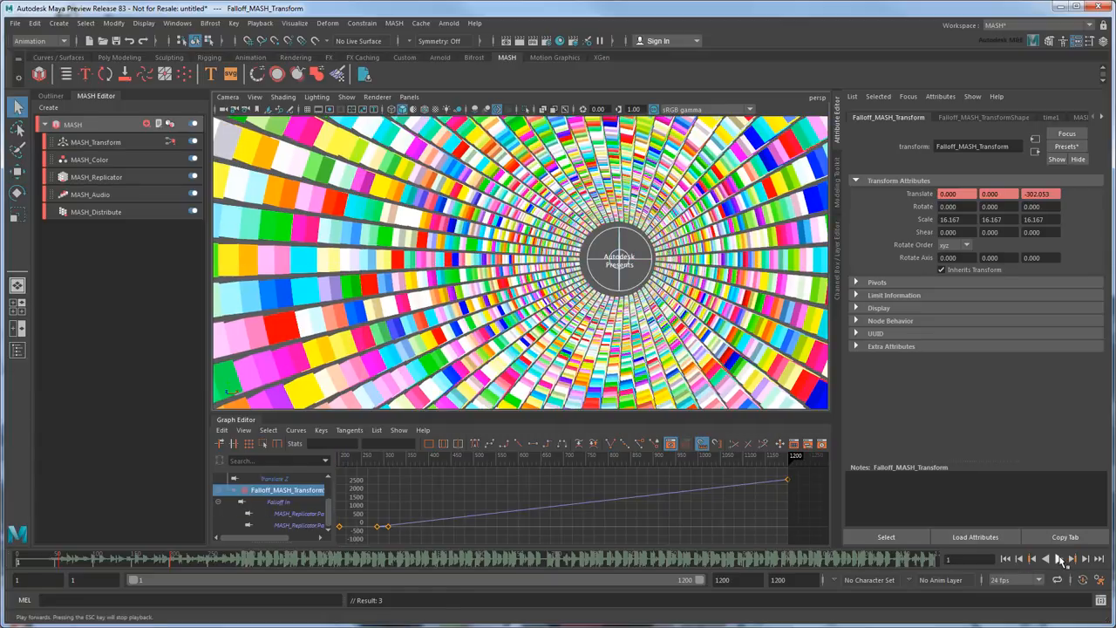
{"action": "left_click", "coordinate": [1057, 558]}
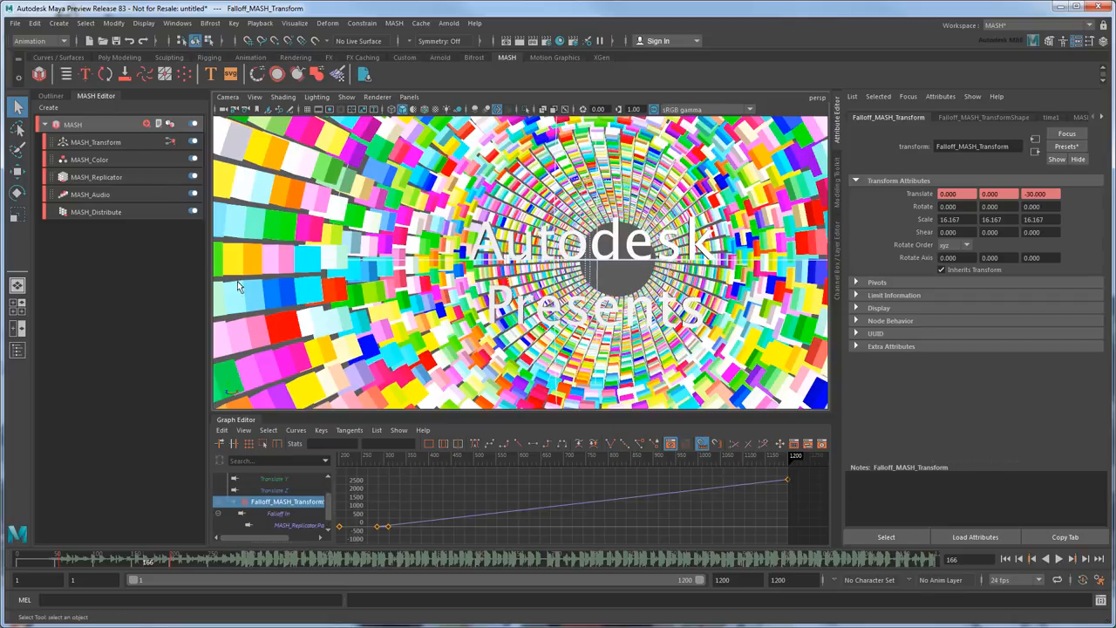
Lower the MASH_Transform random strength and replay from an earlier frame.
{"action": "left_click", "coordinate": [96, 142]}
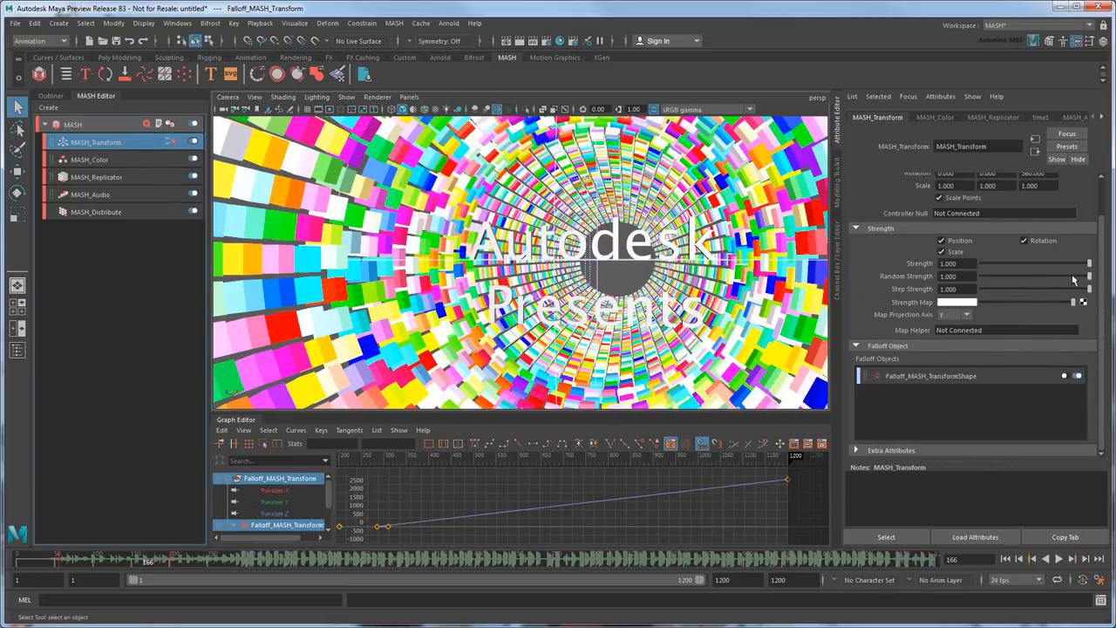
{"action": "left_click_drag", "start_coordinate": [1087, 275], "coordinate": [1033, 275]}
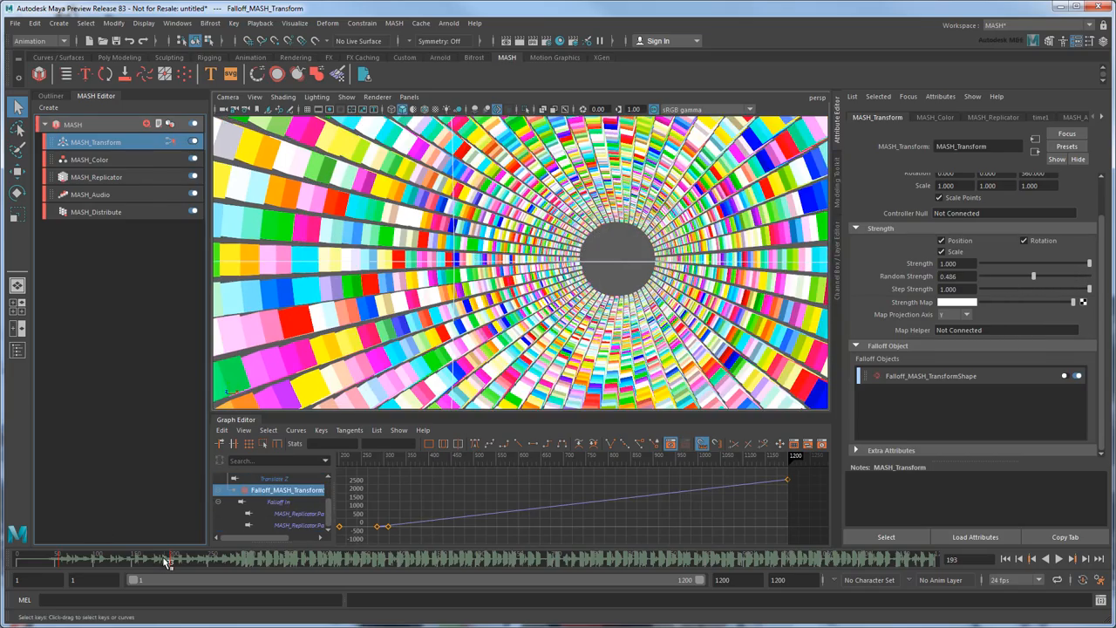
{"action": "left_click", "coordinate": [1074, 558]}
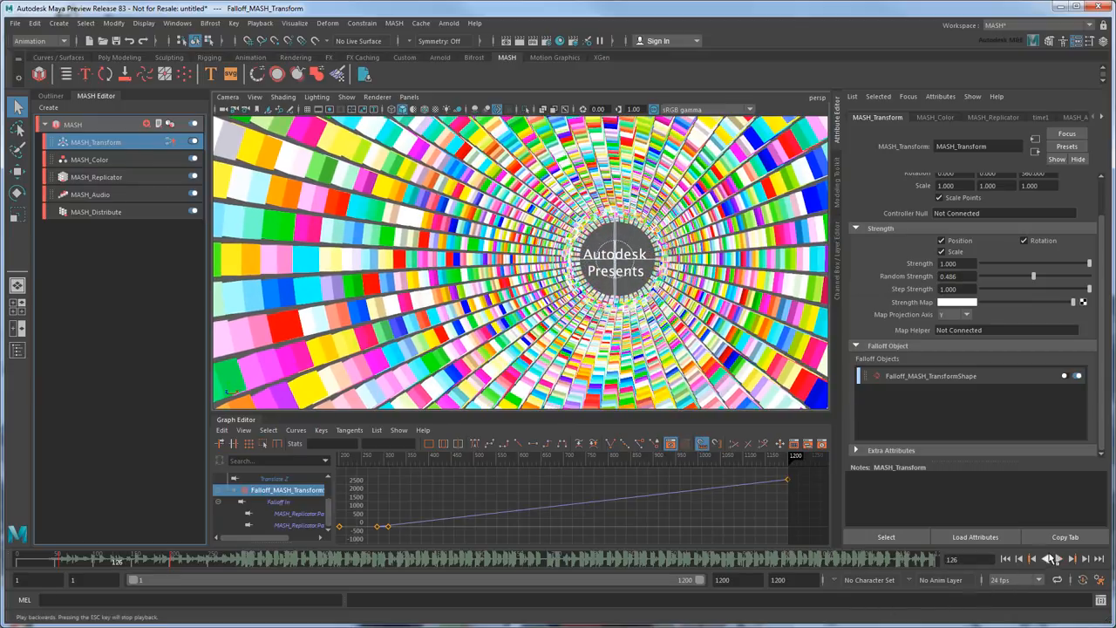
{"action": "left_click", "coordinate": [1058, 558]}
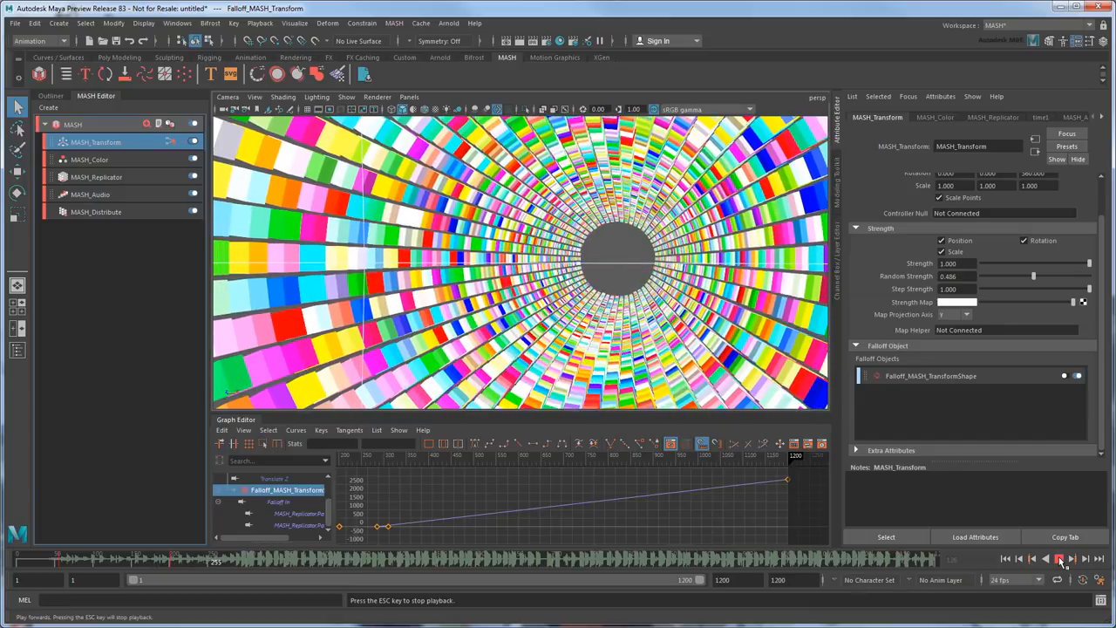
{"action": "left_click", "coordinate": [1057, 558]}
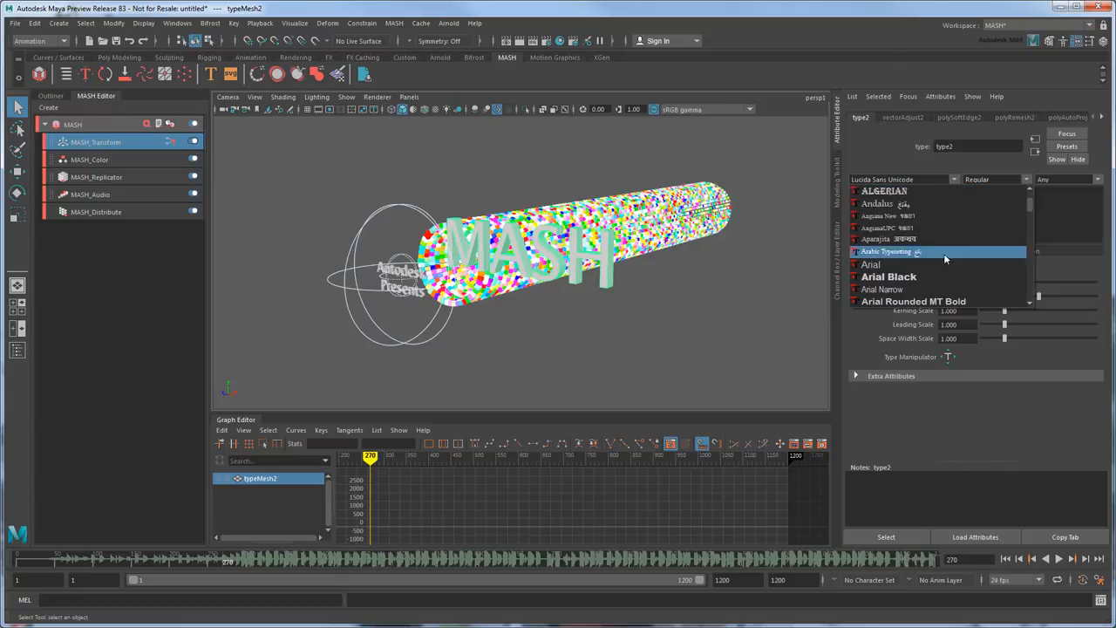
Give the MASH text a bold font and set a key on its translate.
{"action": "left_click", "coordinate": [889, 276]}
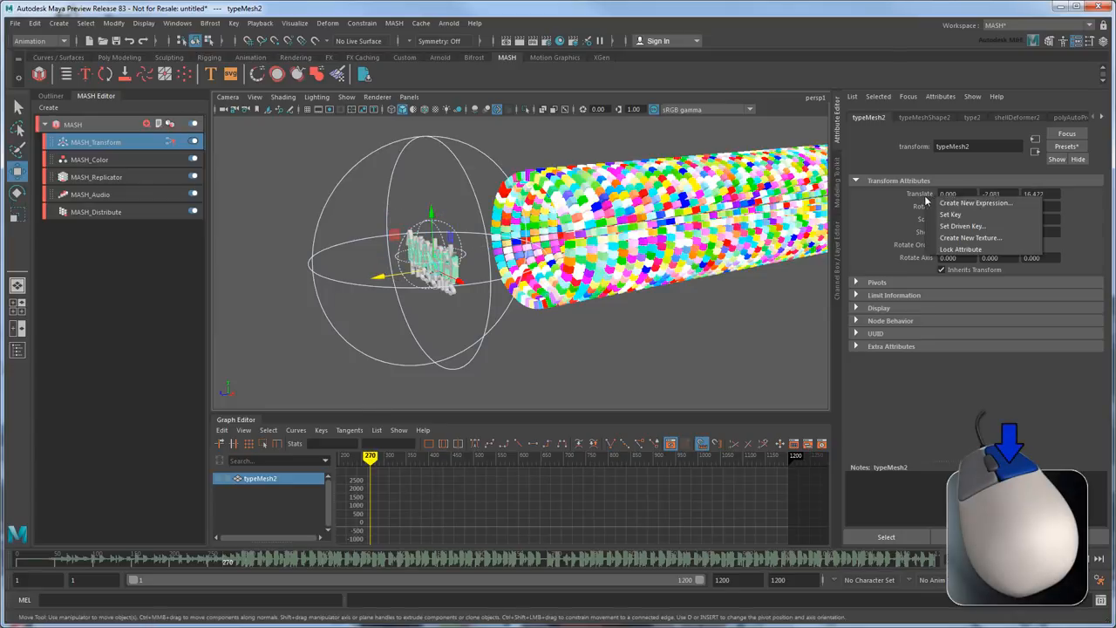
{"action": "left_click", "coordinate": [949, 213]}
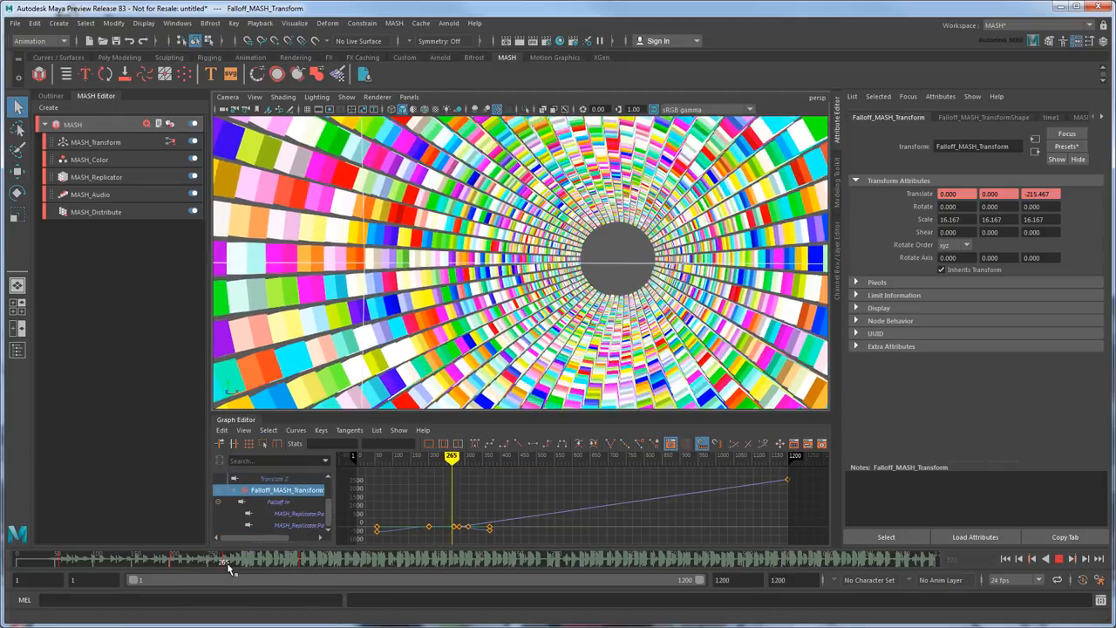
Scrub the time slider to watch the MASH title appear, then show the Outliner.
{"action": "left_click_drag", "start_coordinate": [225, 561], "coordinate": [277, 561]}
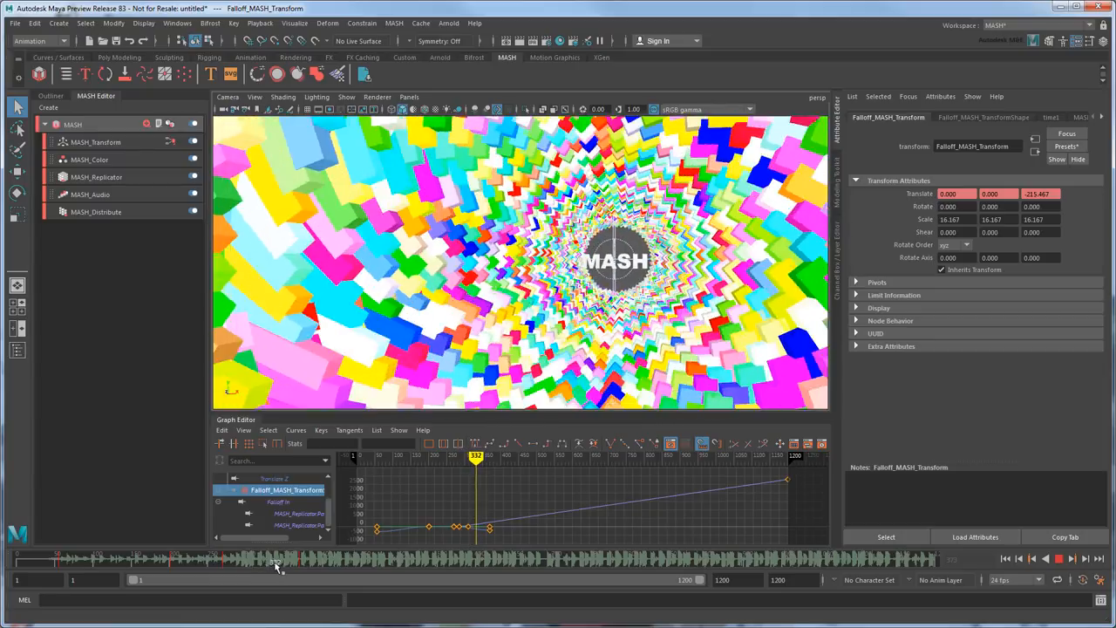
{"action": "left_click_drag", "start_coordinate": [277, 561], "coordinate": [316, 562]}
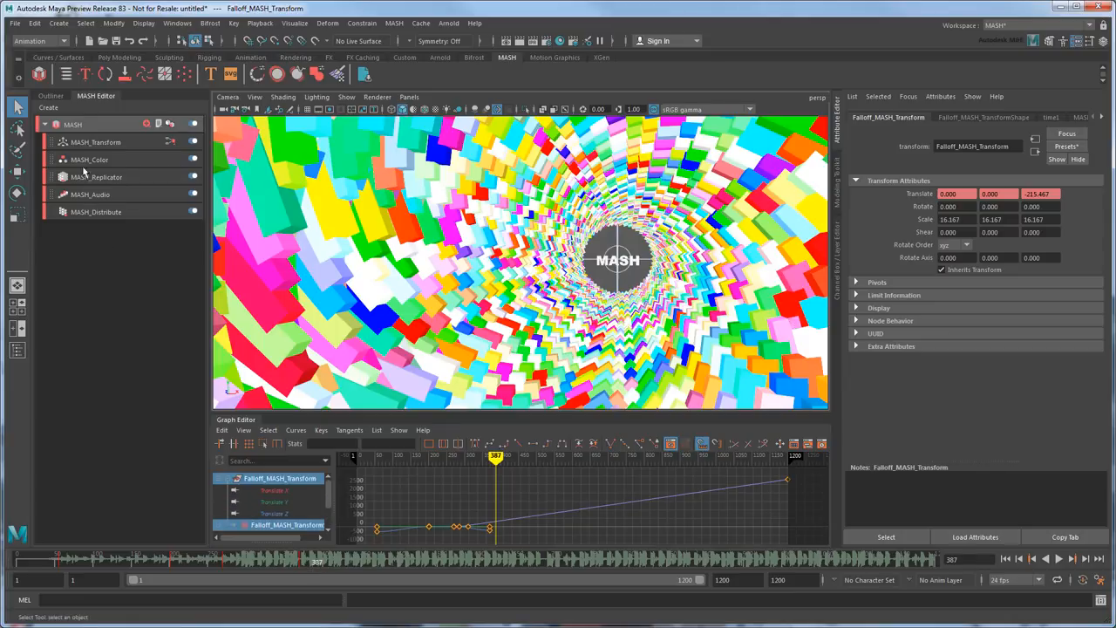
{"action": "left_click", "coordinate": [49, 96]}
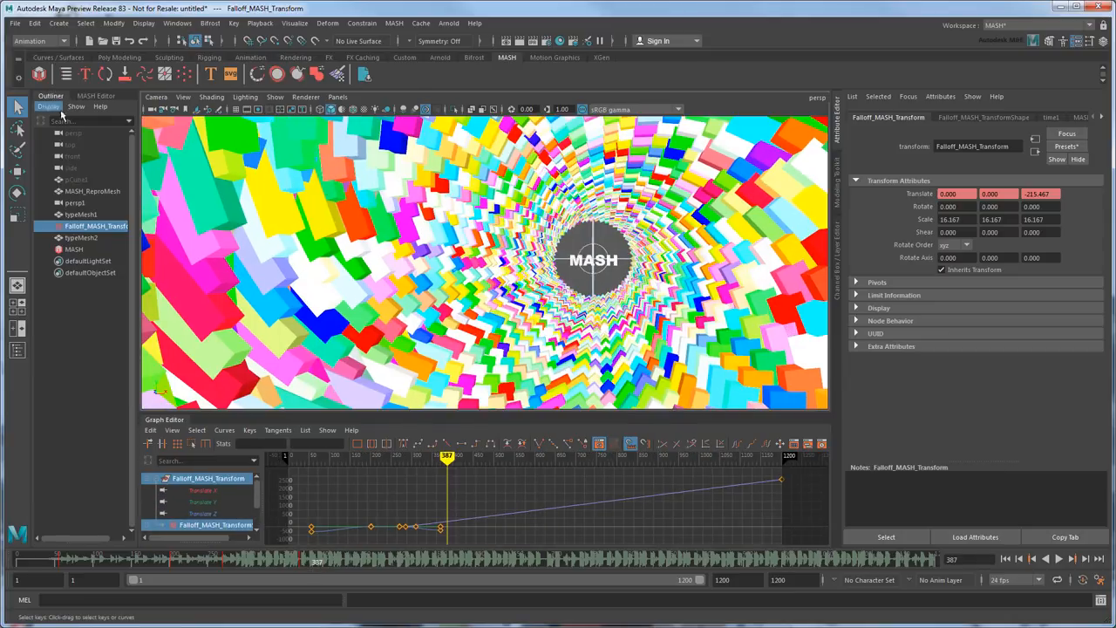
Change typeMesh1's typeBlinn material type to aiStandardSurface.
{"action": "left_click", "coordinate": [80, 214]}
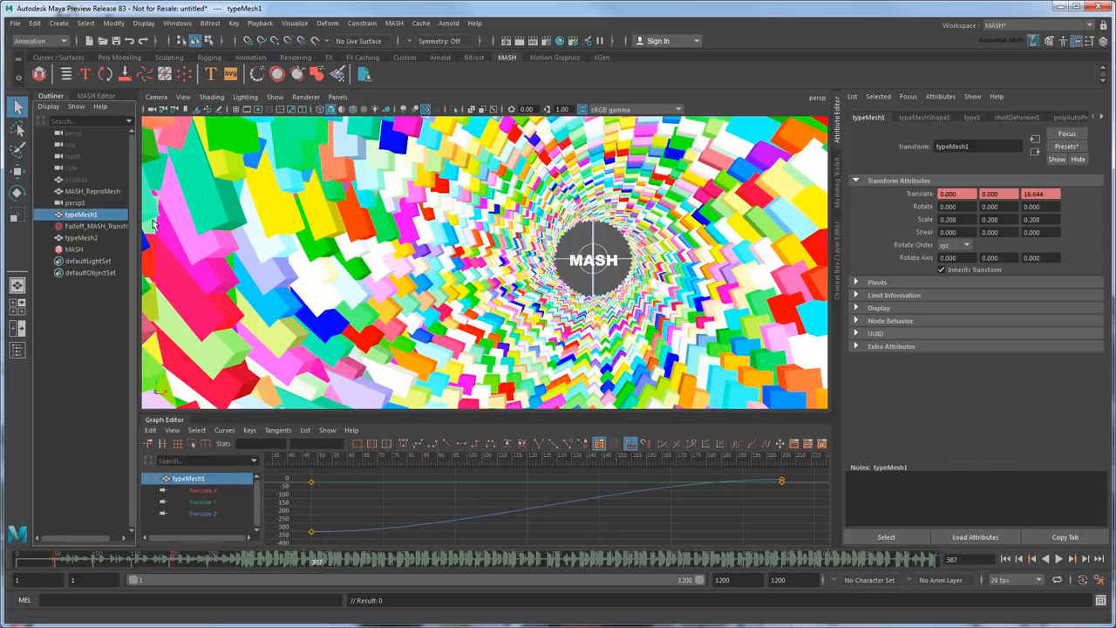
{"action": "left_click", "coordinate": [971, 119]}
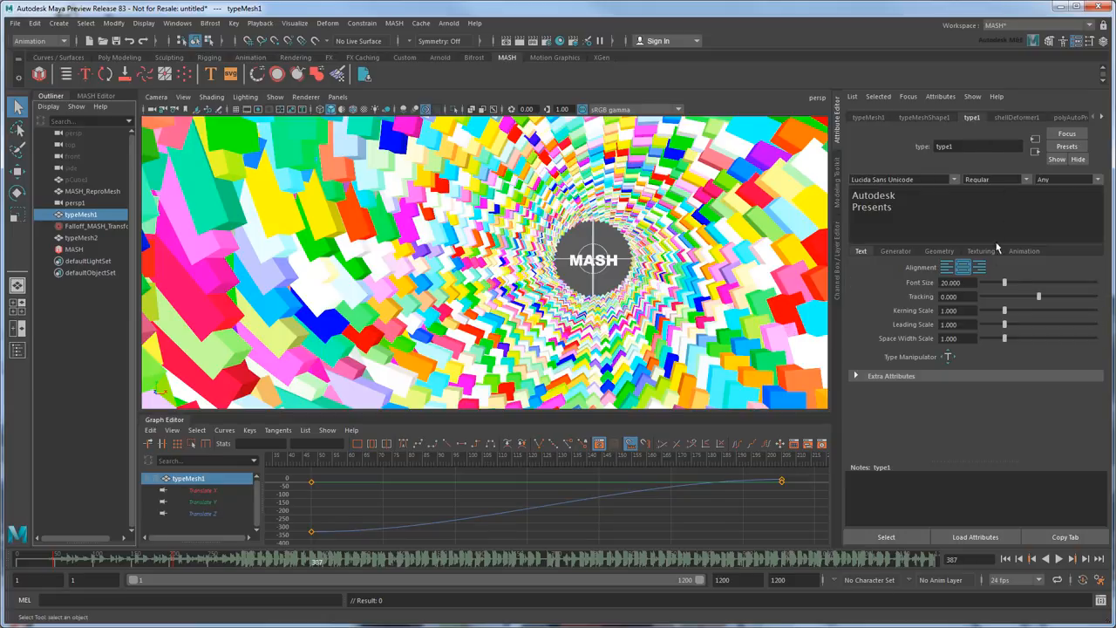
{"action": "left_click", "coordinate": [980, 251]}
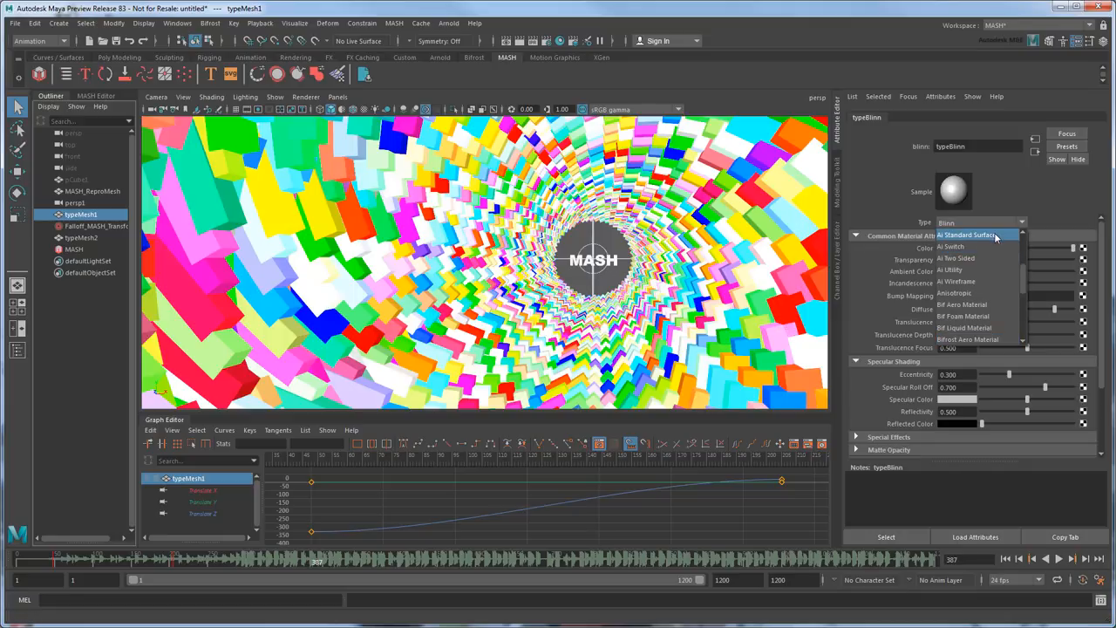
{"action": "mouse_move", "coordinate": [1008, 240]}
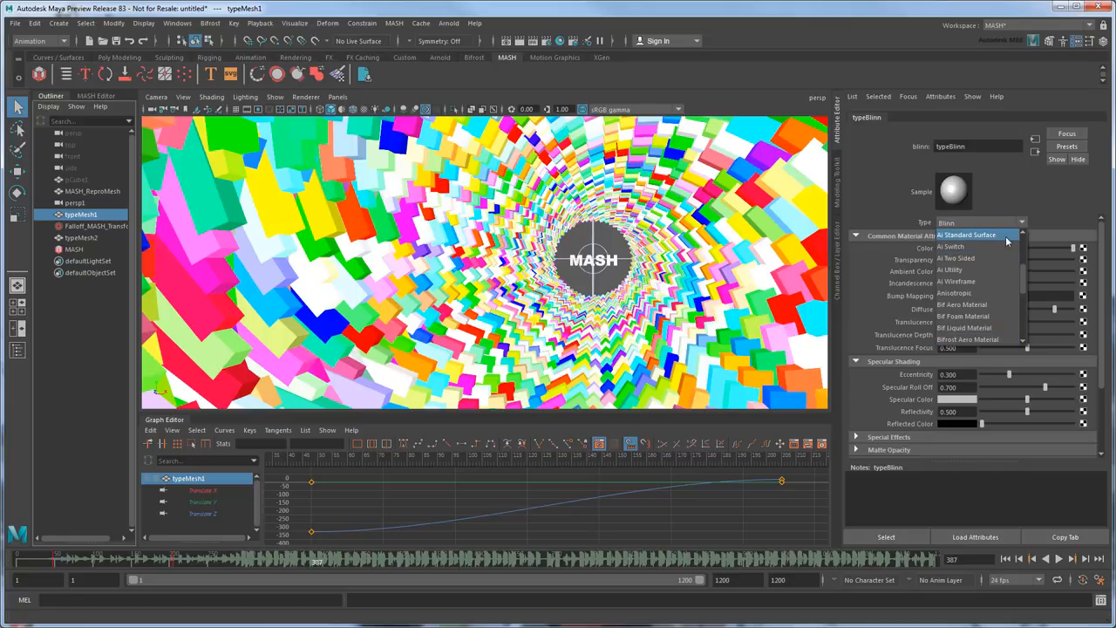
{"action": "left_click", "coordinate": [966, 234]}
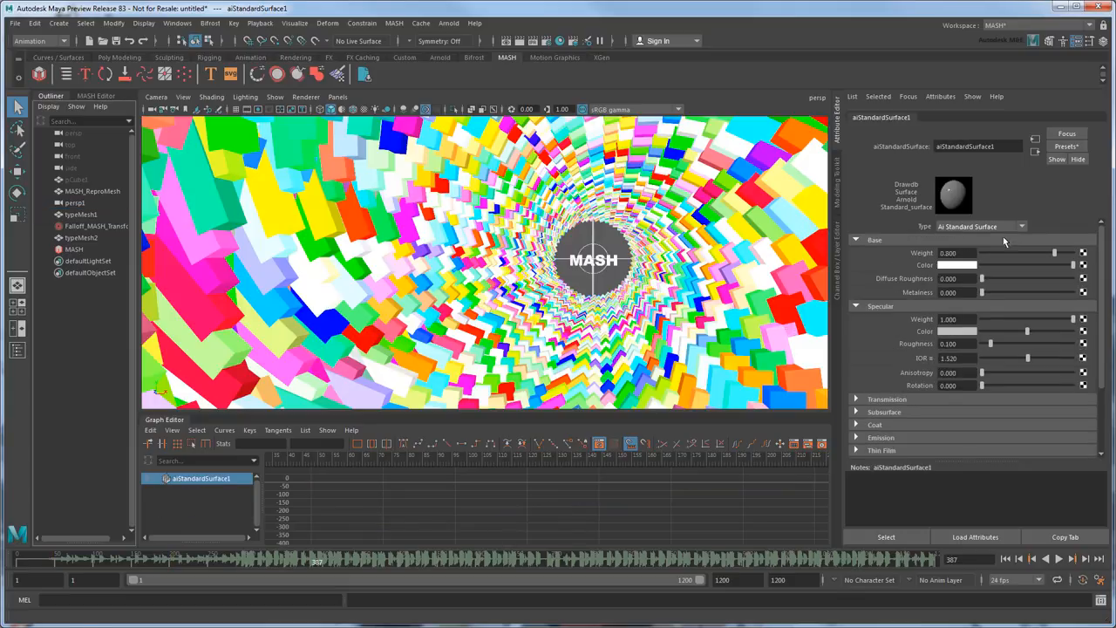
Change typeMesh2's material to aiStandardSurface and return to the MASH Editor.
{"action": "left_click", "coordinate": [80, 237]}
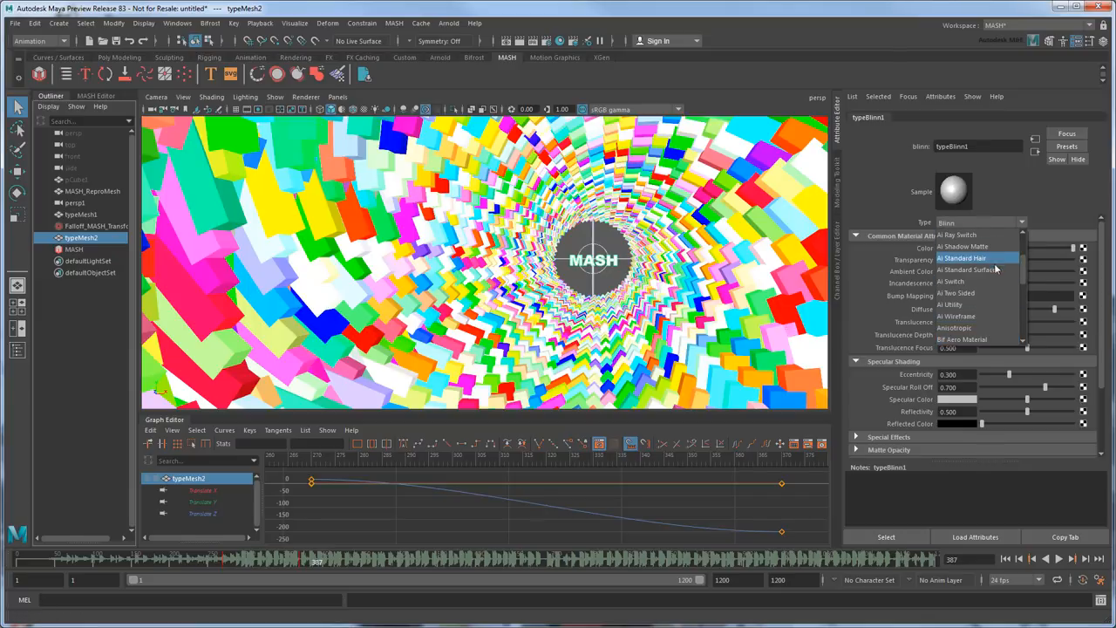
{"action": "left_click", "coordinate": [966, 268]}
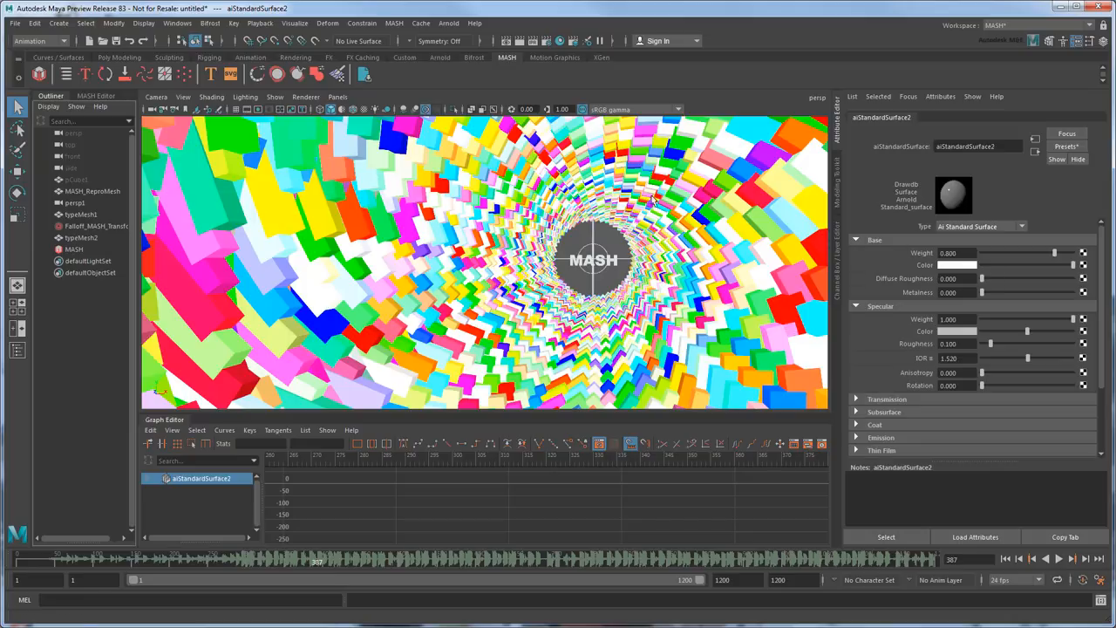
{"action": "left_click", "coordinate": [96, 94]}
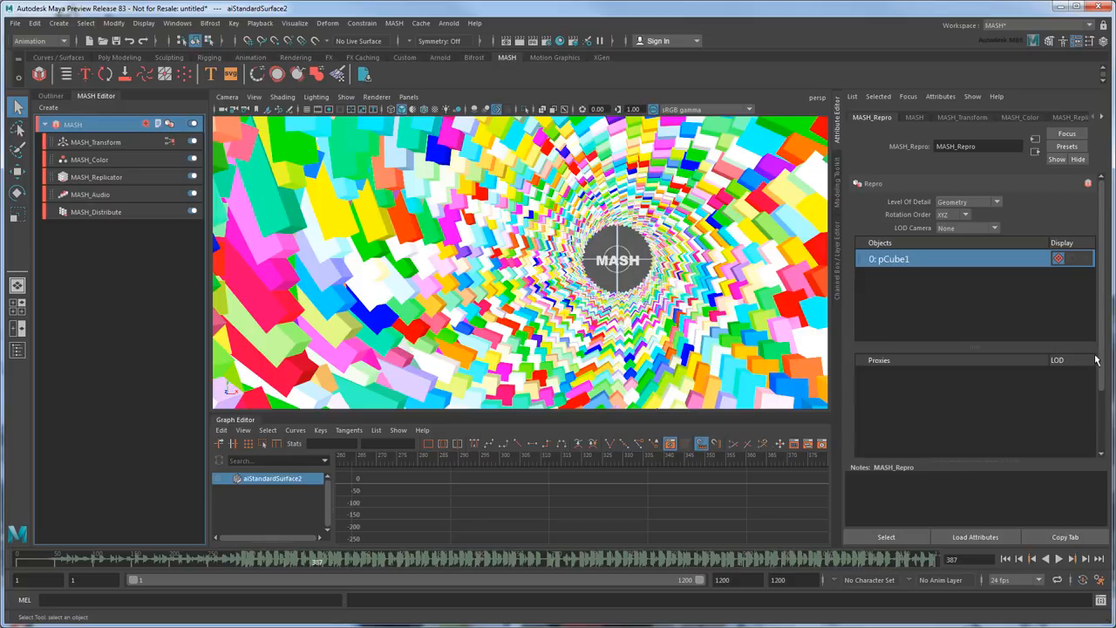
Assign a new aiStandardSurface material to the MASH_ReproMesh cube tunnel.
{"action": "scroll", "scroll_direction": "down", "scroll_amount": 3}
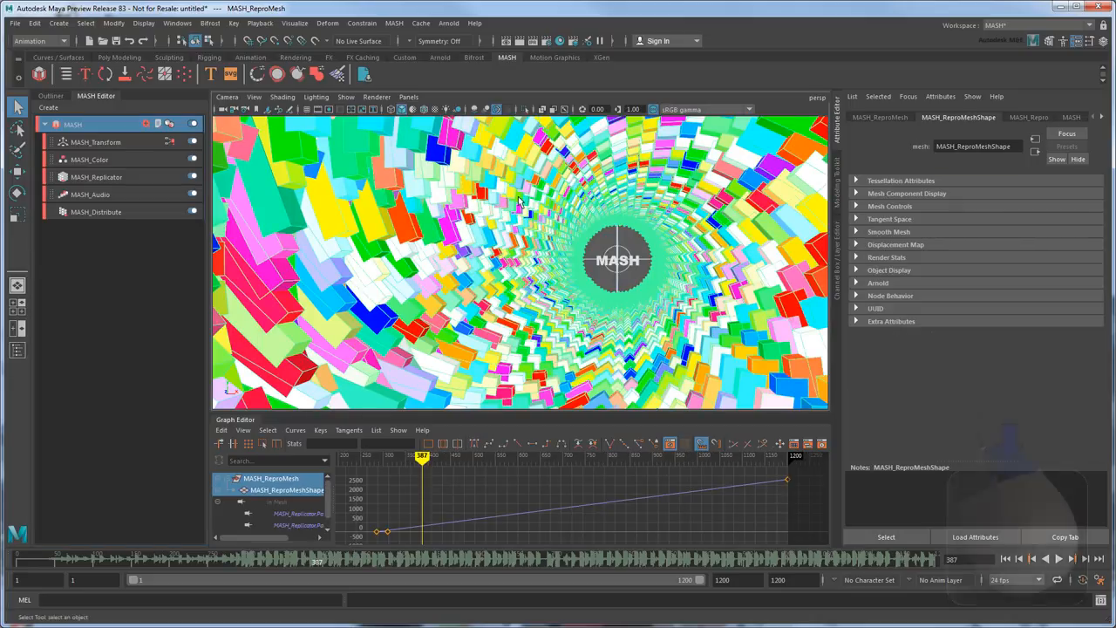
{"action": "right_click", "coordinate": [519, 200]}
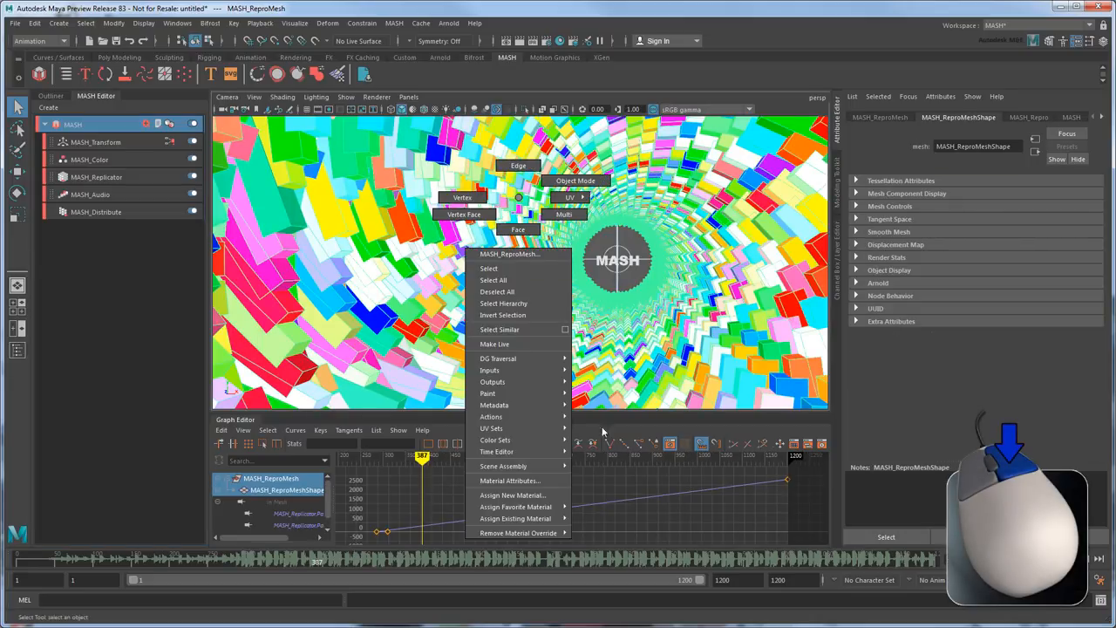
{"action": "left_click", "coordinate": [512, 495]}
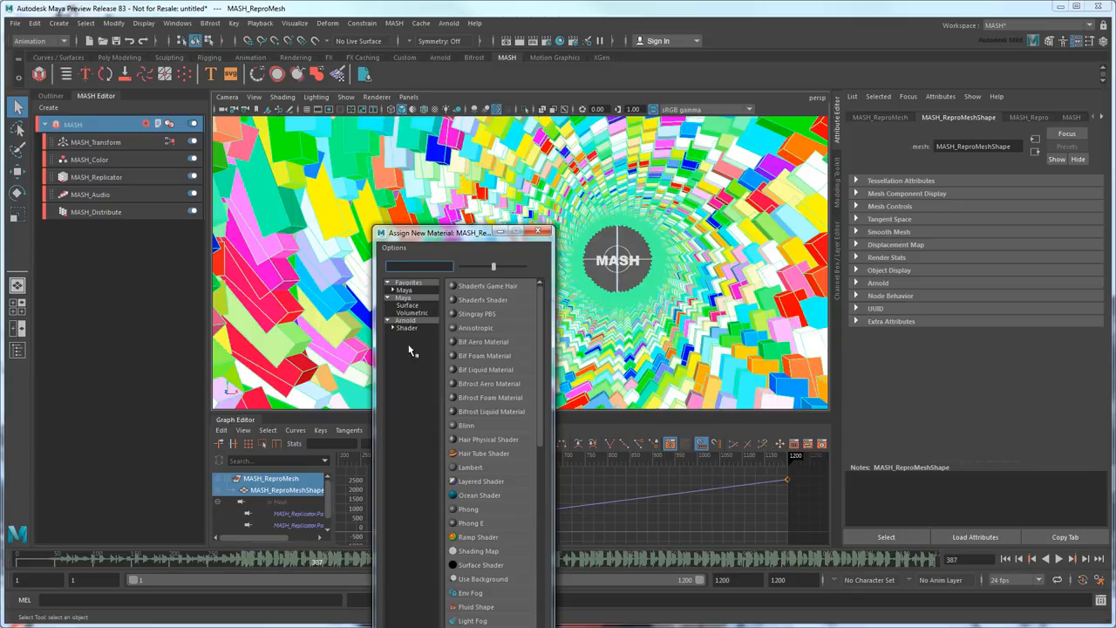
{"action": "left_click", "coordinate": [405, 321]}
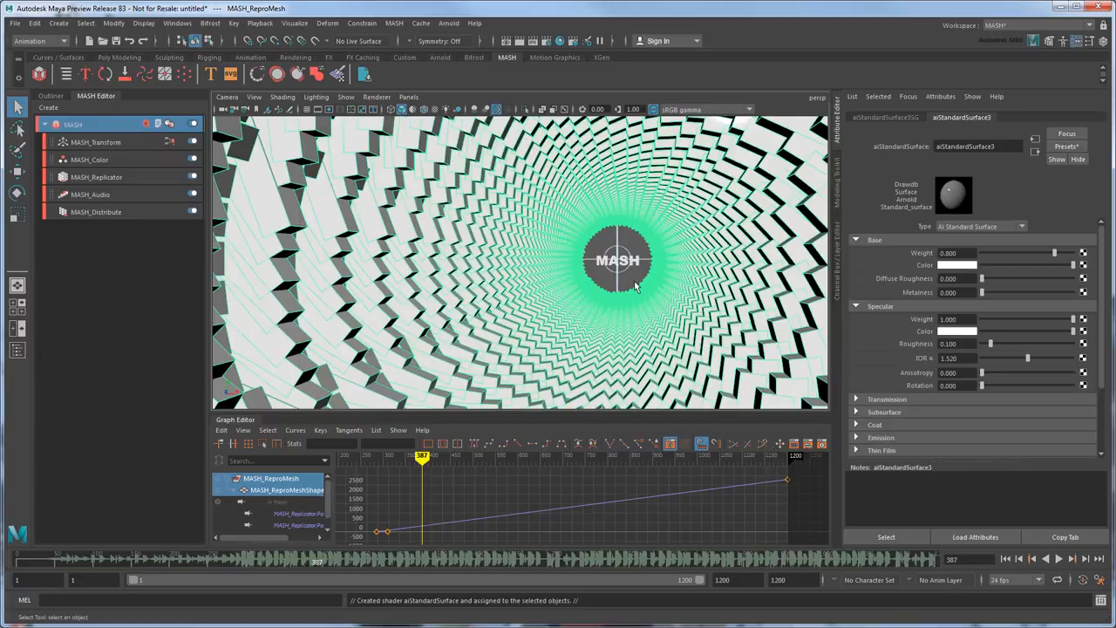
{"action": "mouse_move", "coordinate": [913, 415]}
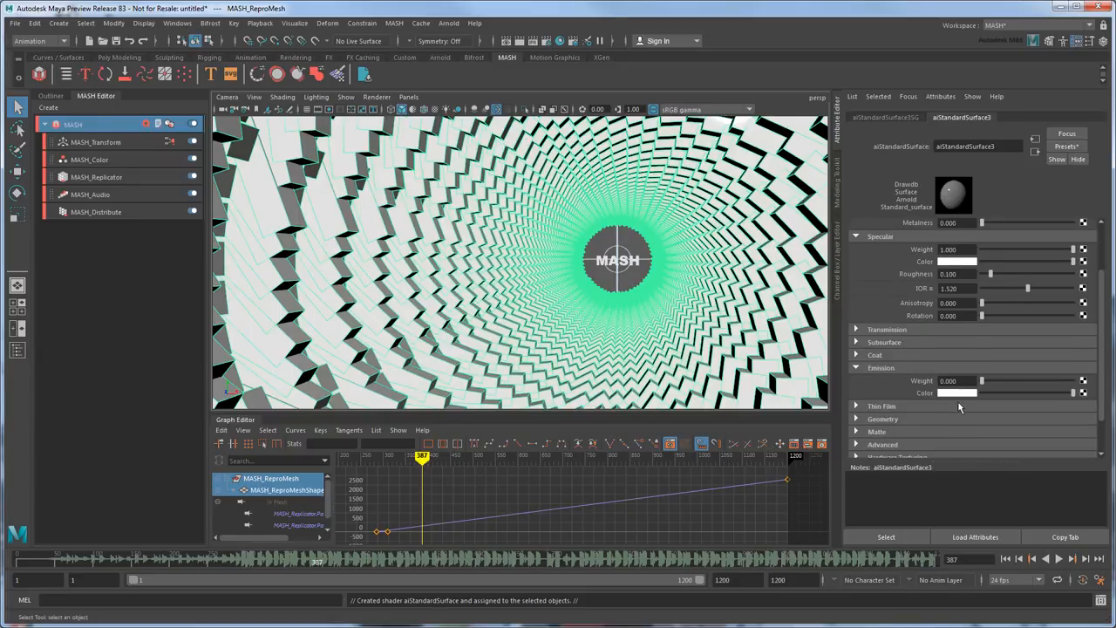
Raise aiStandardSurface3's Emission Weight slightly for a faint glow on the cubes.
{"action": "left_click_drag", "start_coordinate": [980, 380], "coordinate": [1027, 380]}
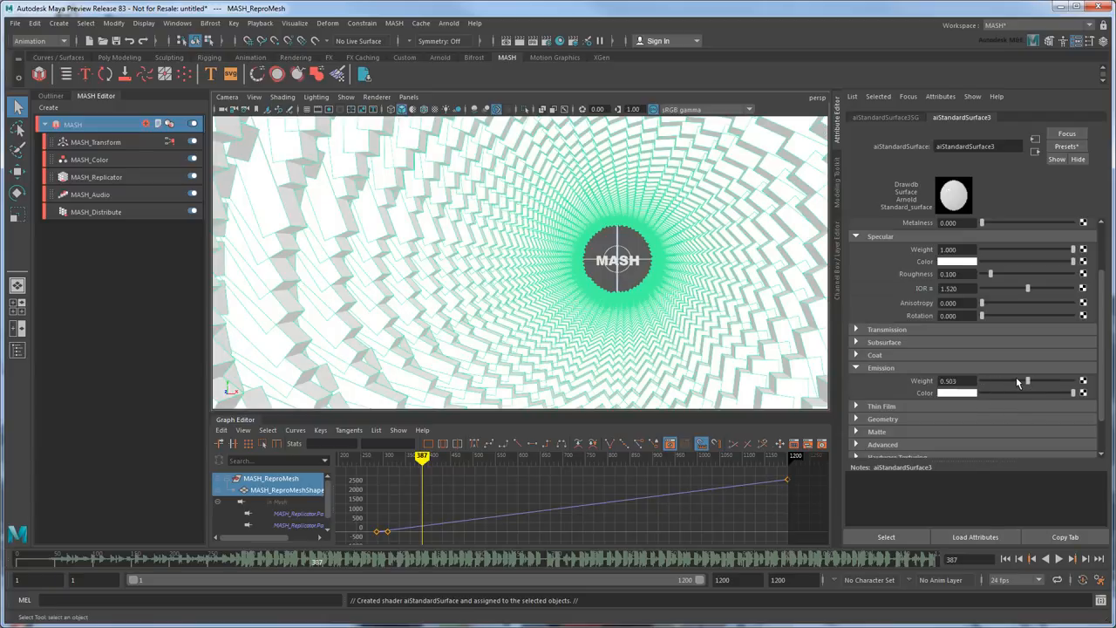
{"action": "left_click_drag", "start_coordinate": [1025, 380], "coordinate": [1042, 380]}
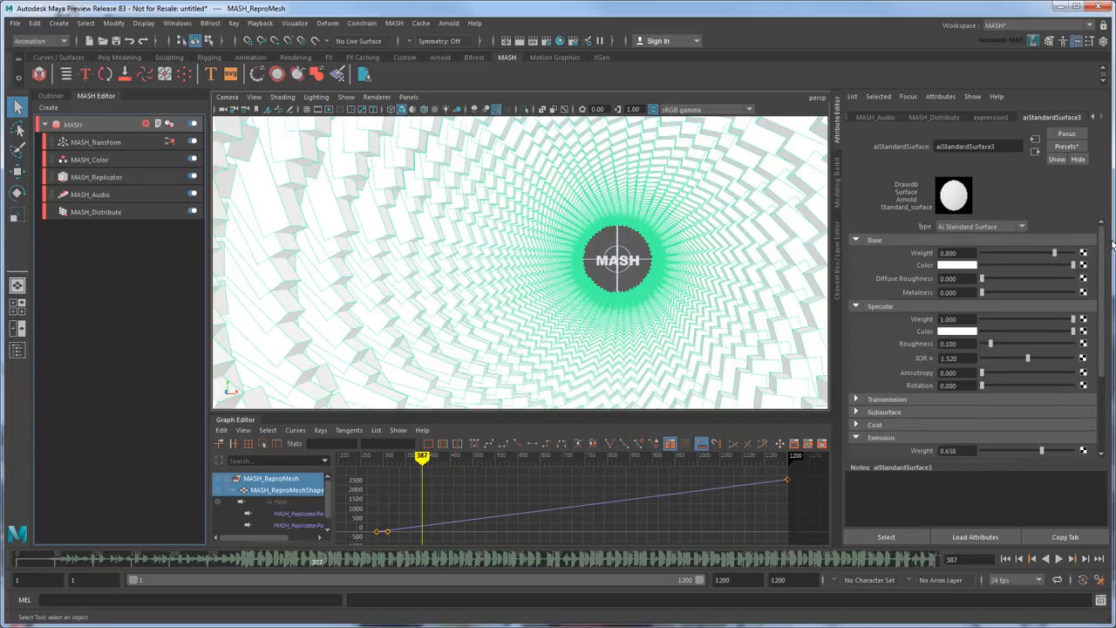
{"action": "left_click_drag", "start_coordinate": [1081, 319], "coordinate": [994, 319]}
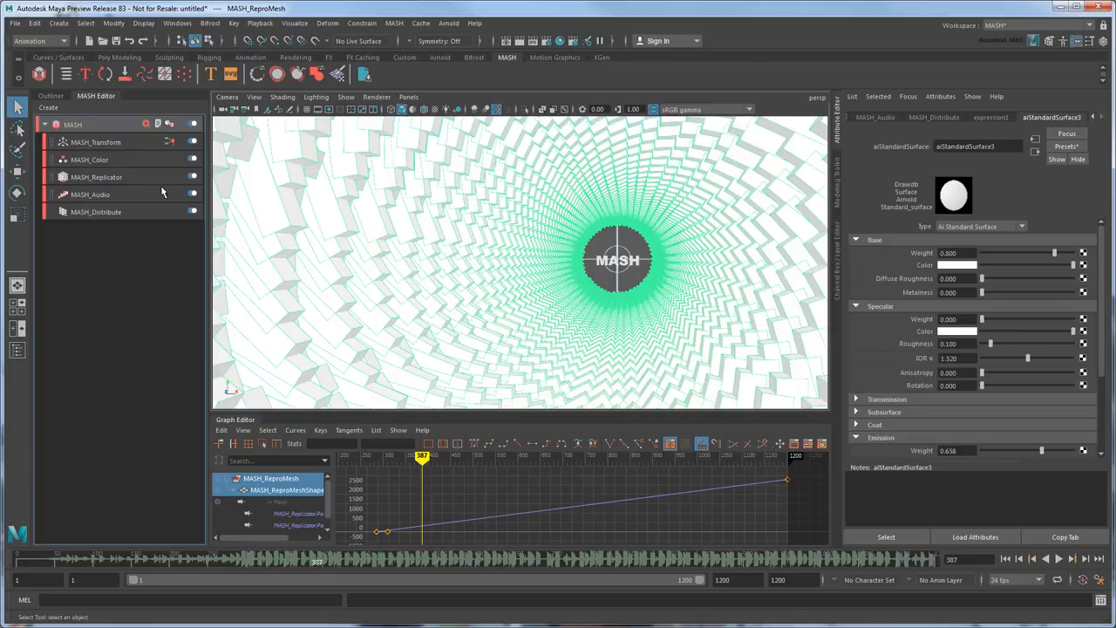
{"action": "left_click", "coordinate": [91, 160]}
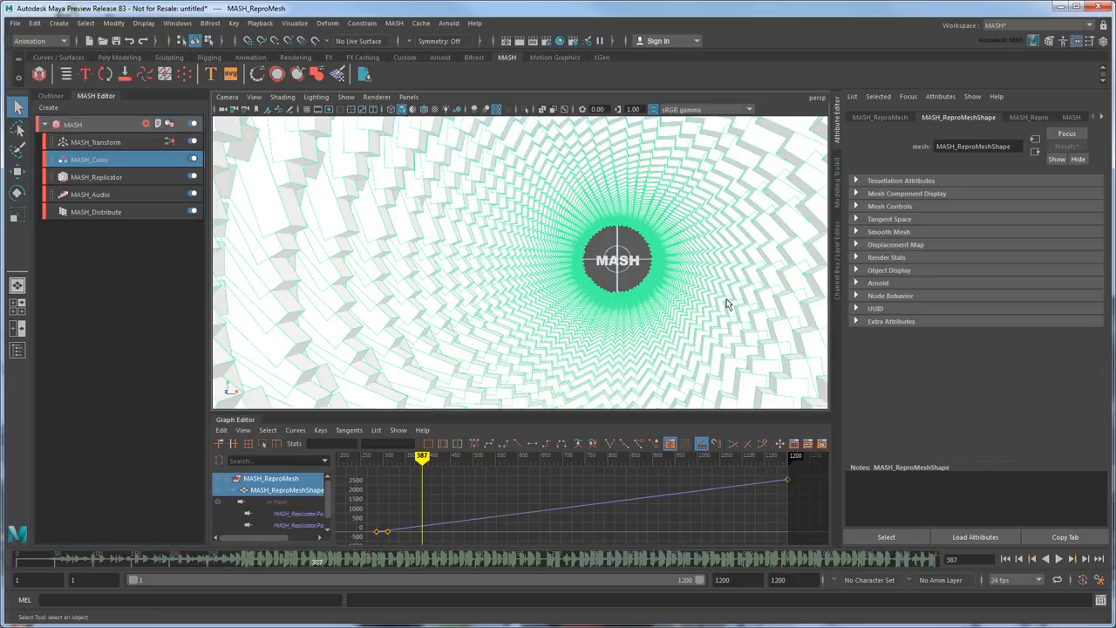
Enable Export Vertex Colors under the mesh shape's Arnold export options.
{"action": "left_click", "coordinate": [879, 282]}
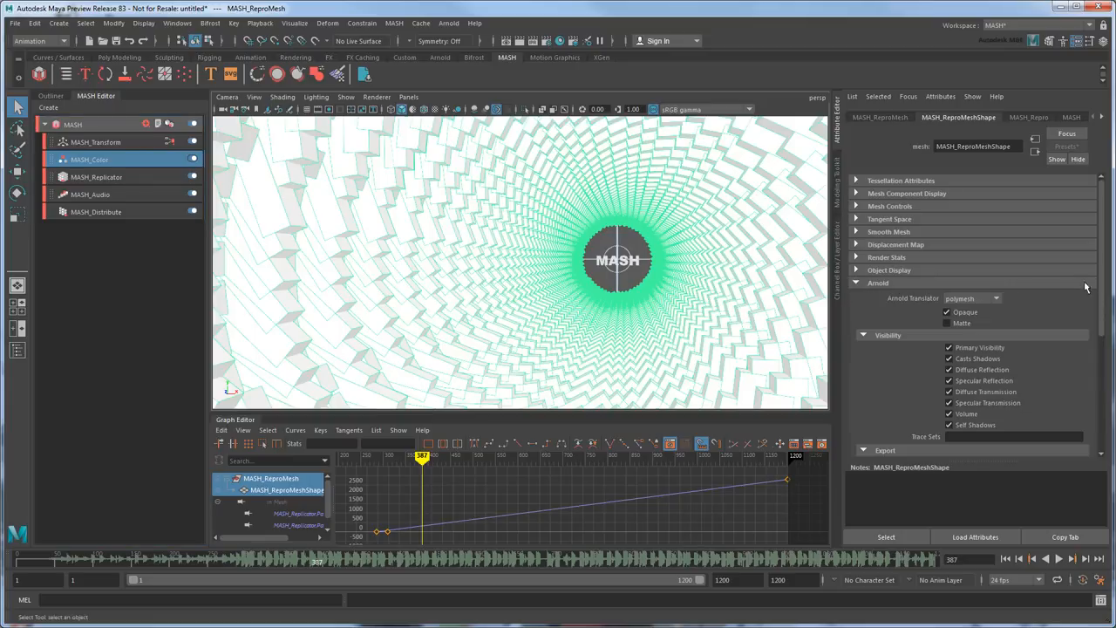
{"action": "scroll", "scroll_direction": "down", "scroll_amount": 3}
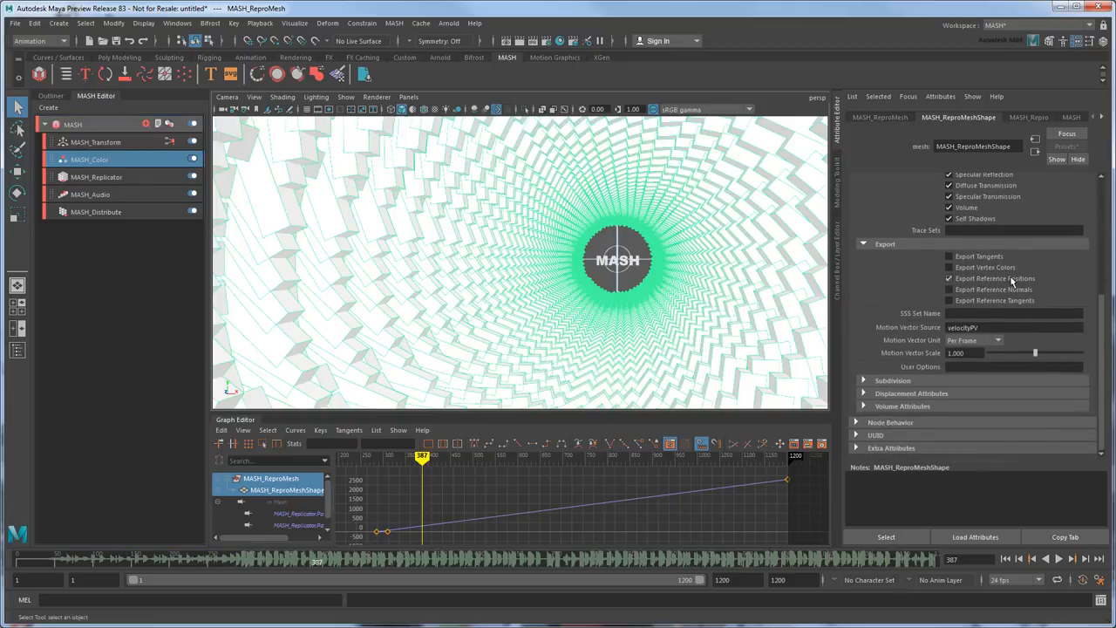
{"action": "left_click", "coordinate": [948, 279]}
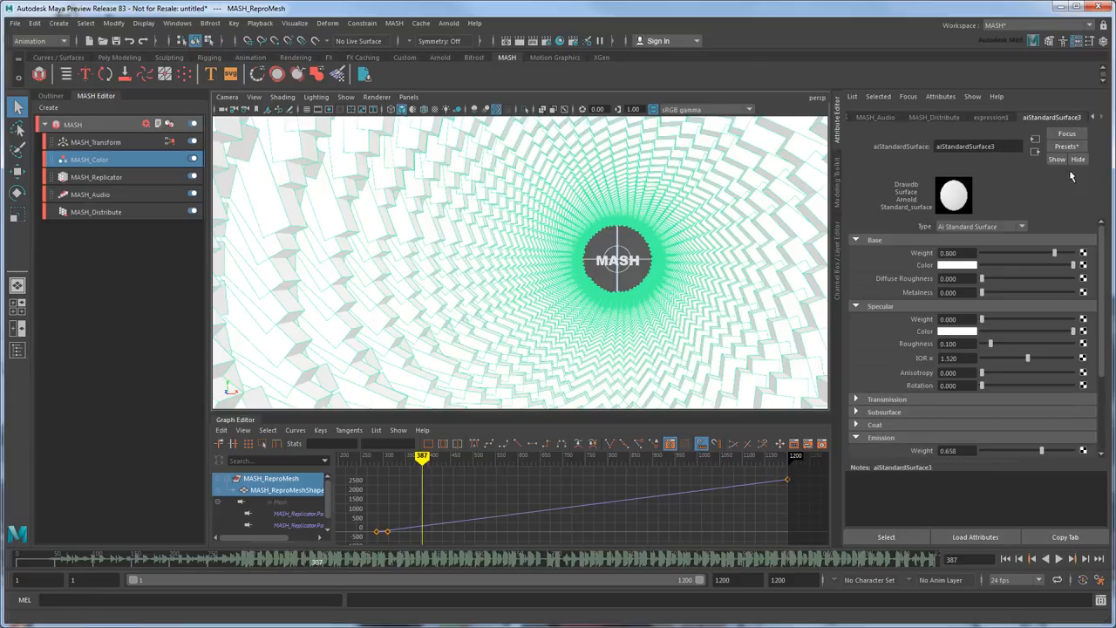
{"action": "mouse_move", "coordinate": [1085, 272]}
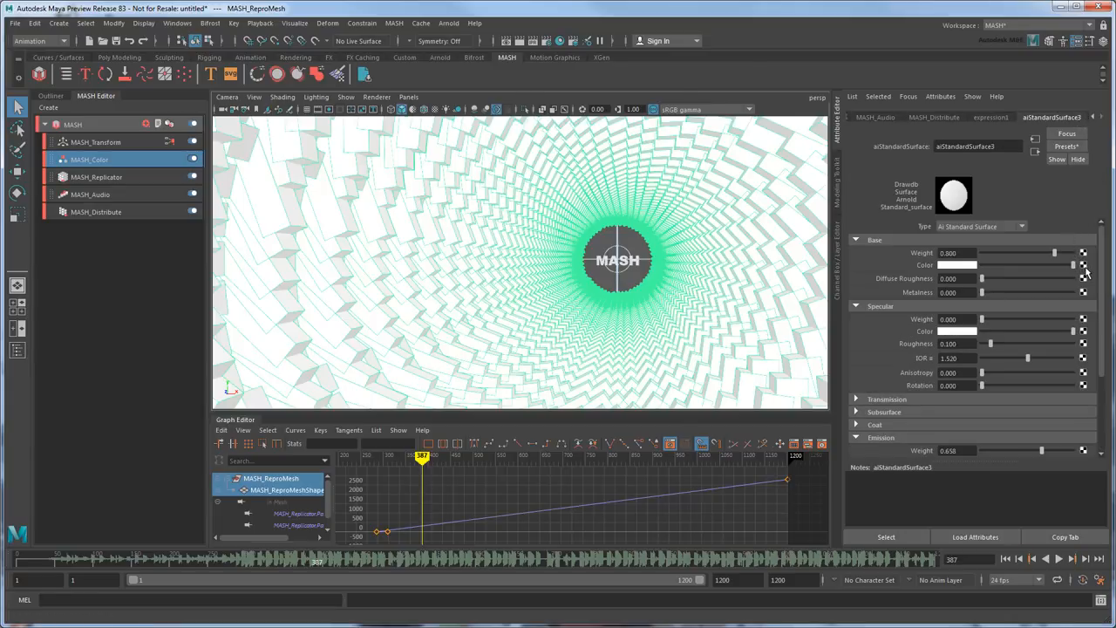
Connect an aiUserDataColor node reading attribute 'colorSet' to the material's Base Color.
{"action": "left_click", "coordinate": [1084, 265]}
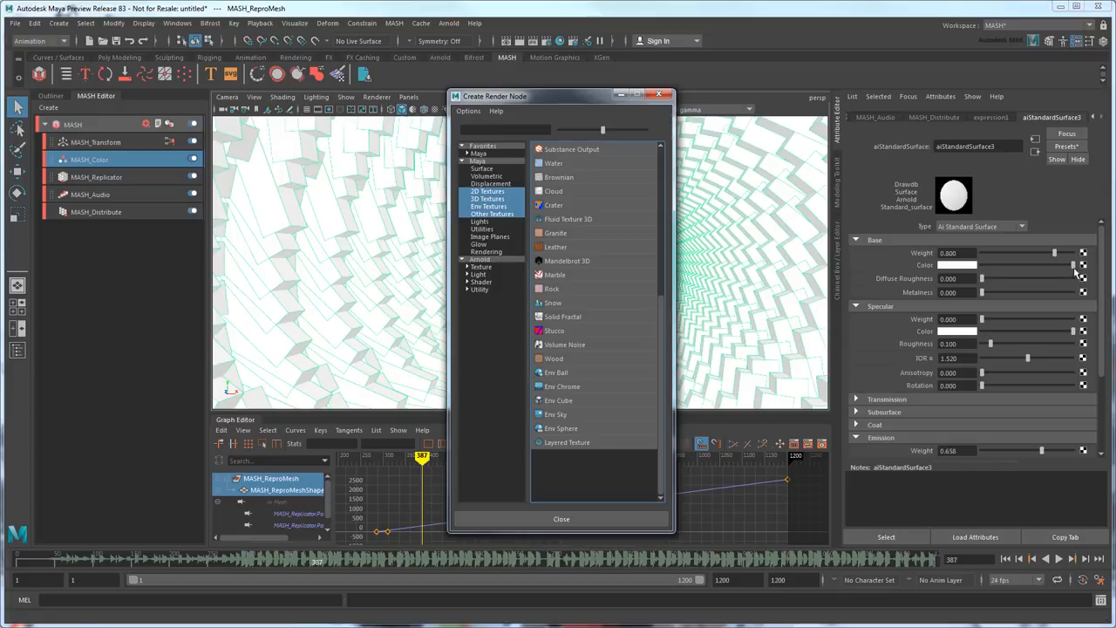
{"action": "left_click", "coordinate": [478, 289]}
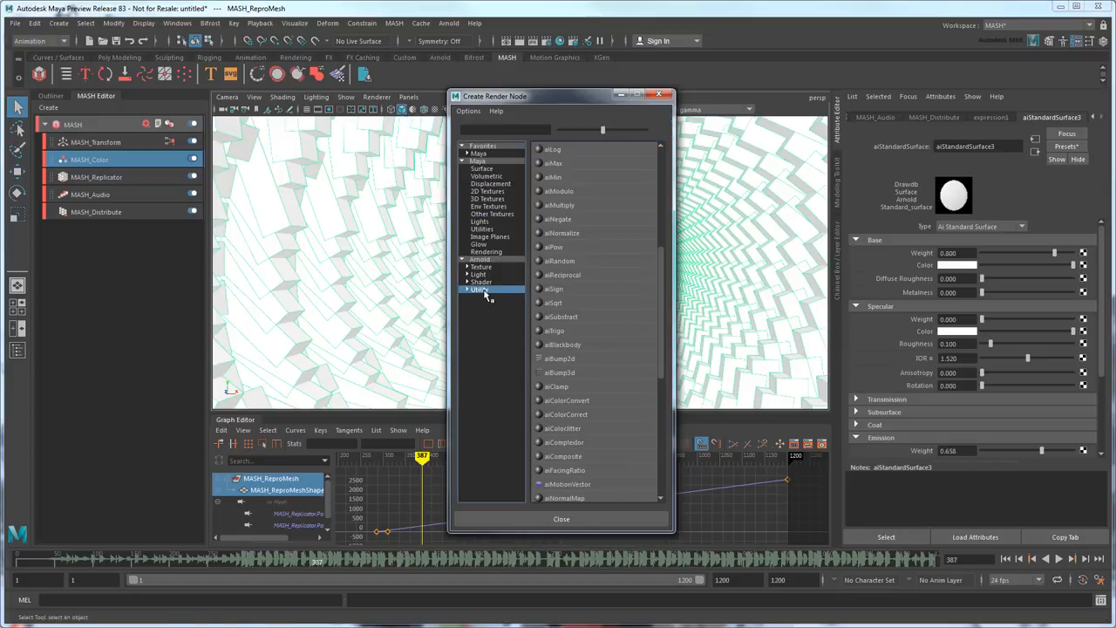
{"action": "scroll", "scroll_direction": "down", "scroll_amount": 3}
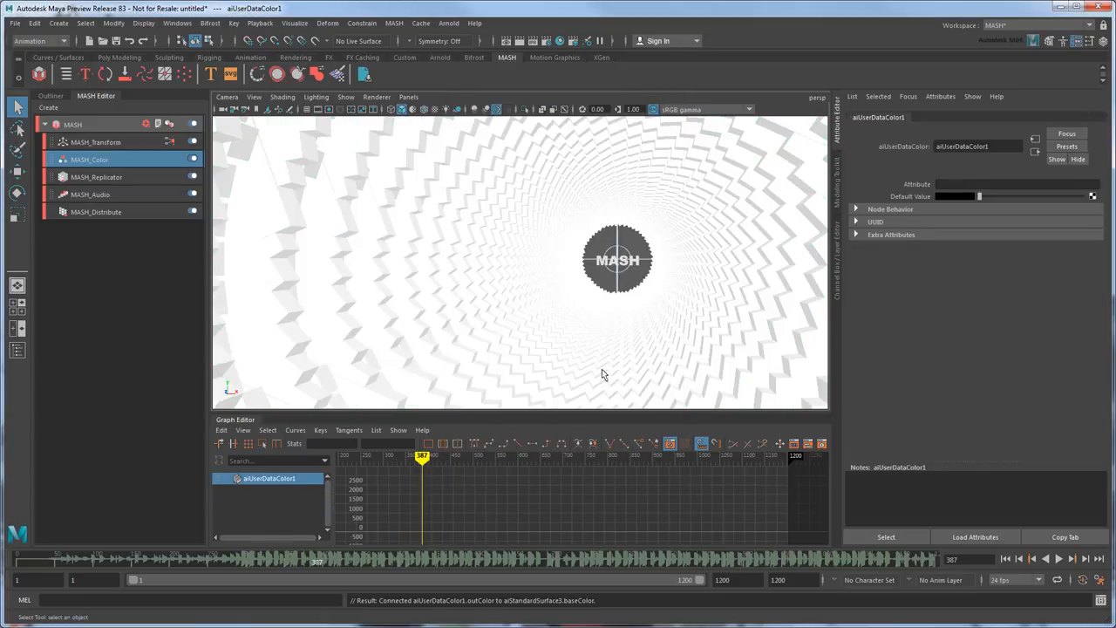
{"action": "left_click", "coordinate": [1015, 185]}
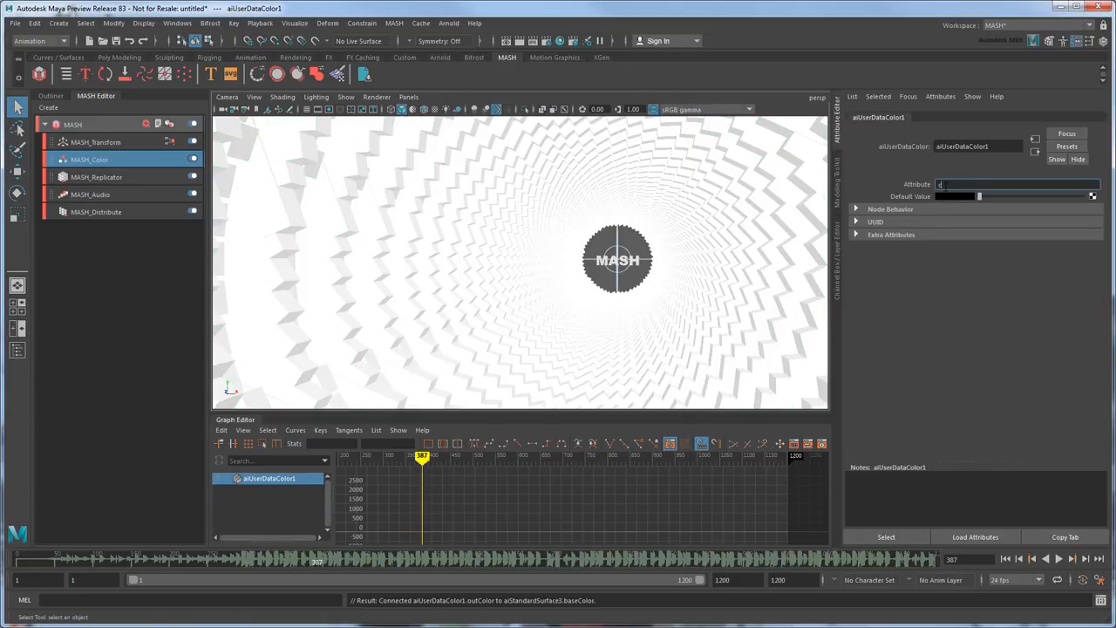
{"action": "type", "text": "colorSet"}
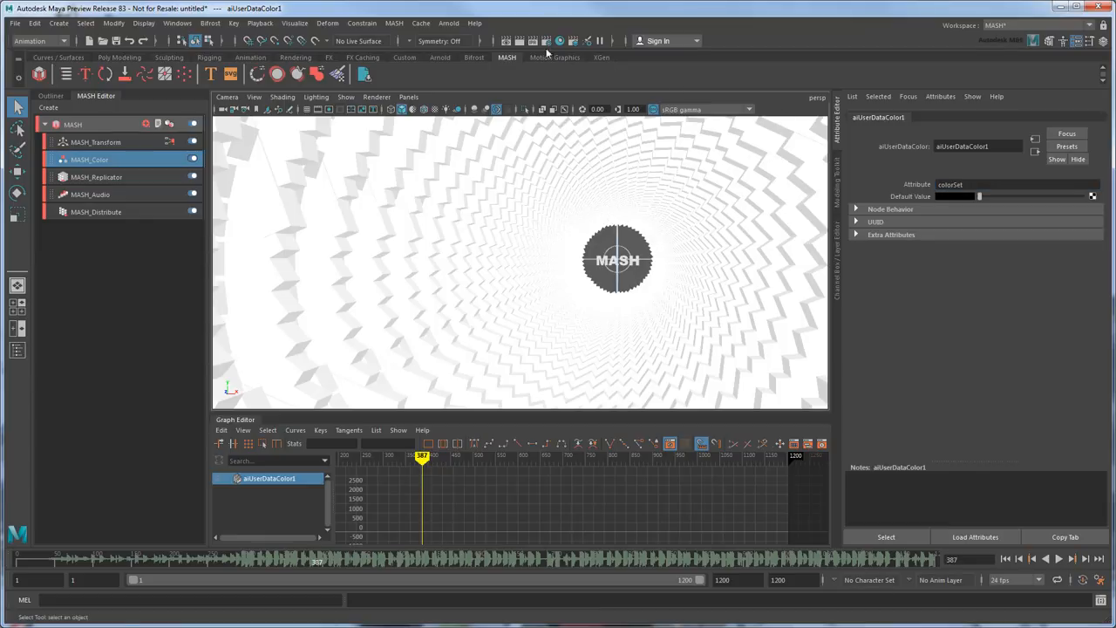
{"action": "left_click", "coordinate": [520, 42]}
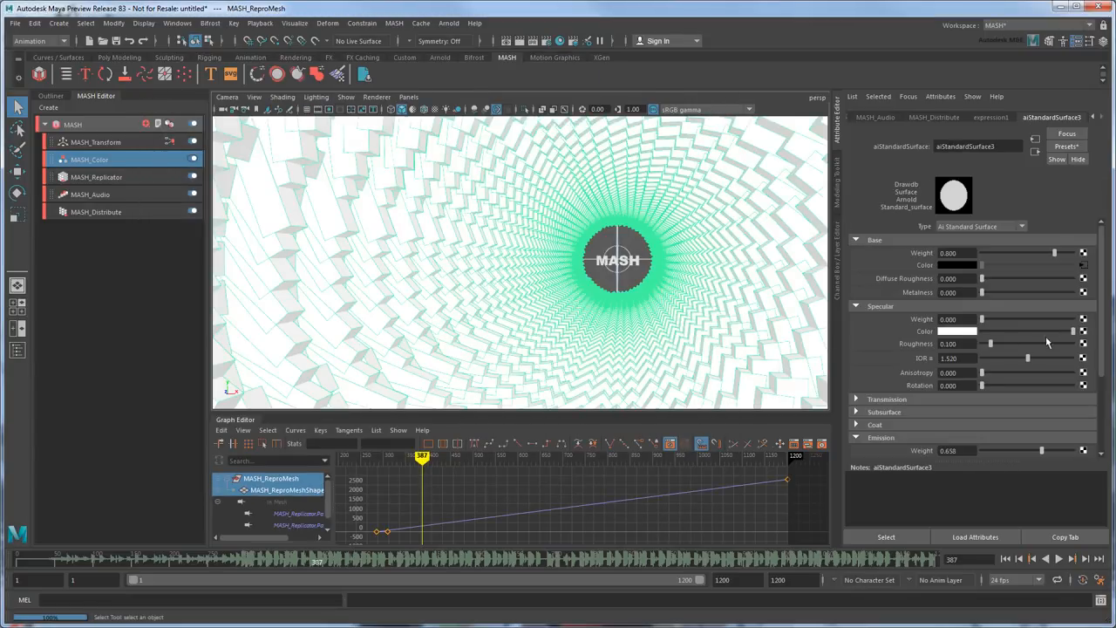
Adjust aiStandardSurface3's Emission Weight up to a much stronger glow.
{"action": "scroll", "scroll_direction": "down", "scroll_amount": 3}
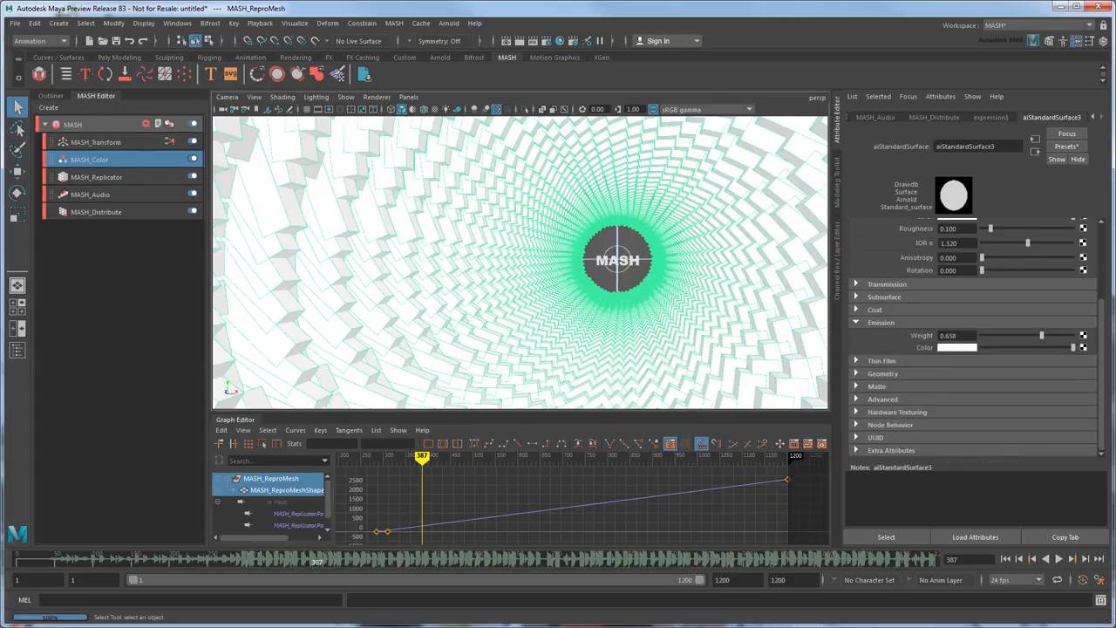
{"action": "left_click_drag", "start_coordinate": [1043, 335], "coordinate": [1014, 335]}
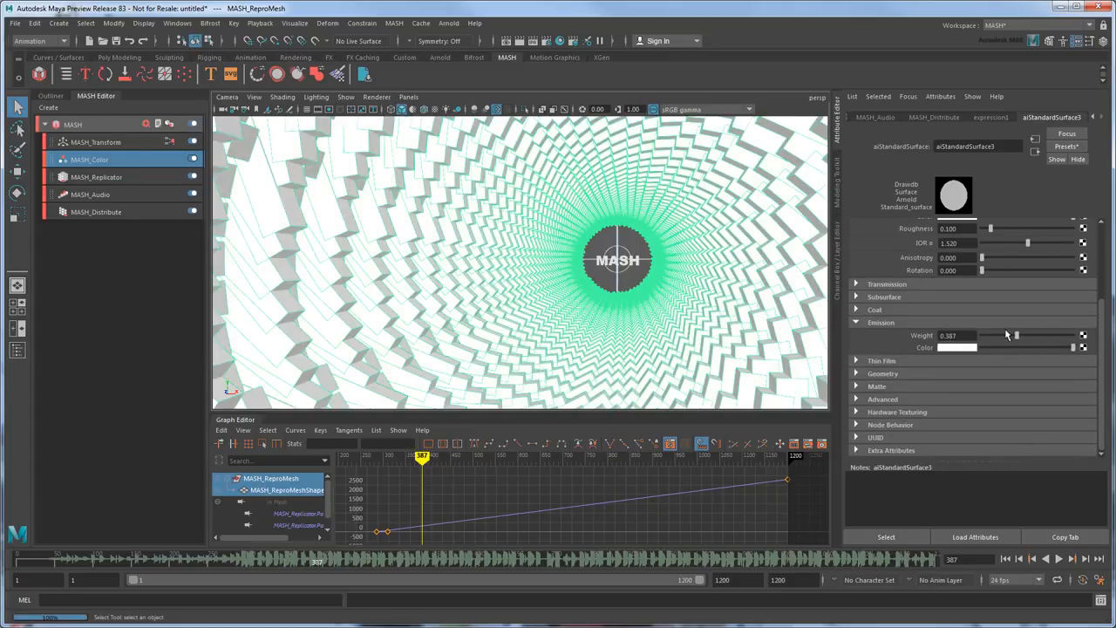
{"action": "left_click_drag", "start_coordinate": [1015, 335], "coordinate": [1050, 335]}
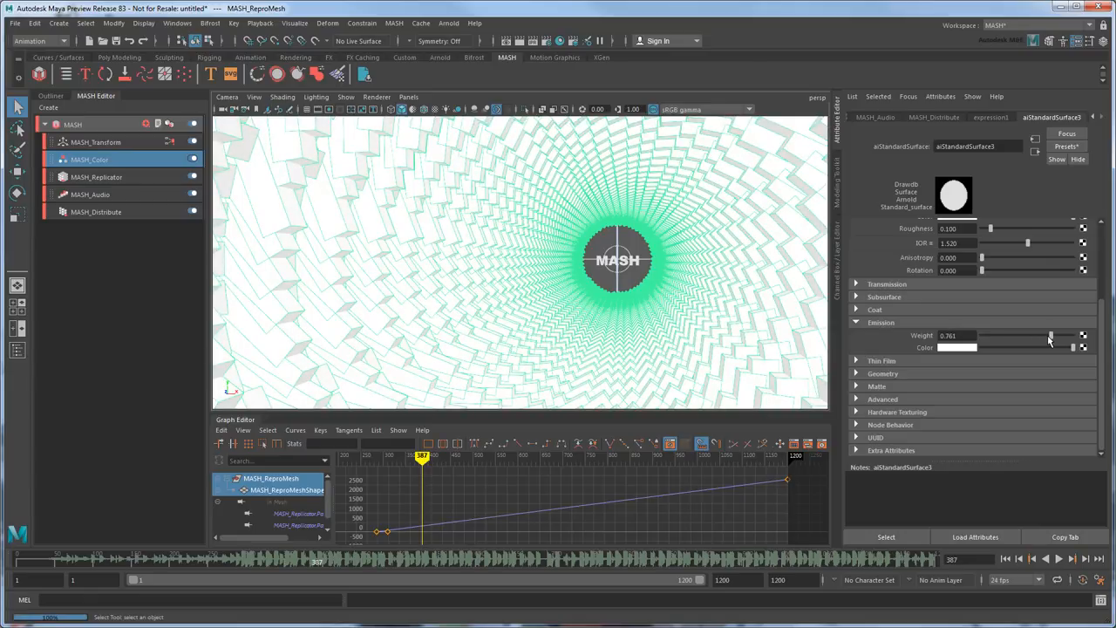
{"action": "left_click", "coordinate": [178, 23]}
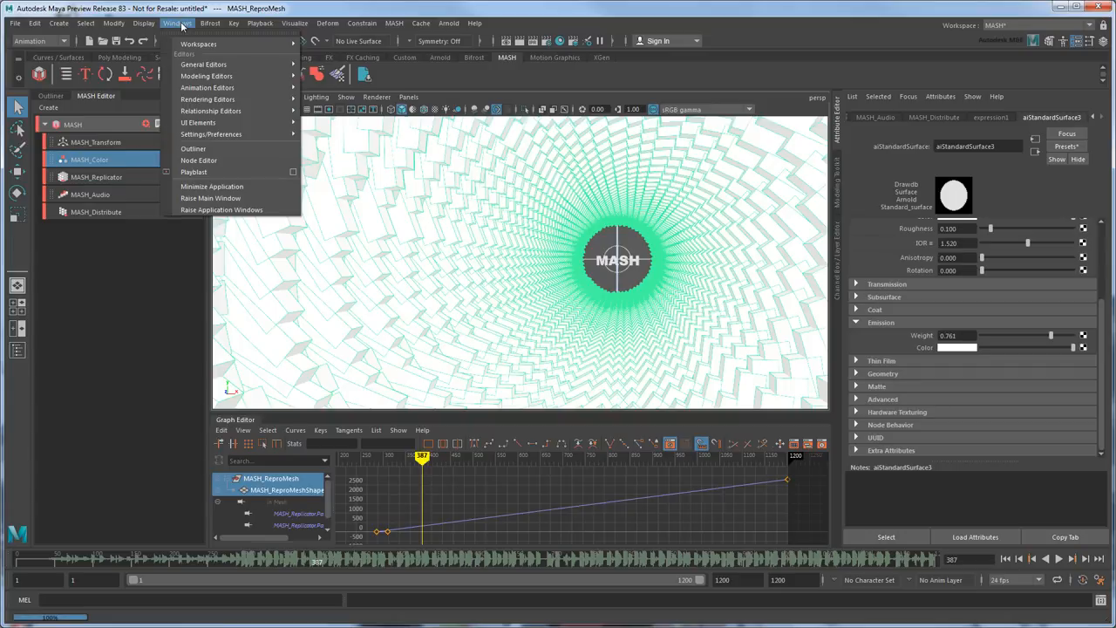
Graph aiStandardSurfaceSG's input connections in the Node Editor.
{"action": "left_click", "coordinate": [198, 160]}
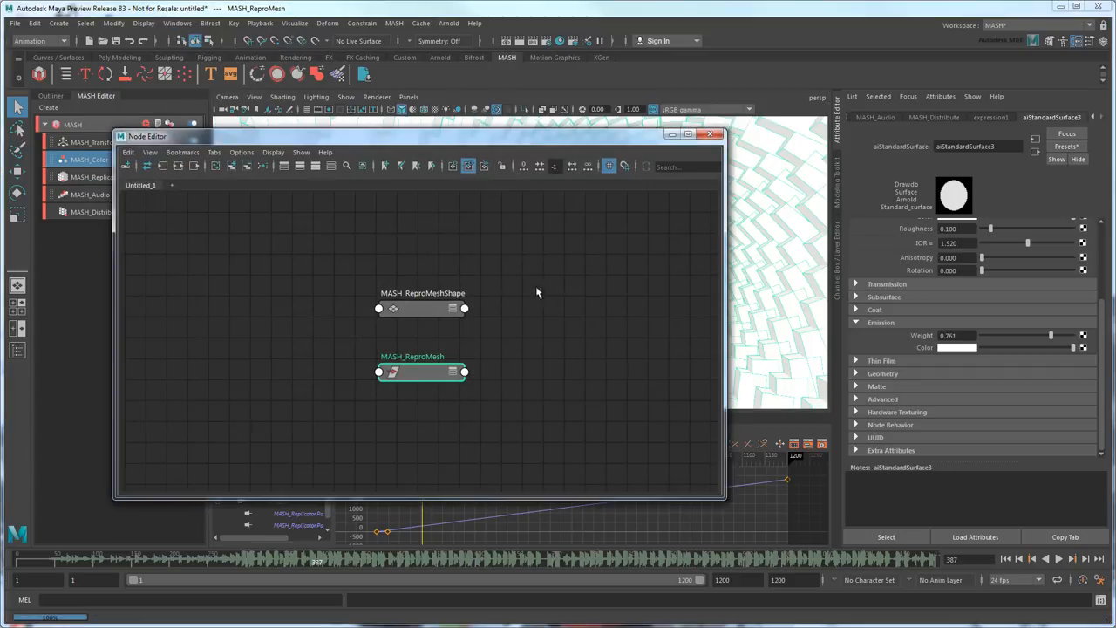
{"action": "left_click", "coordinate": [178, 166]}
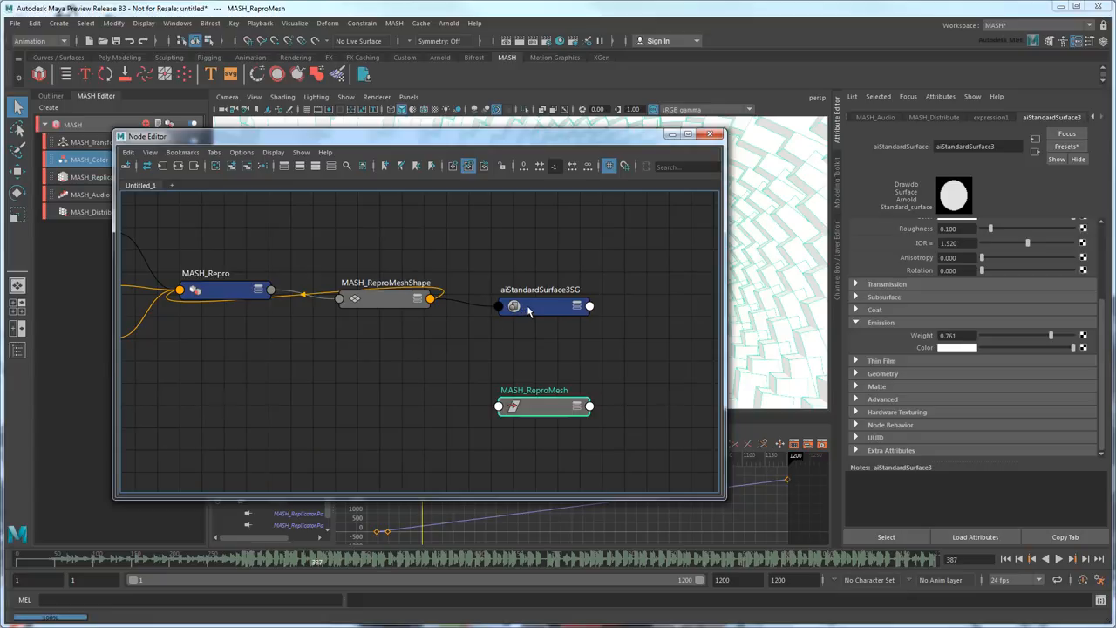
{"action": "left_click", "coordinate": [540, 305]}
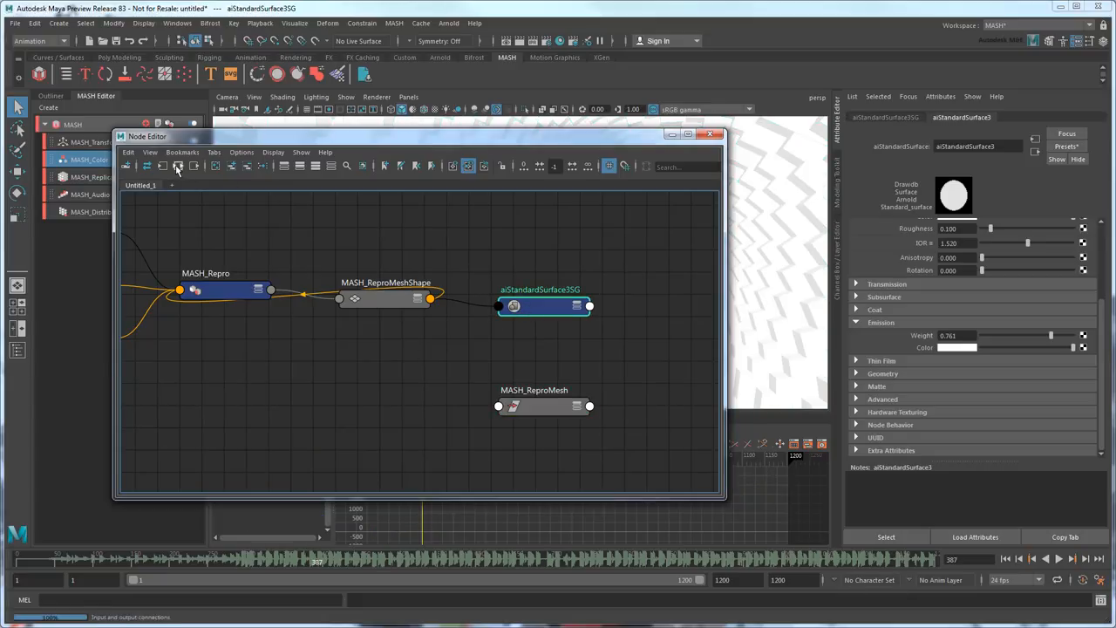
{"action": "left_click", "coordinate": [178, 167]}
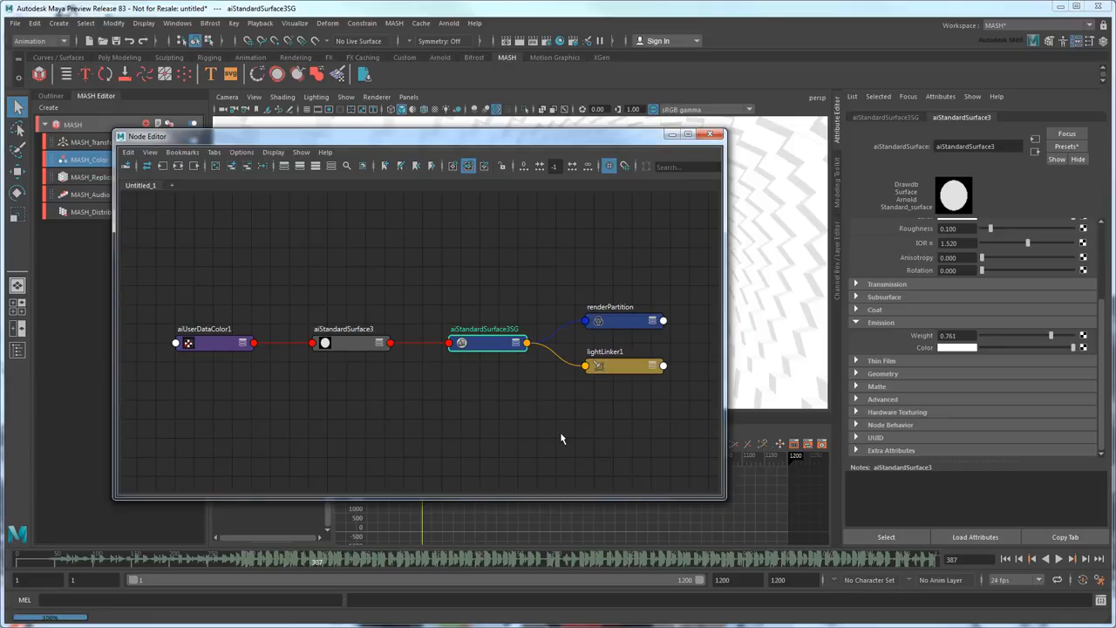
Expand aiUserDataColor1 and aiStandardSurface3 to show their ports.
{"action": "left_click", "coordinate": [213, 340]}
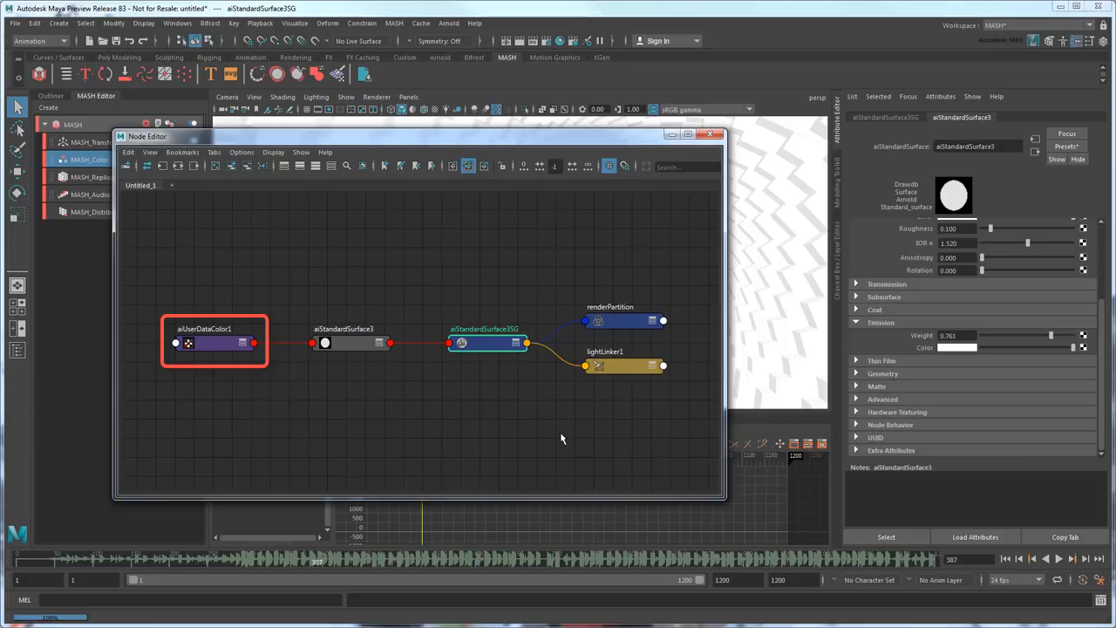
{"action": "left_click", "coordinate": [216, 342]}
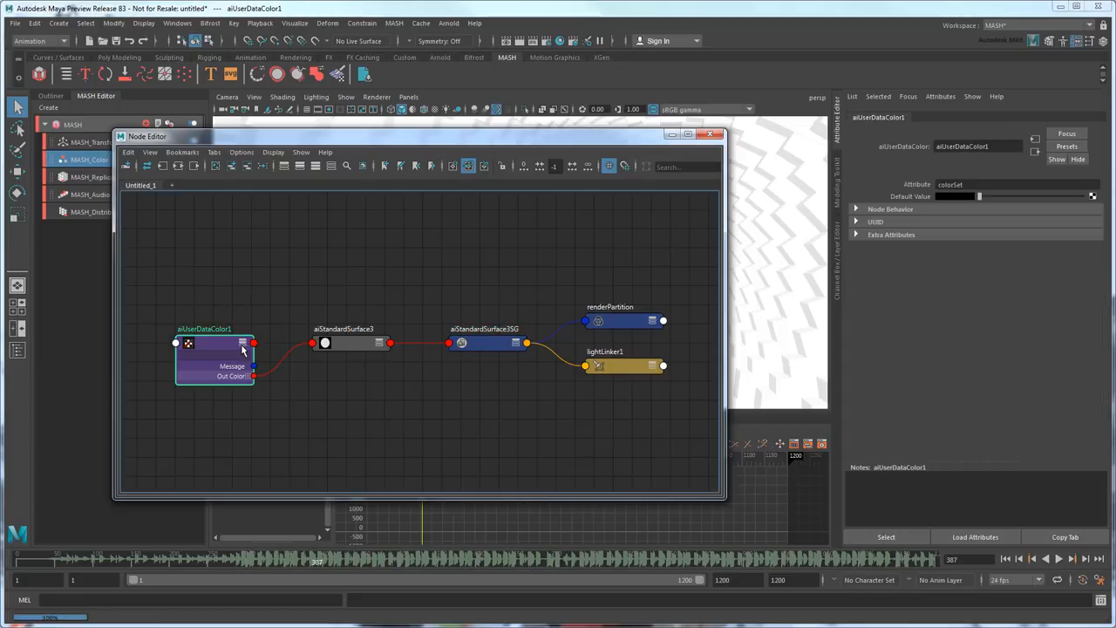
{"action": "mouse_move", "coordinate": [377, 347]}
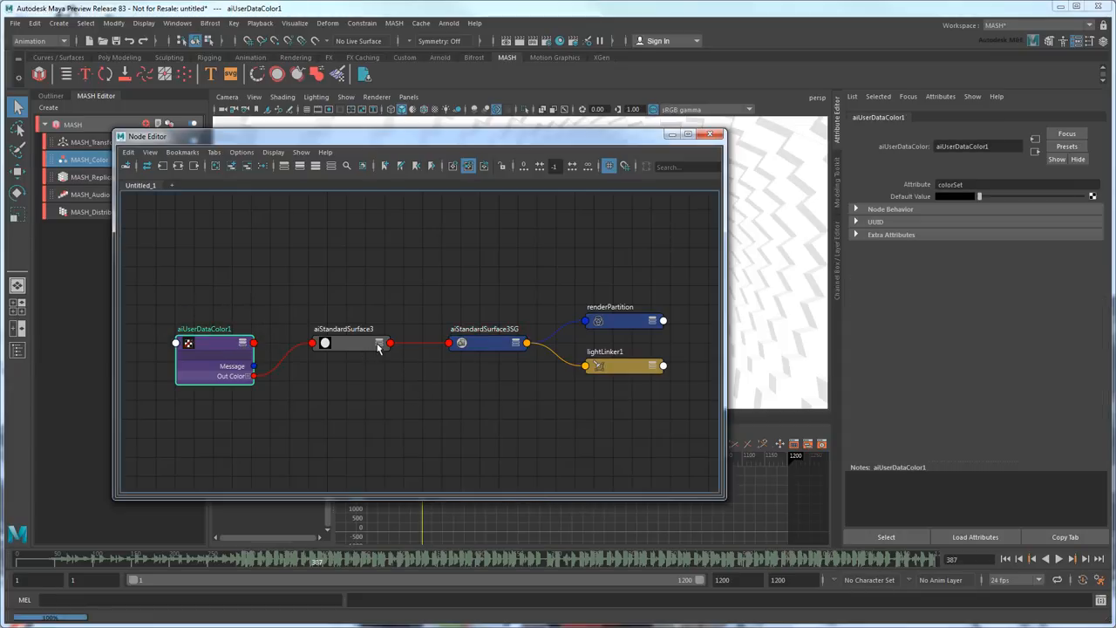
{"action": "left_click", "coordinate": [341, 342]}
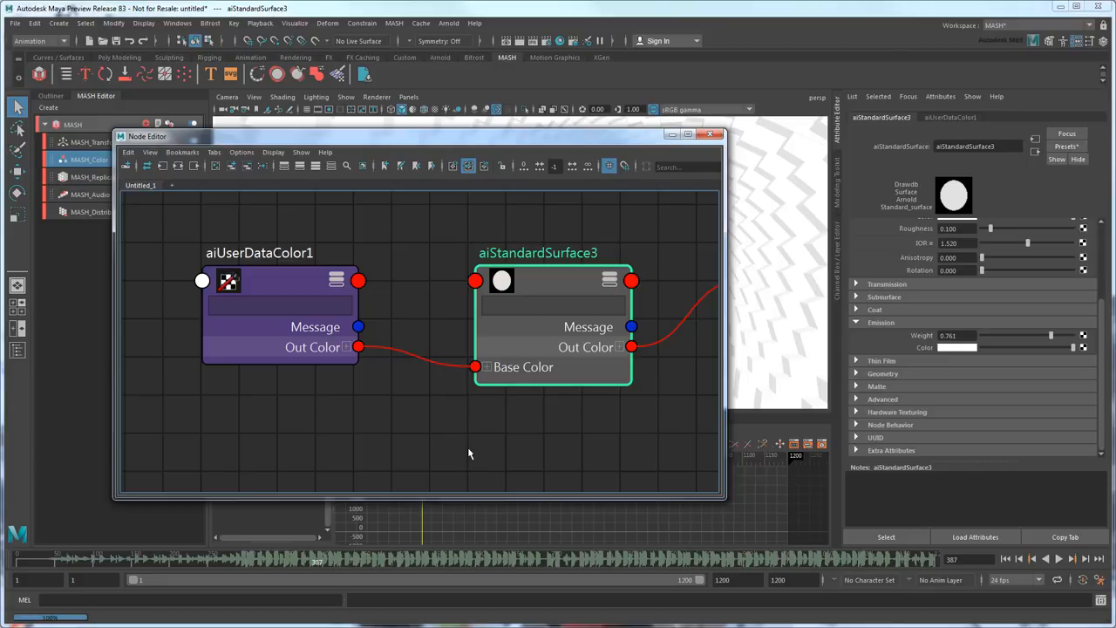
{"action": "mouse_move", "coordinate": [467, 450]}
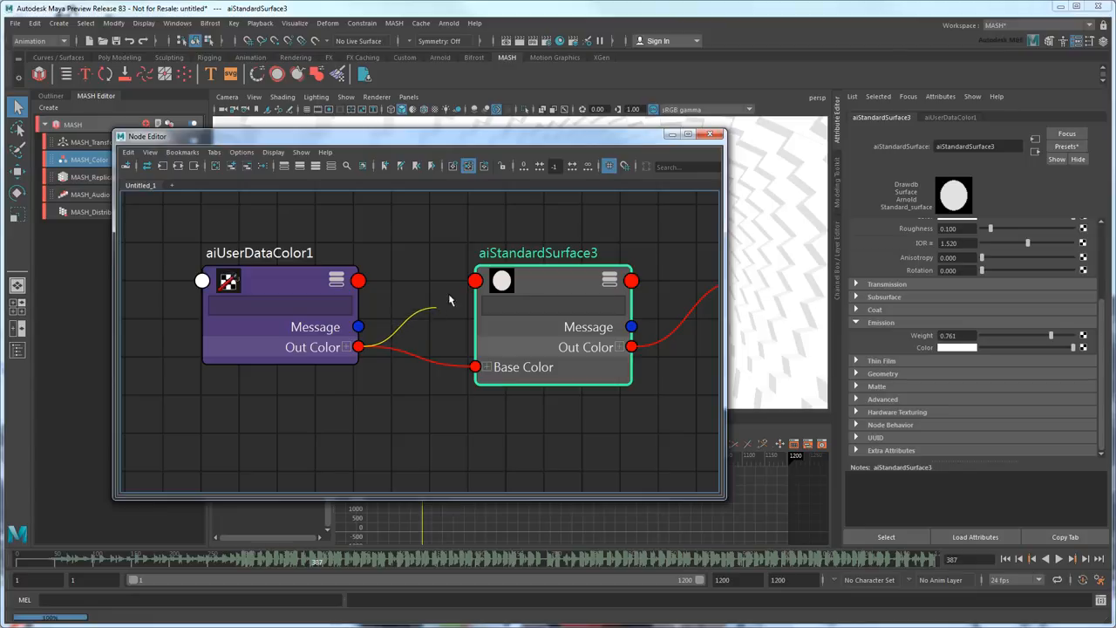
Wire aiUserDataColor1's Out Color into aiStandardSurface3's Emission Color.
{"action": "left_click", "coordinate": [474, 281]}
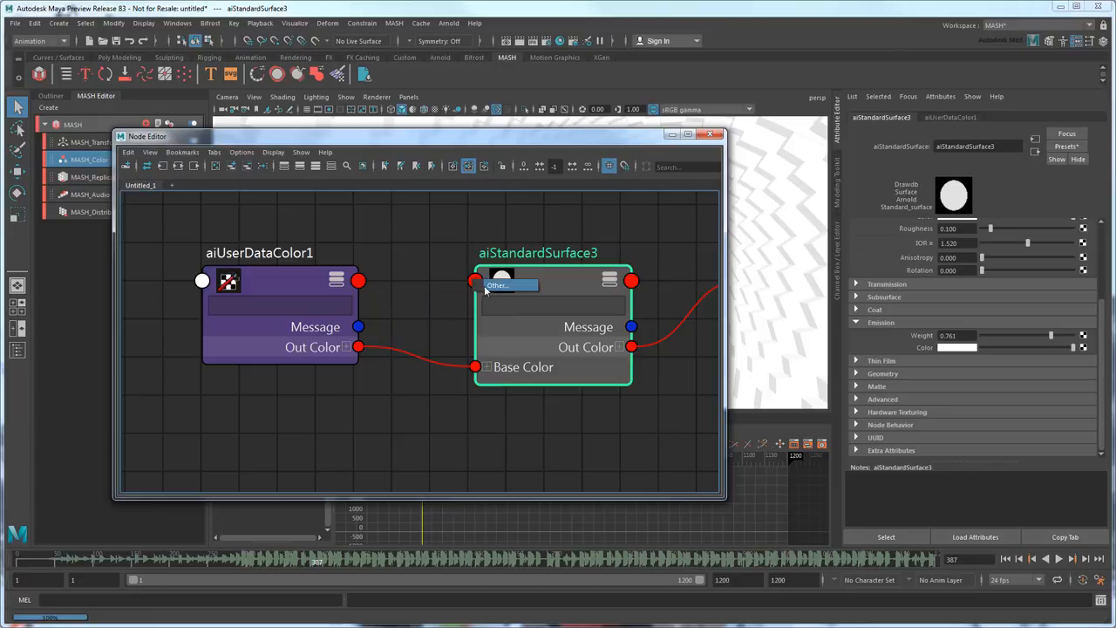
{"action": "left_click", "coordinate": [496, 286]}
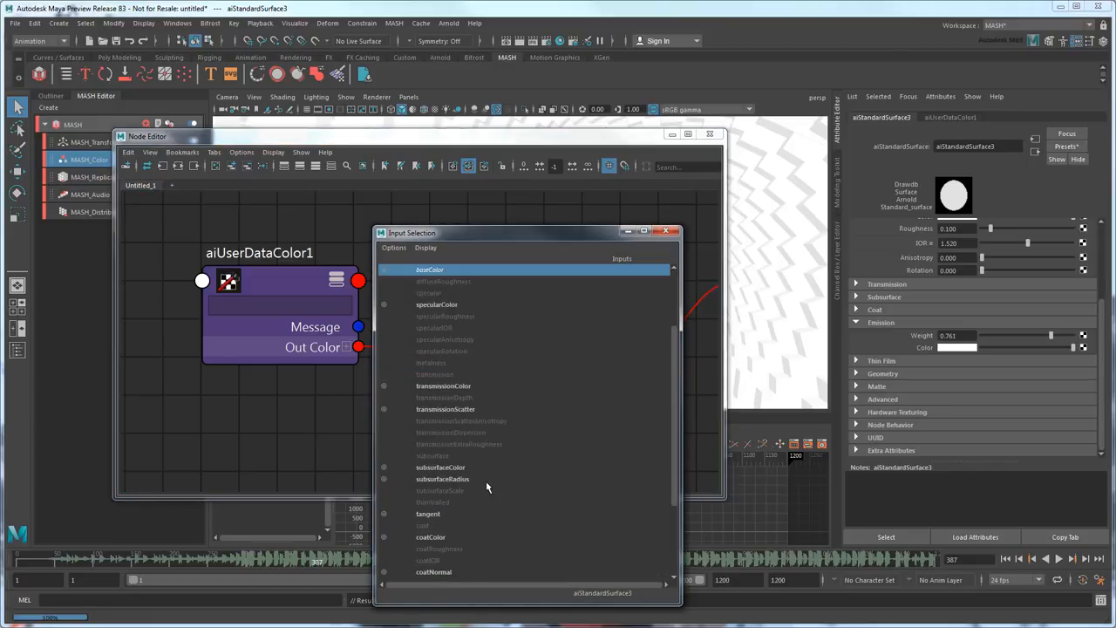
{"action": "scroll", "scroll_direction": "down", "scroll_amount": 3}
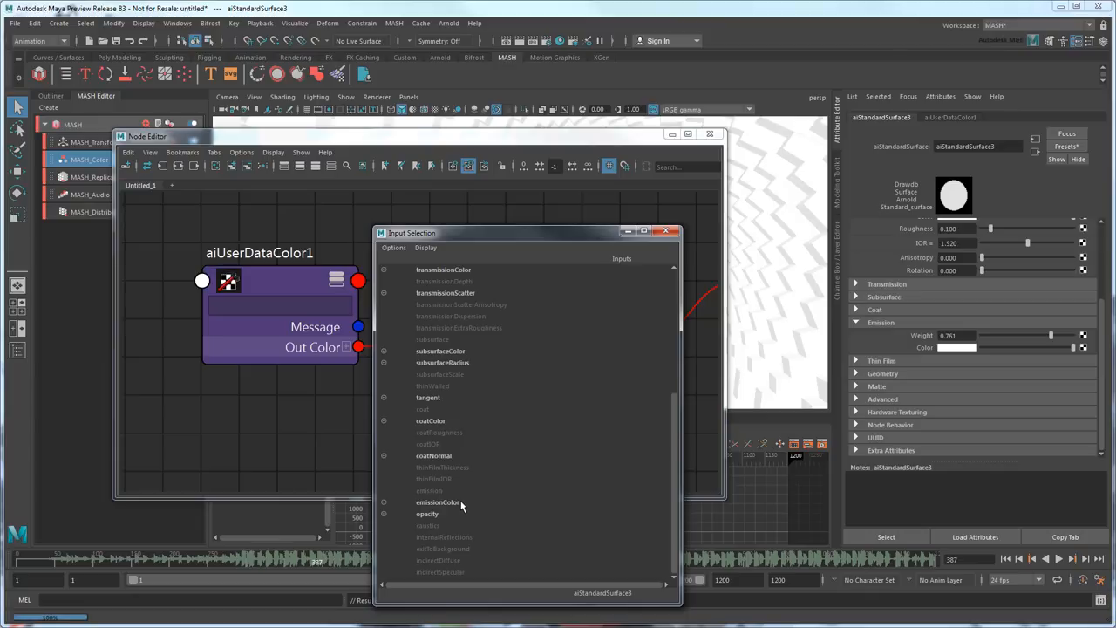
{"action": "left_click", "coordinate": [437, 502]}
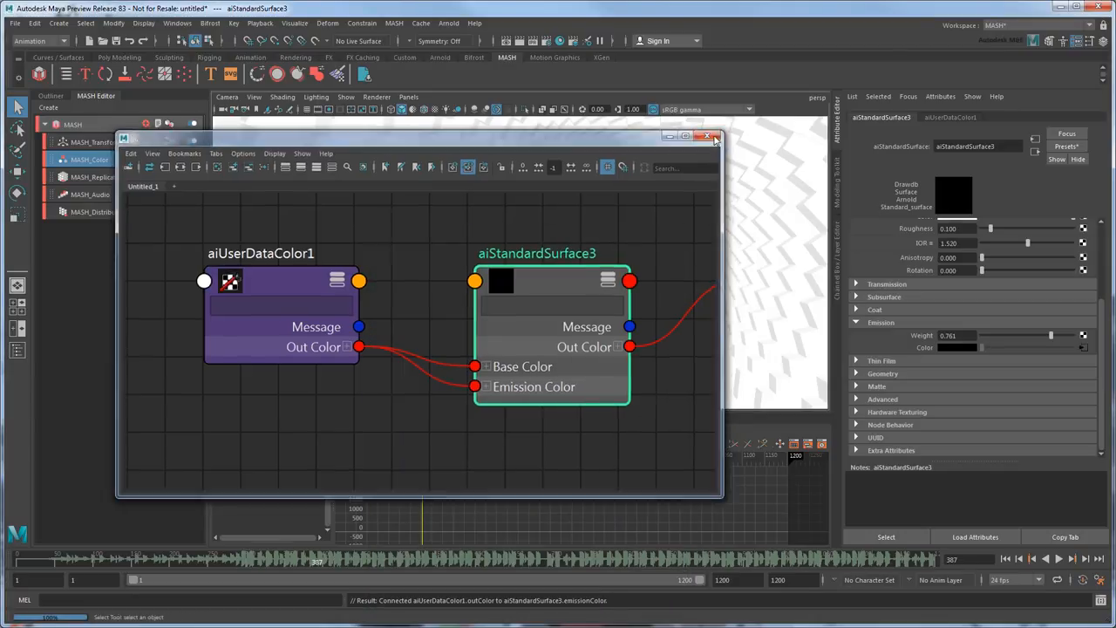
Render the current frame showing the multicoloured cube tunnel.
{"action": "left_click", "coordinate": [713, 137]}
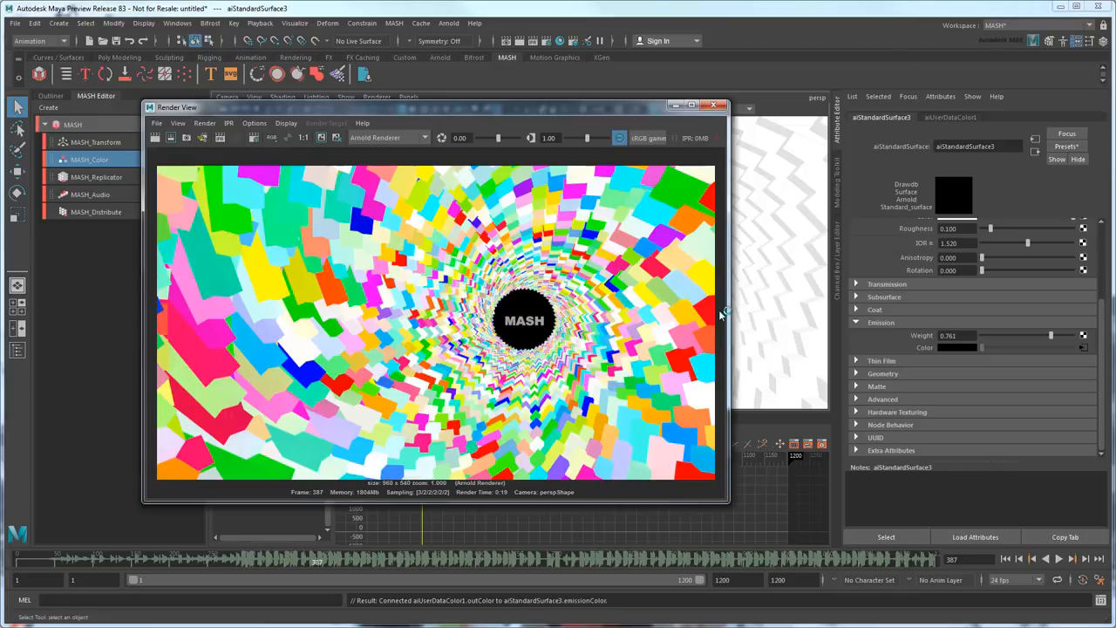
{"action": "mouse_move", "coordinate": [713, 115]}
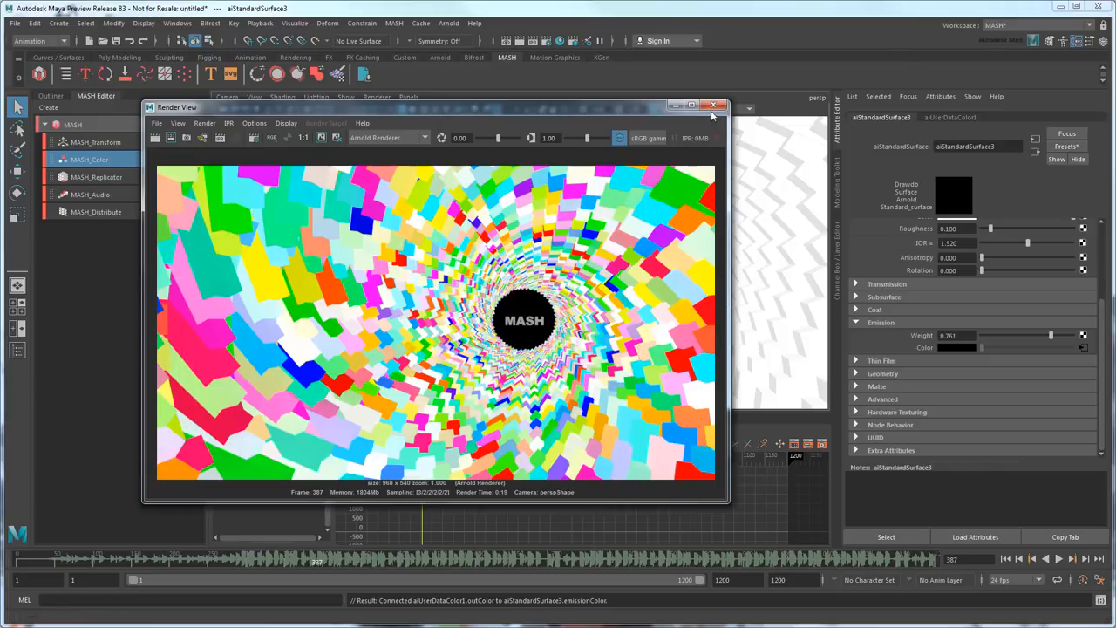
{"action": "left_click", "coordinate": [713, 106]}
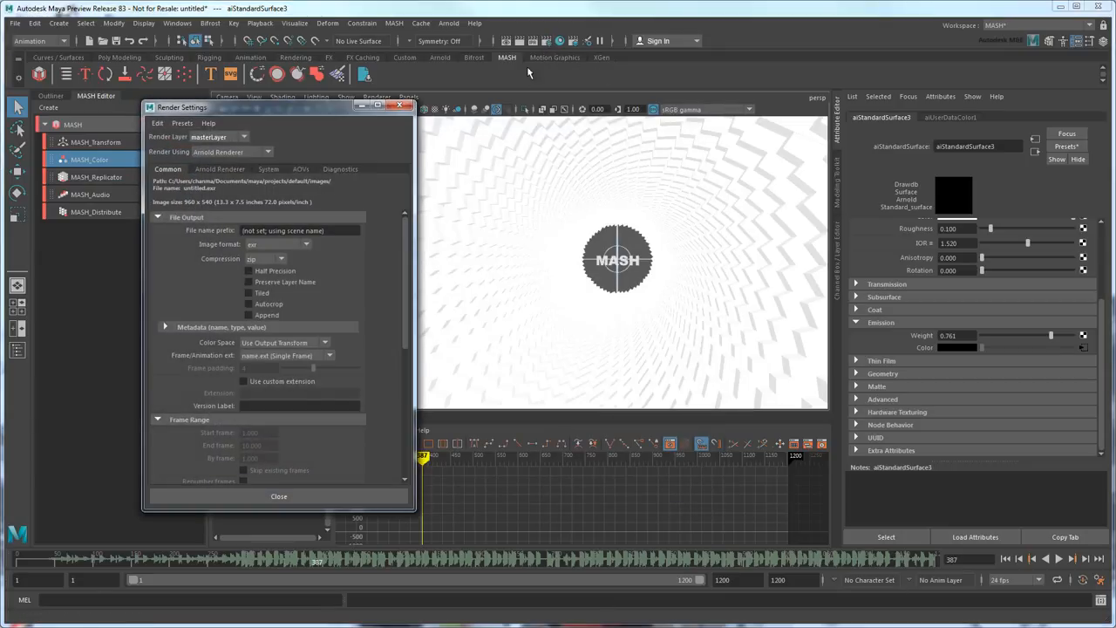
Set Frame/Animation ext to name.#.ext and define the end frame of the range.
{"action": "left_click", "coordinate": [328, 355]}
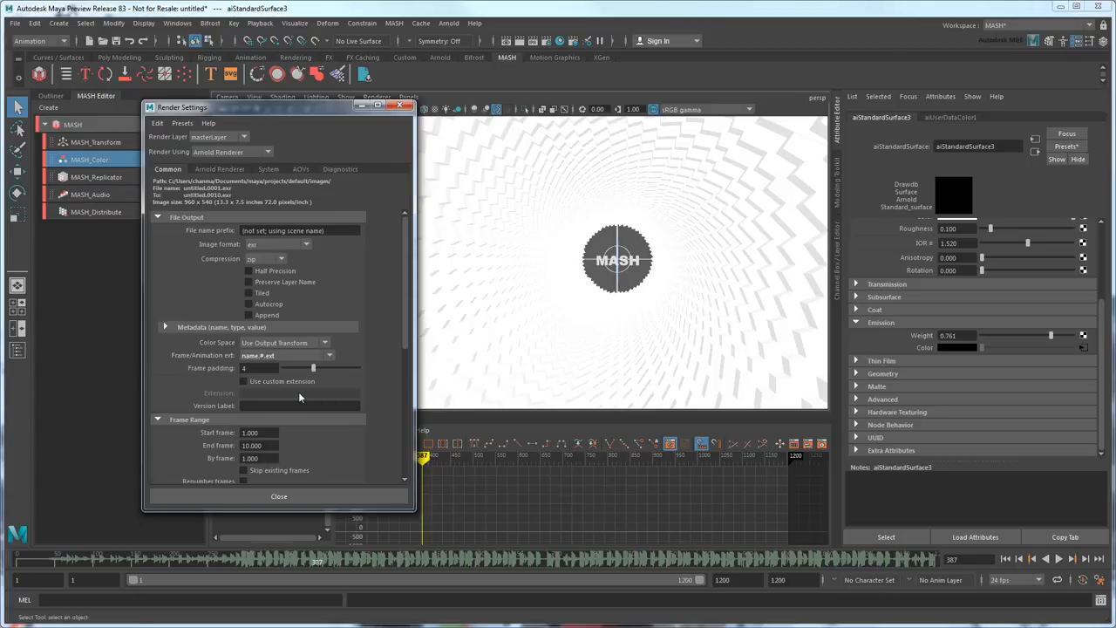
{"action": "triple_click", "coordinate": [253, 445]}
{"action": "type", "text": "1200.000"}
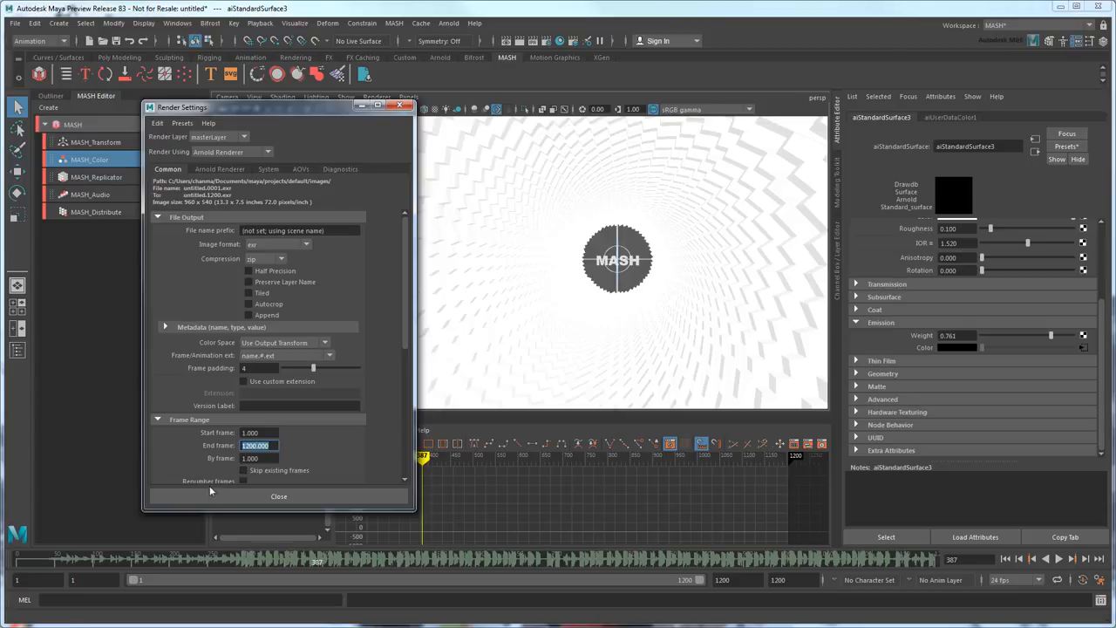
{"action": "left_click", "coordinate": [279, 496]}
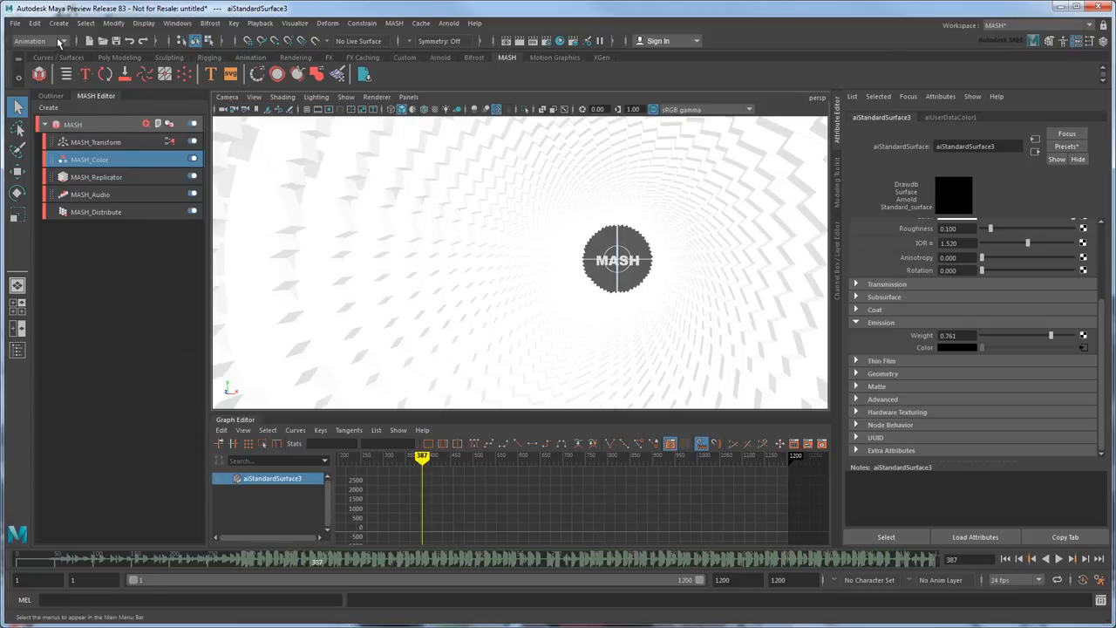
Launch Render Sequence from the Rendering menu set to render the full animation.
{"action": "left_click", "coordinate": [38, 42]}
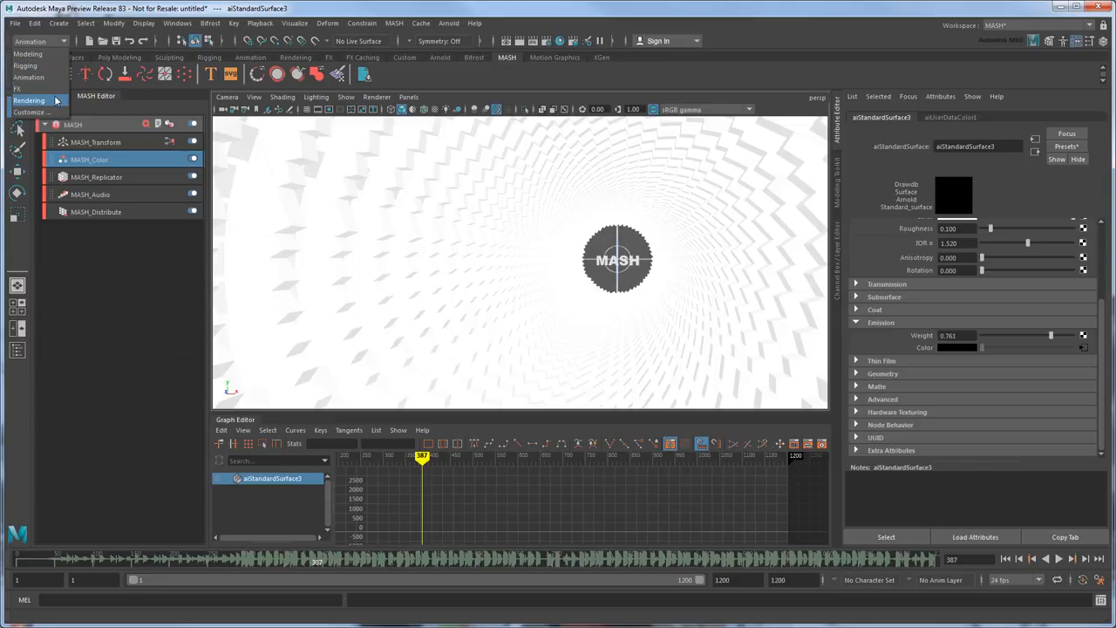
{"action": "left_click", "coordinate": [28, 100]}
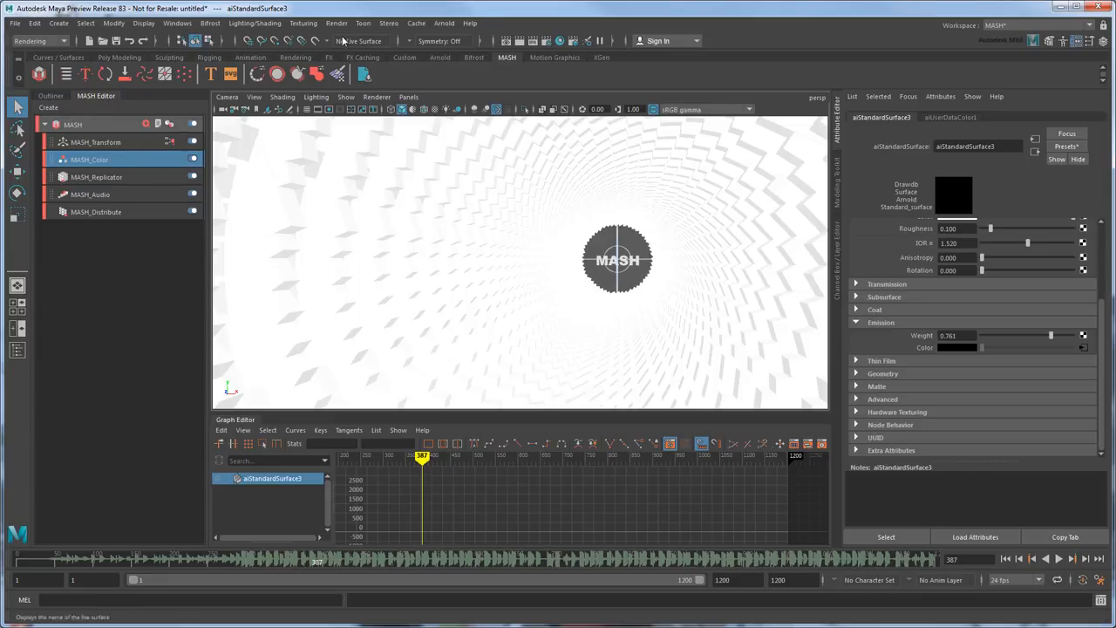
{"action": "left_click", "coordinate": [337, 23]}
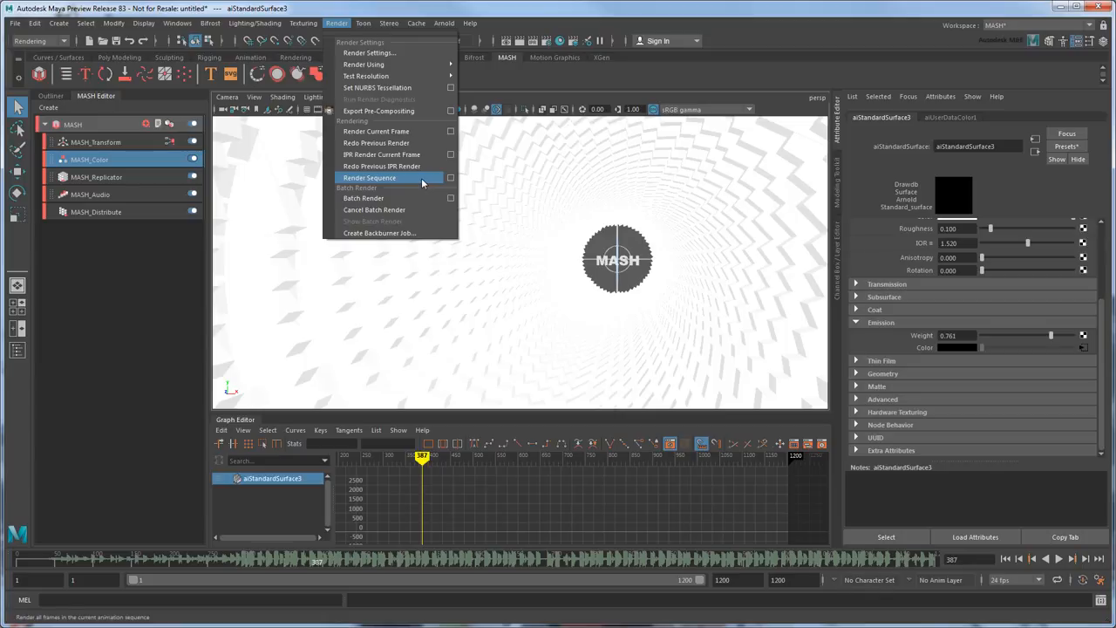
{"action": "left_click", "coordinate": [370, 178]}
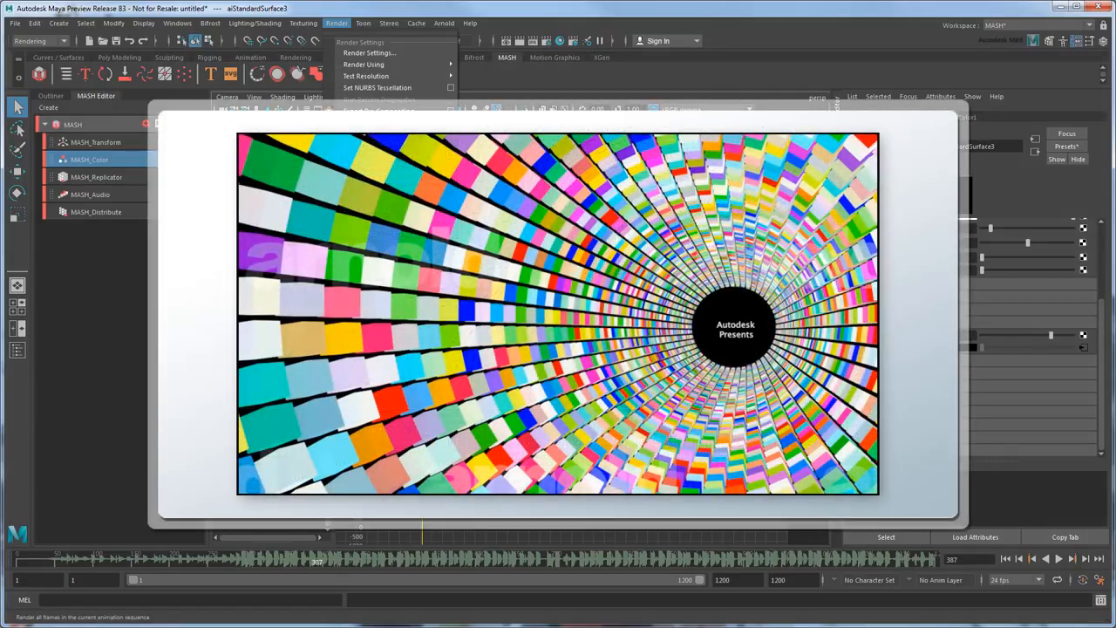